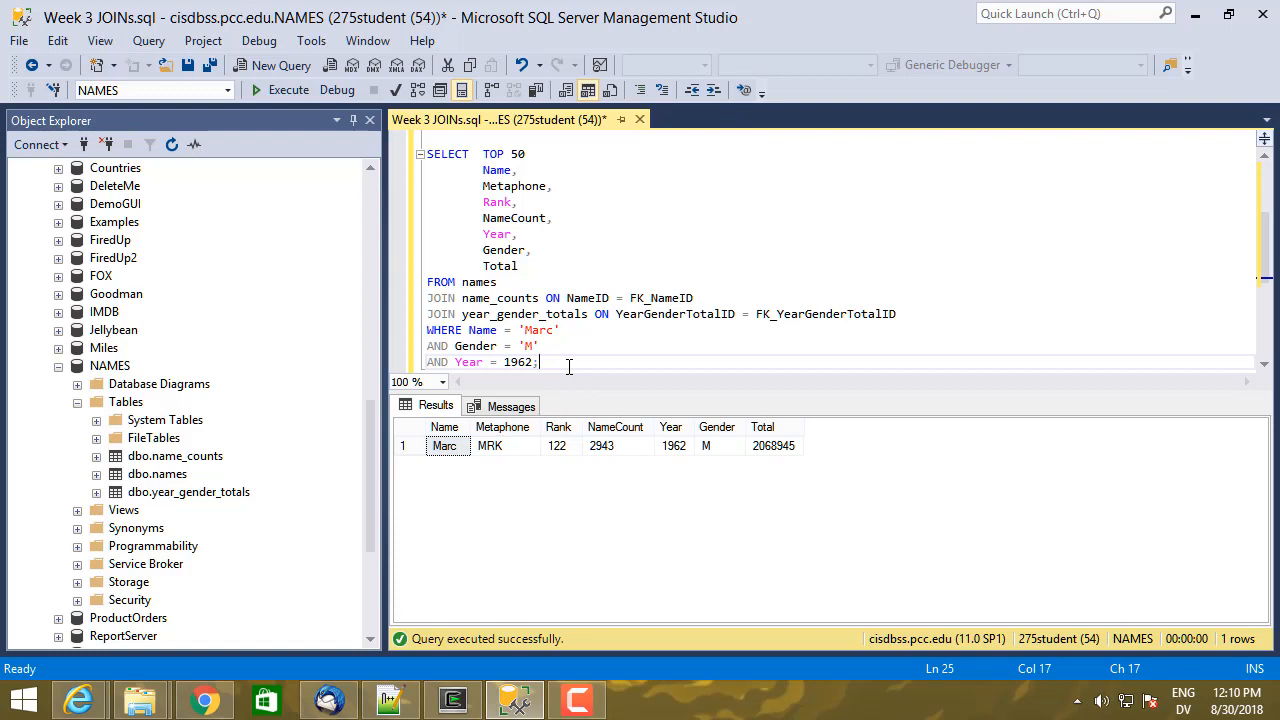
Step: Write SELECT TOP 50 * FROM all_data on a new line below the Marc join query
key("Enter")
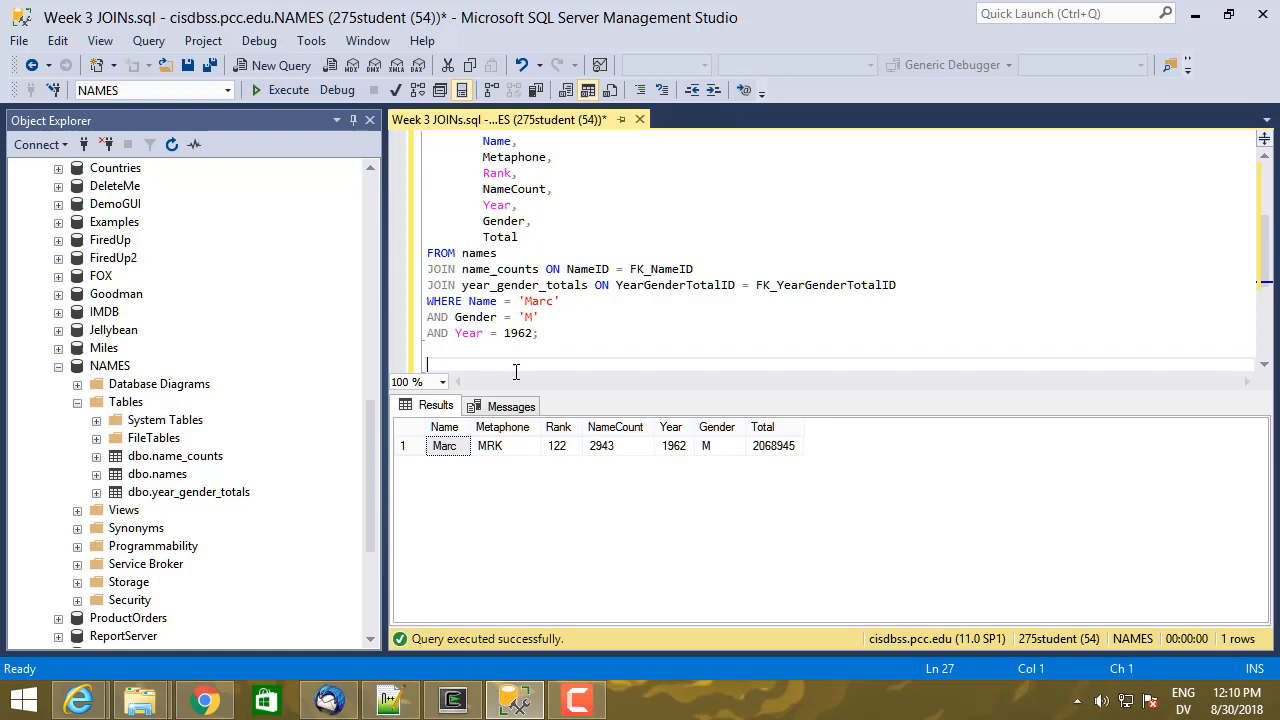
mouse_move(508, 448)
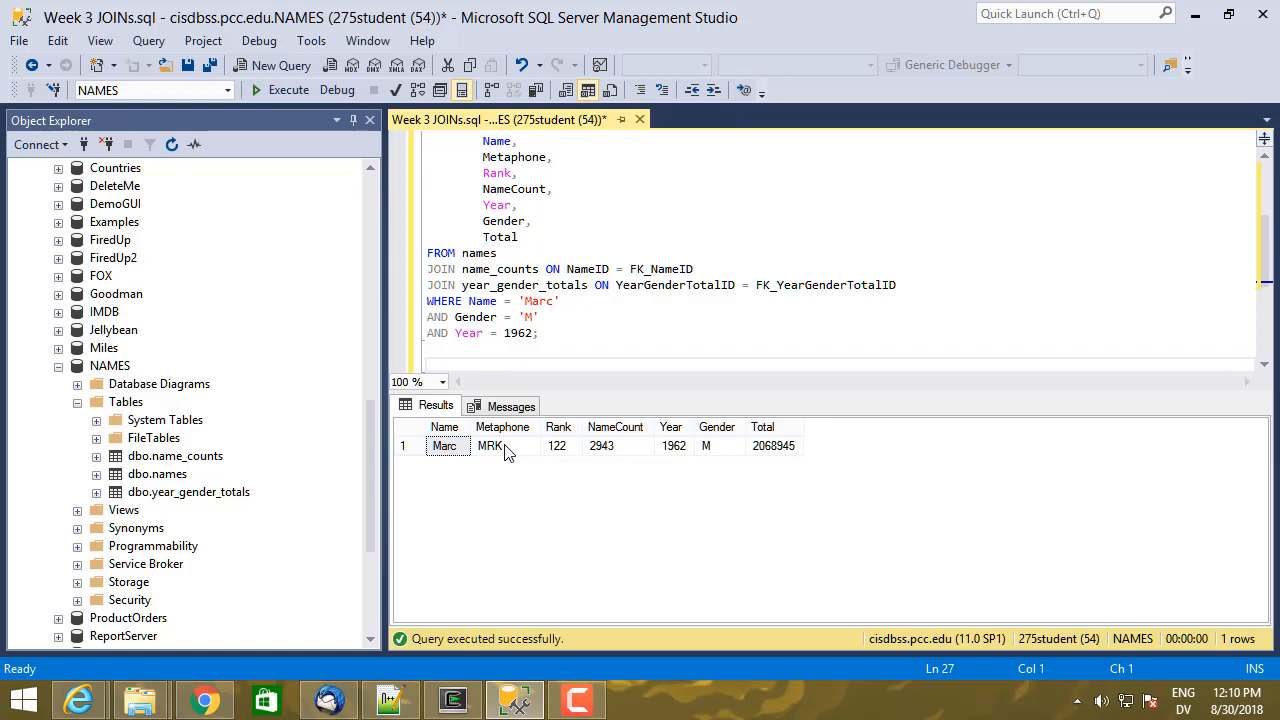
mouse_move(500, 452)
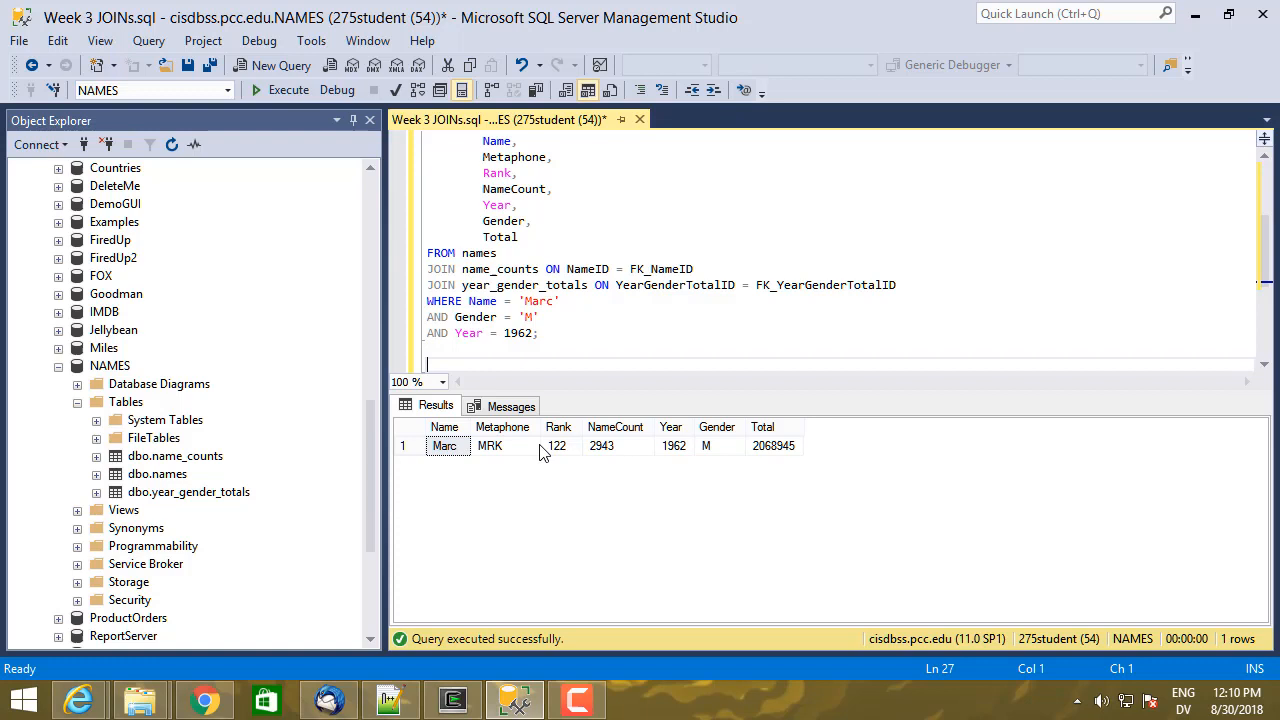
mouse_move(674, 448)
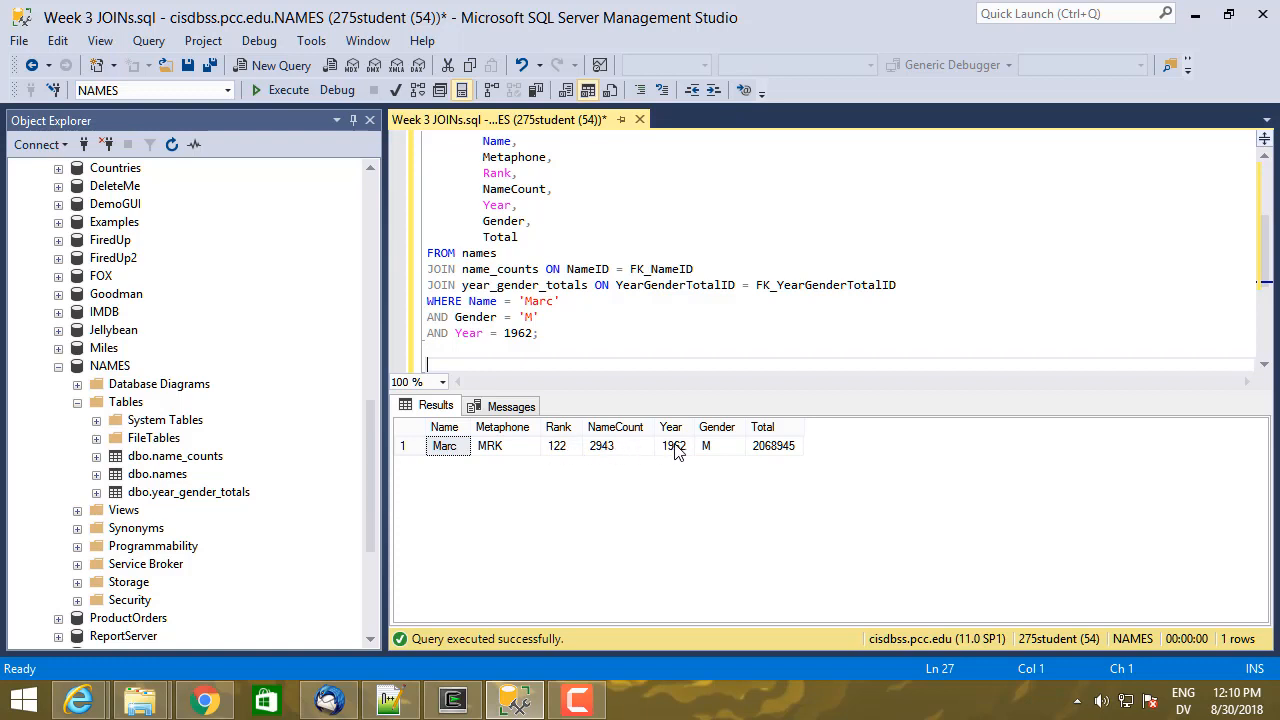
mouse_move(658, 452)
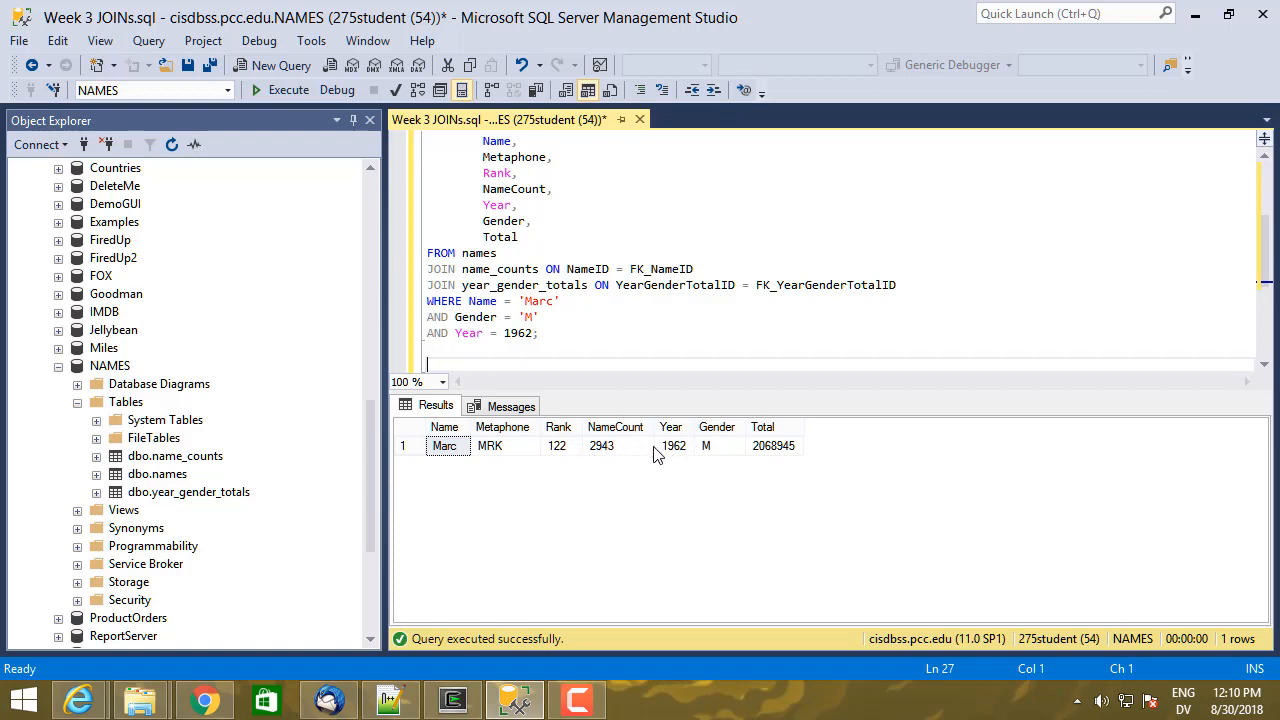
mouse_move(672, 454)
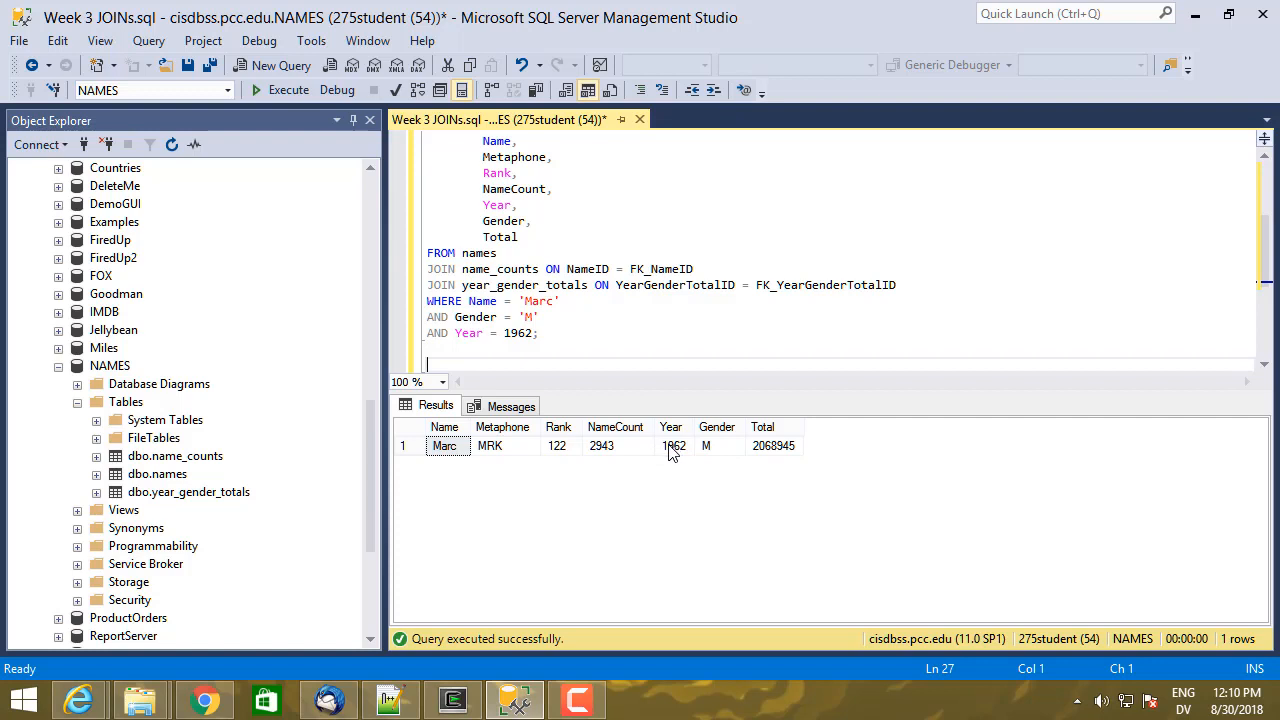
mouse_move(742, 452)
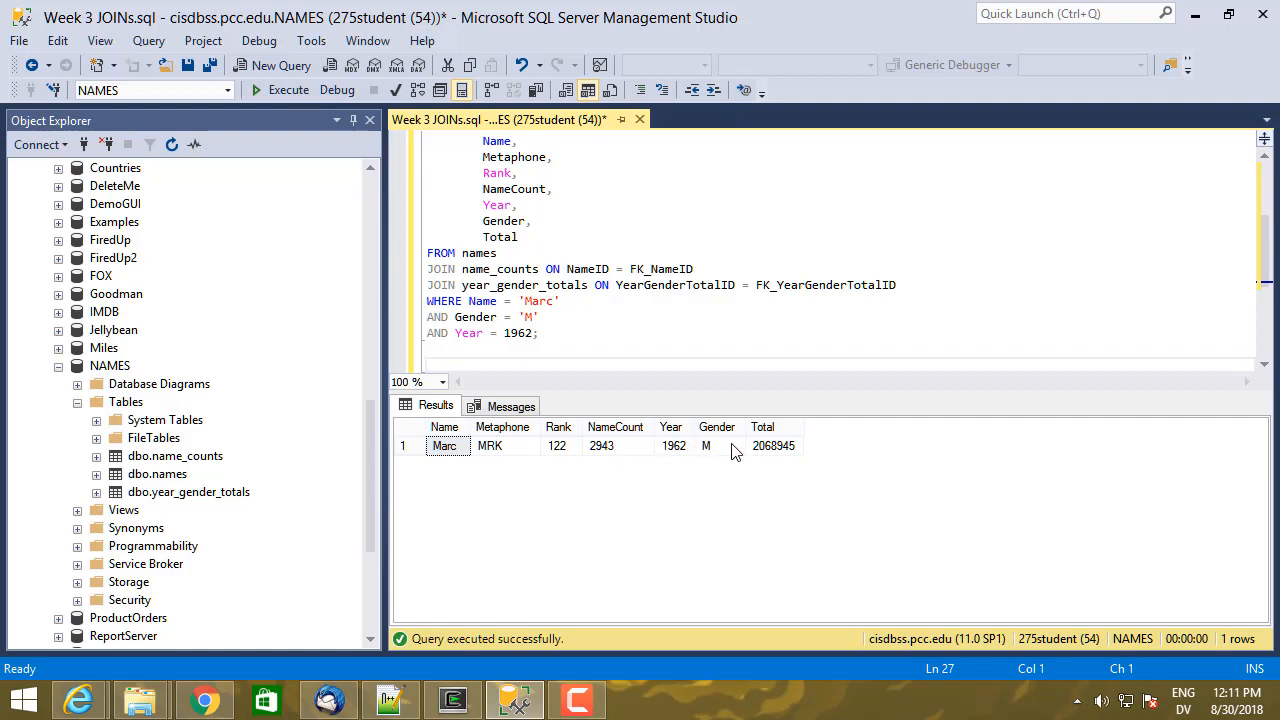
mouse_move(570, 440)
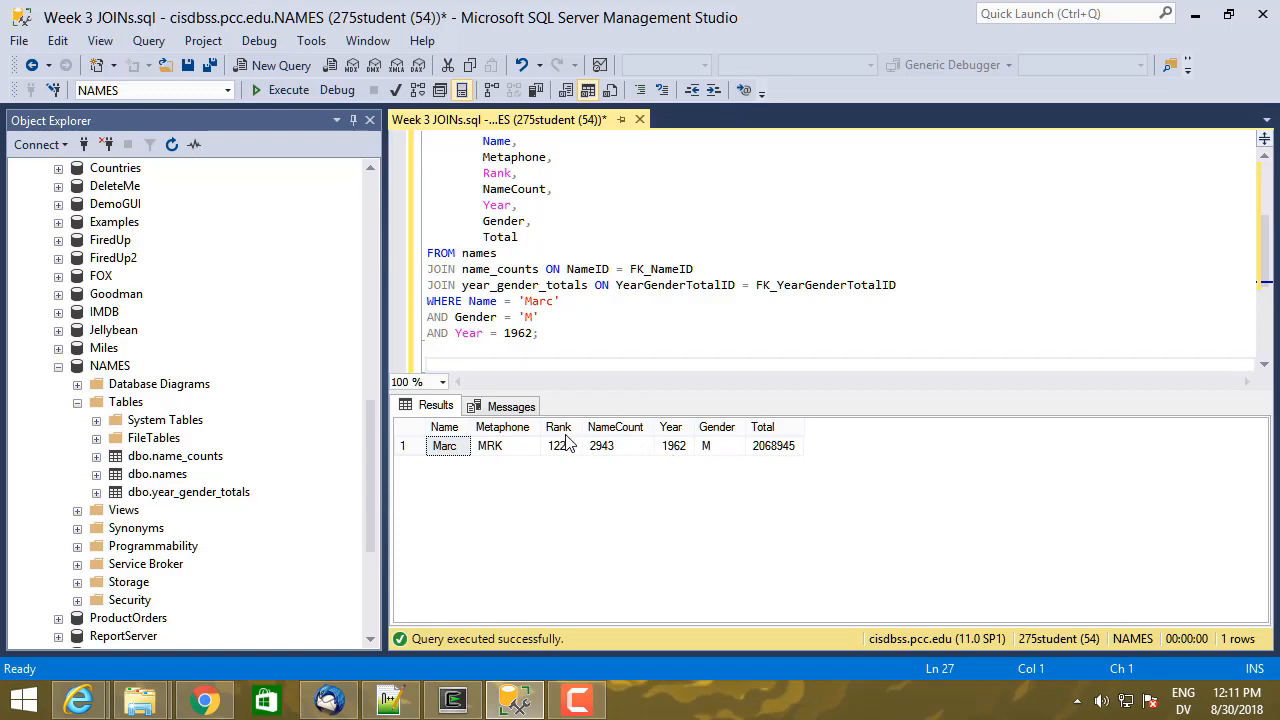
mouse_move(604, 446)
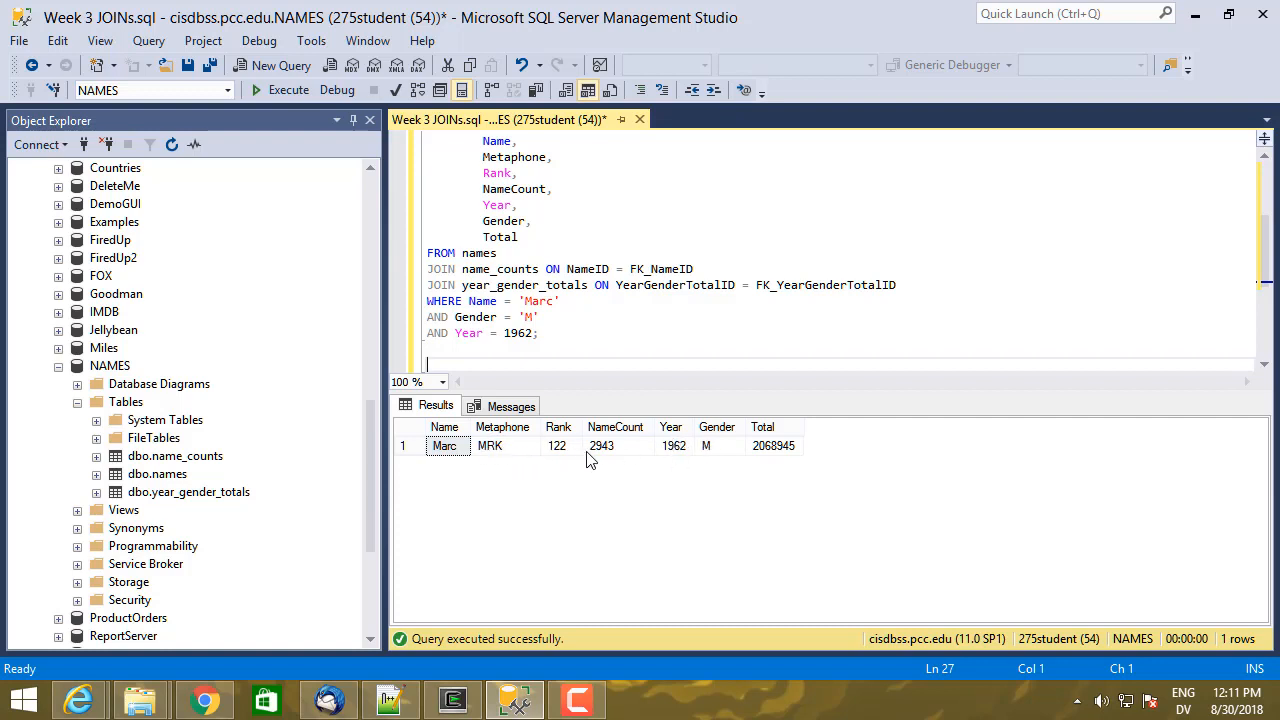
mouse_move(712, 448)
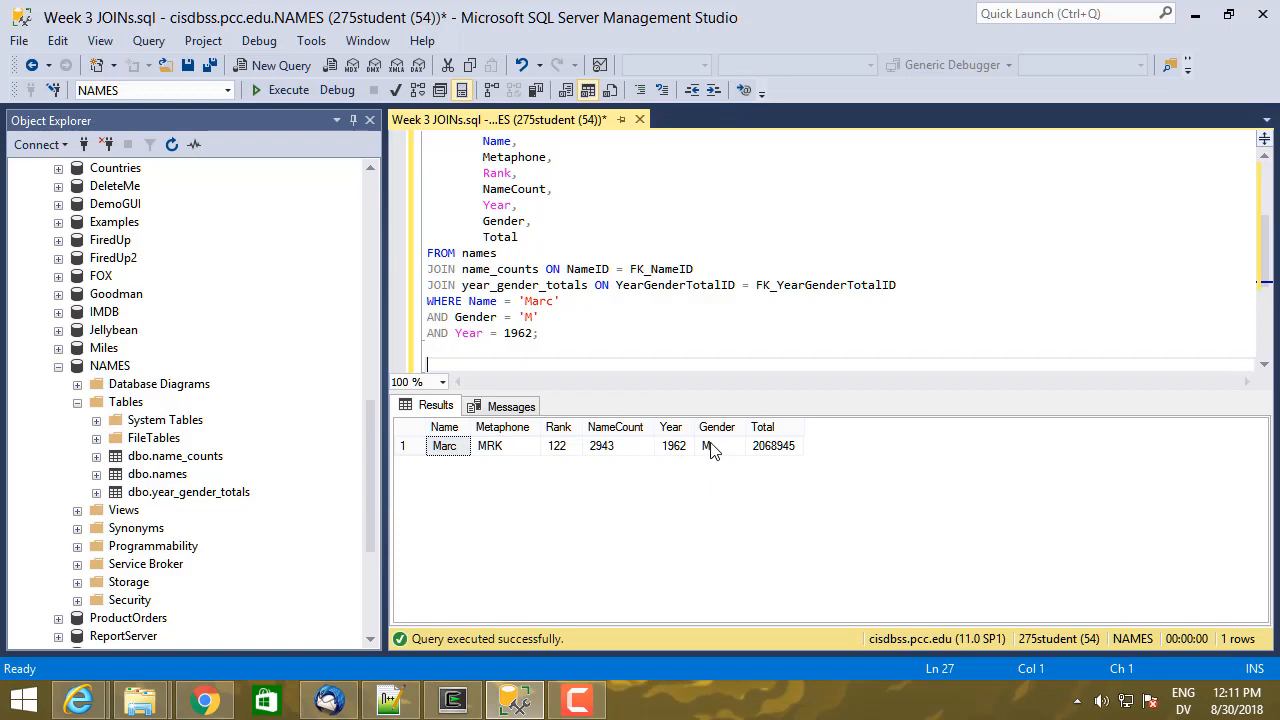
mouse_move(632, 452)
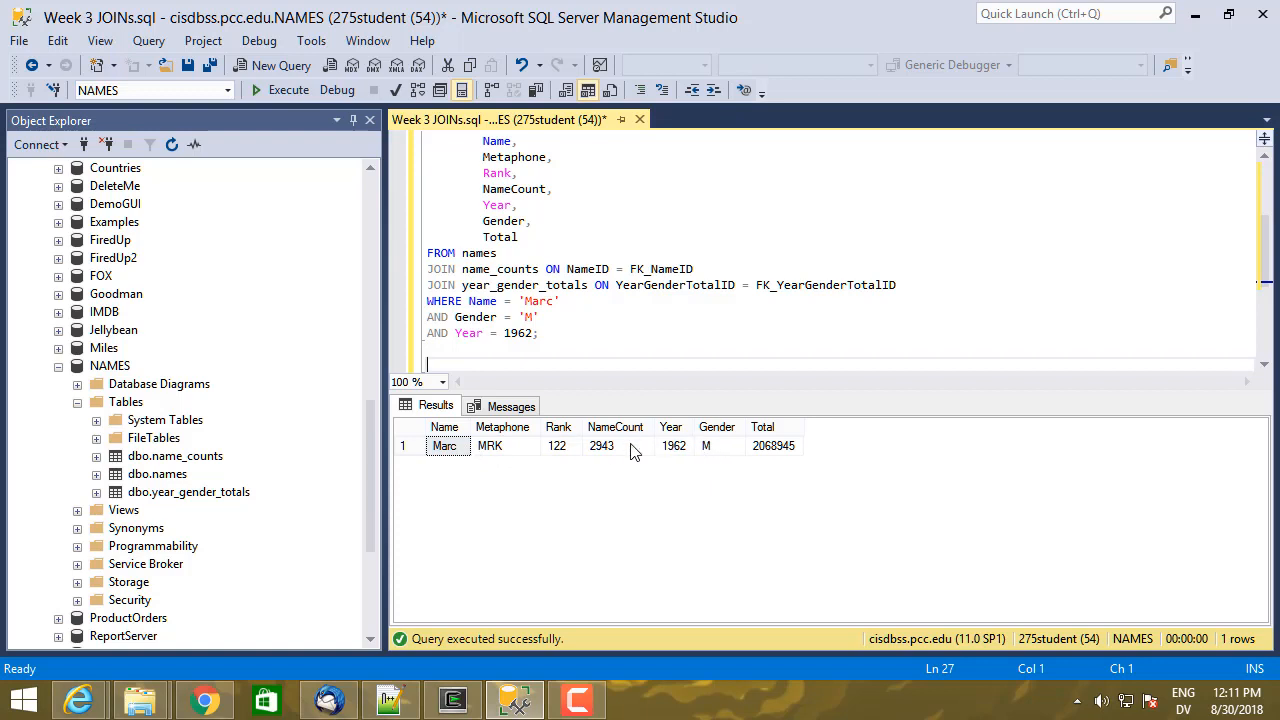
mouse_move(744, 452)
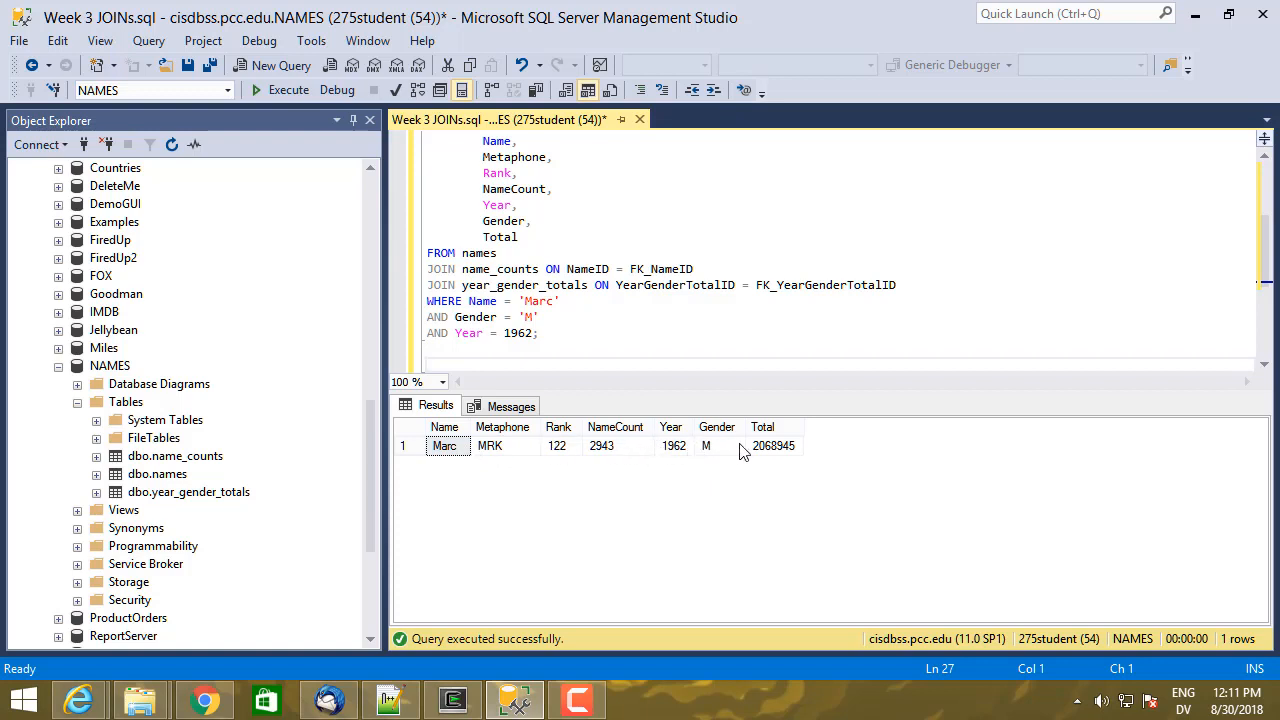
mouse_move(632, 448)
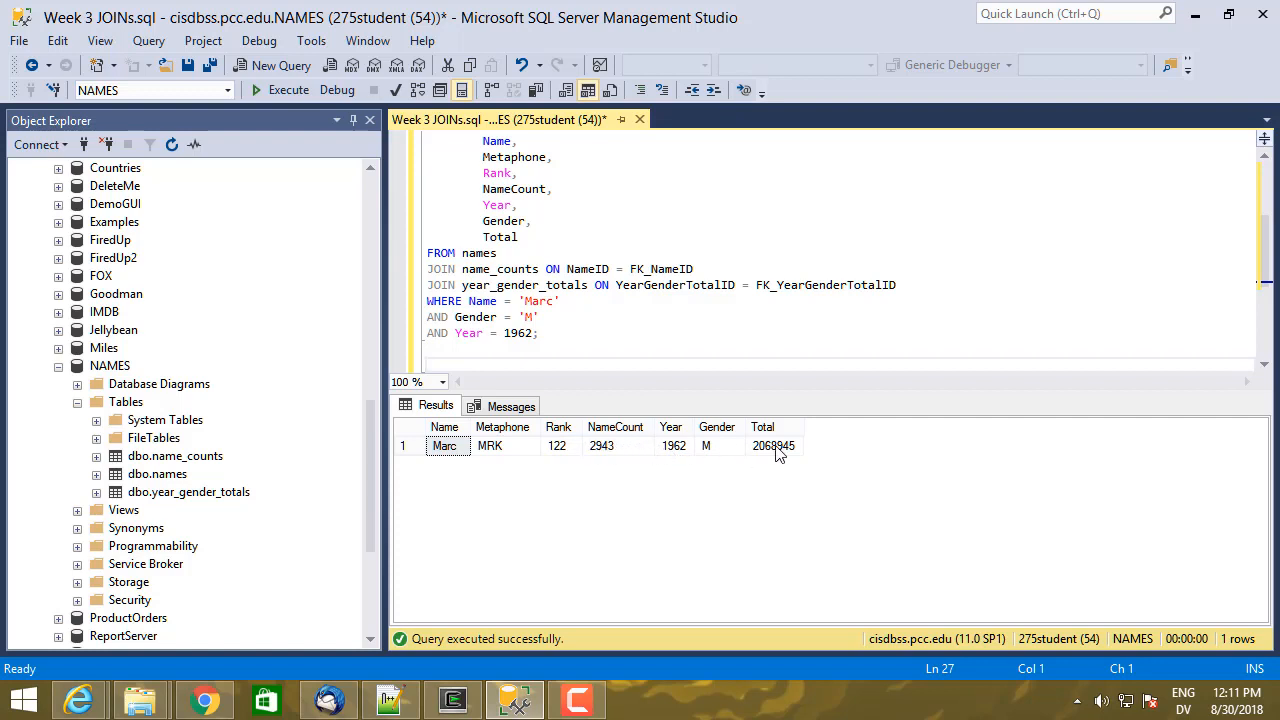
mouse_move(768, 456)
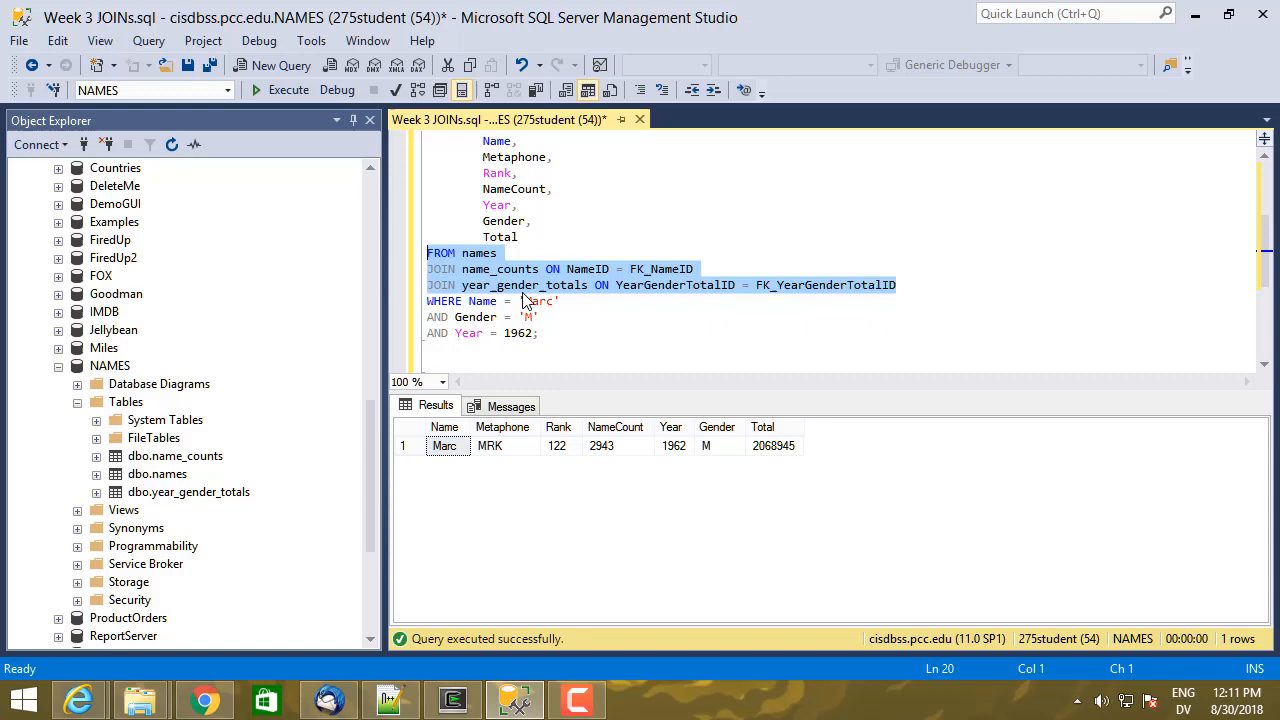
mouse_move(536, 292)
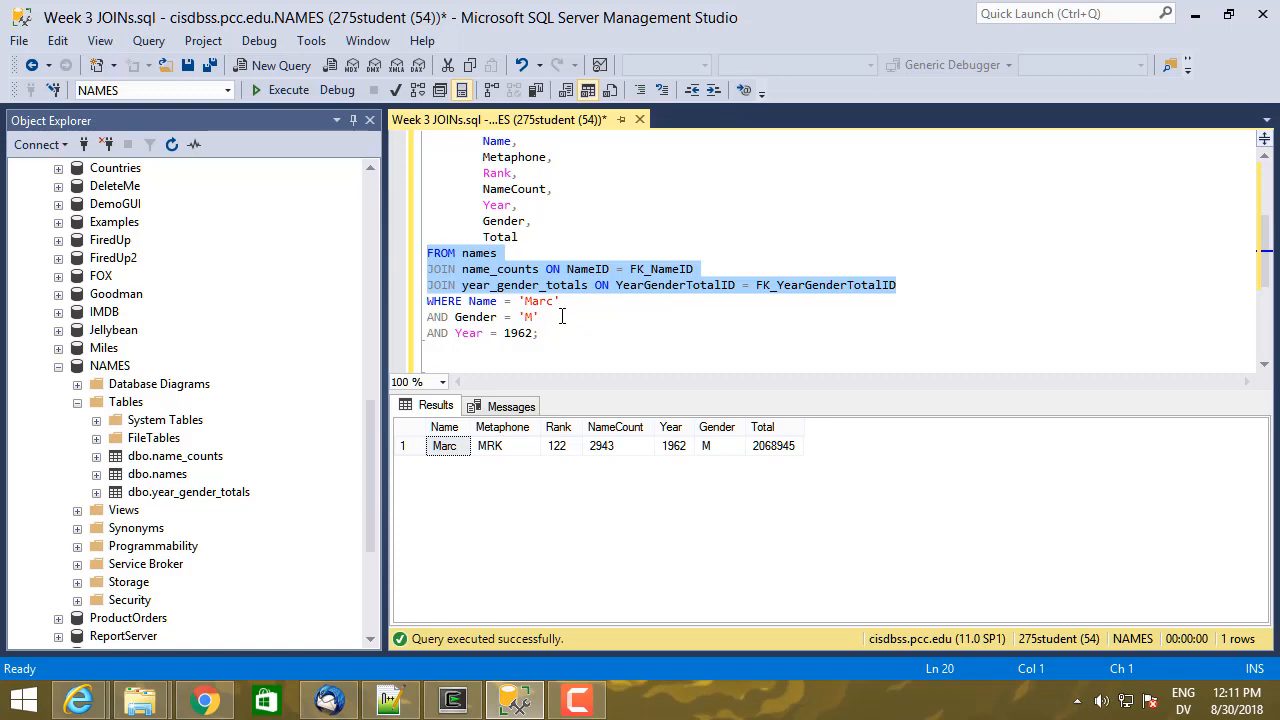
mouse_move(544, 352)
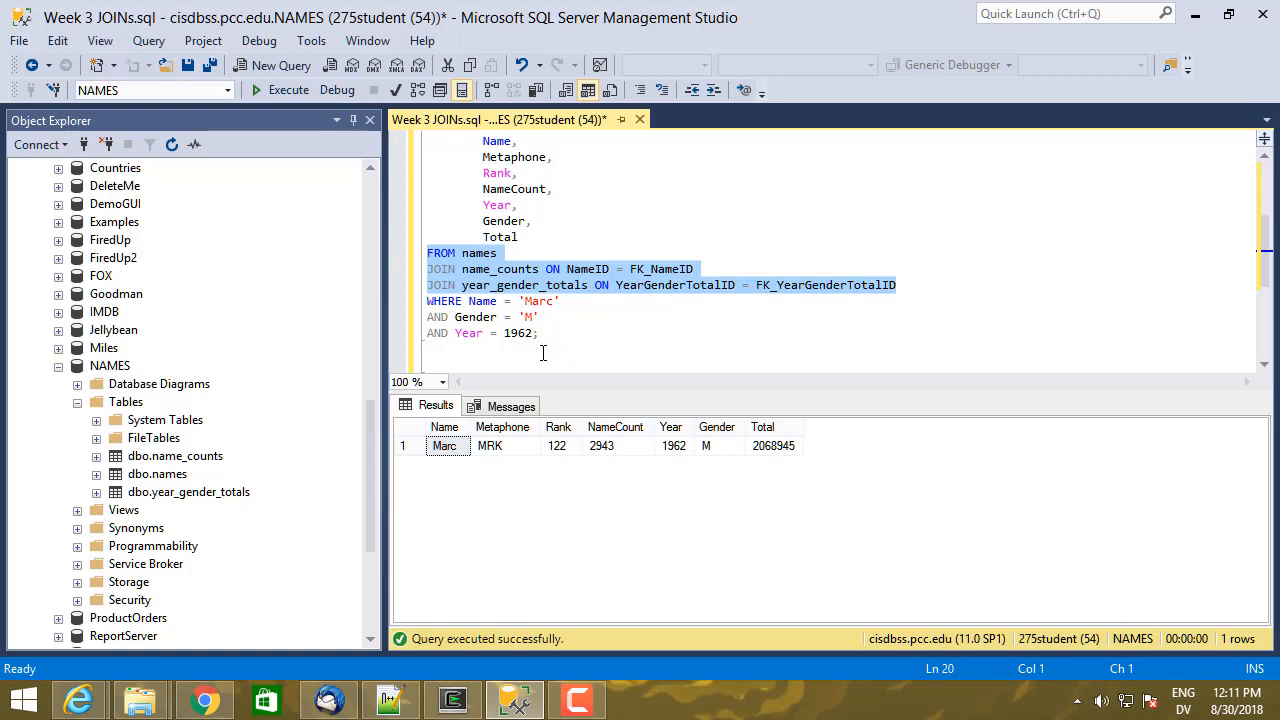
mouse_move(212, 502)
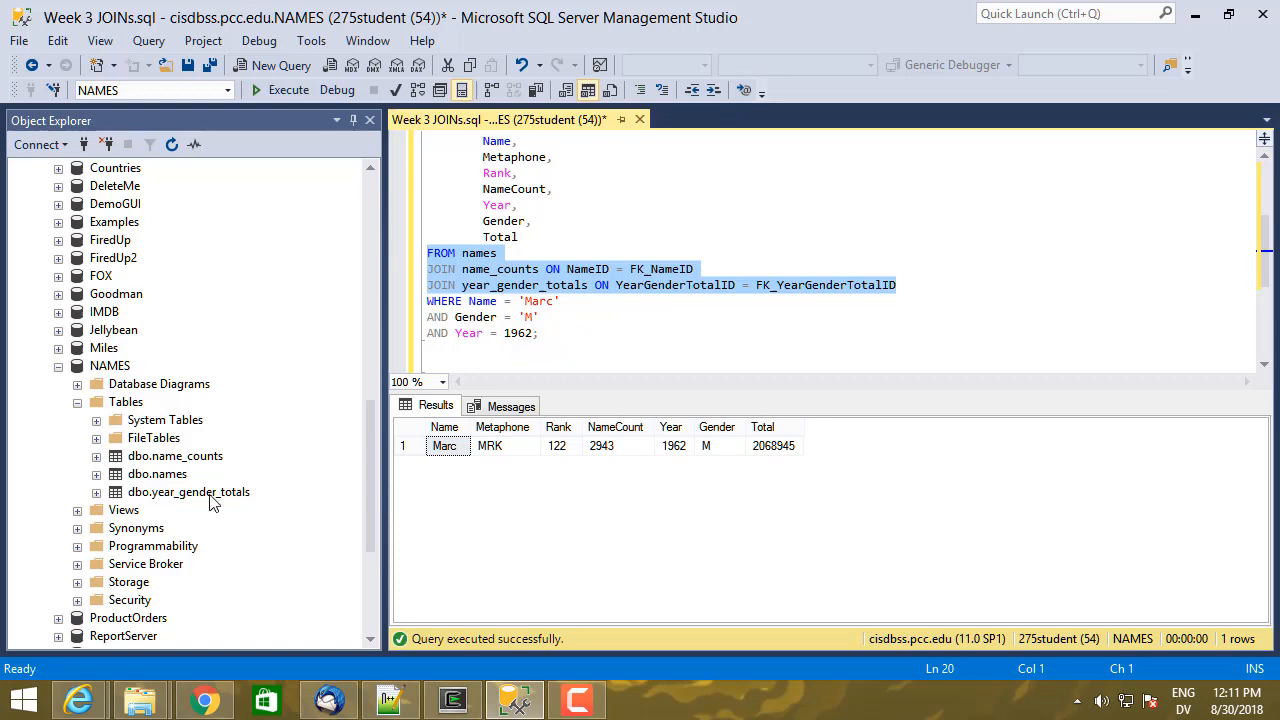
left_click(662, 348)
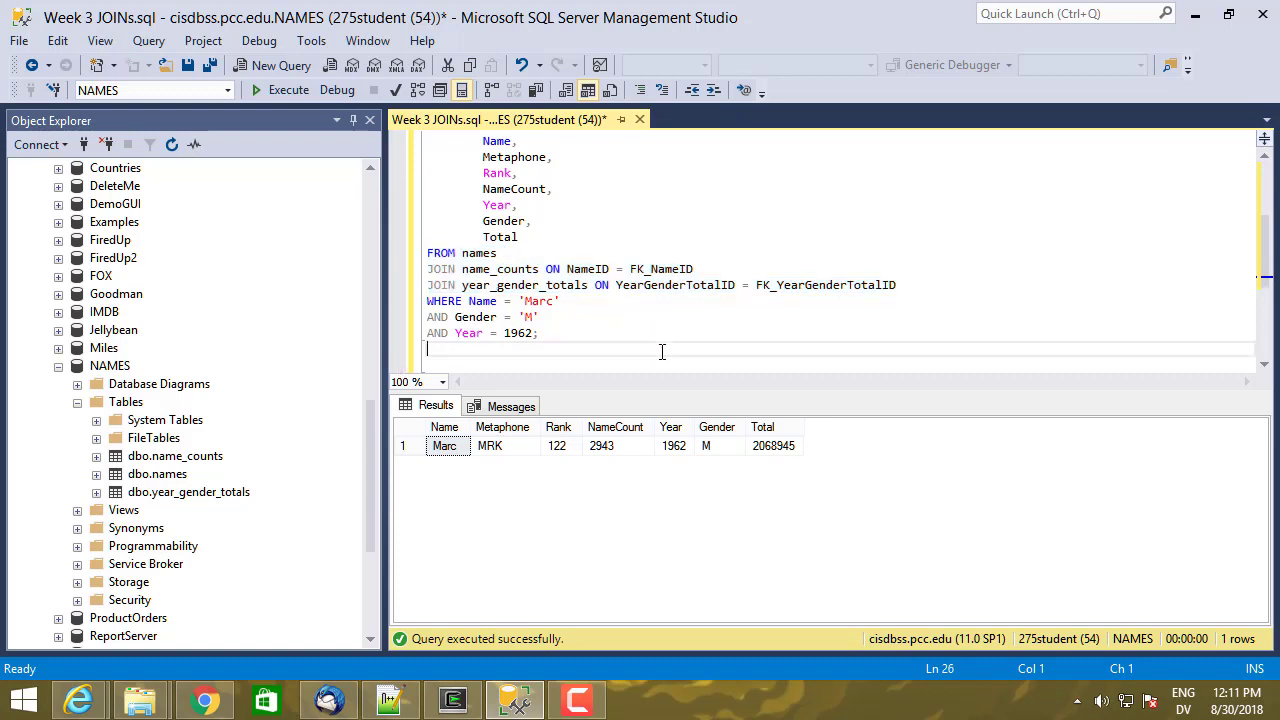
type("SELECT")
type("F")
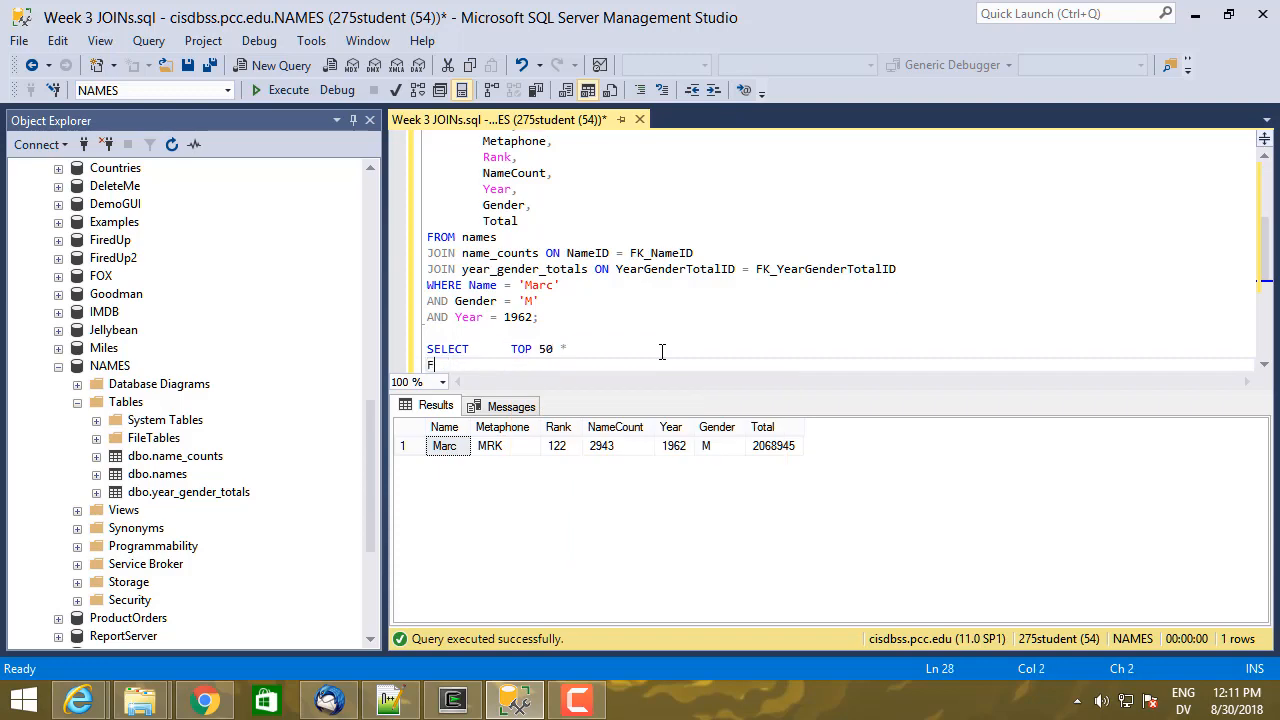
type("ROM A")
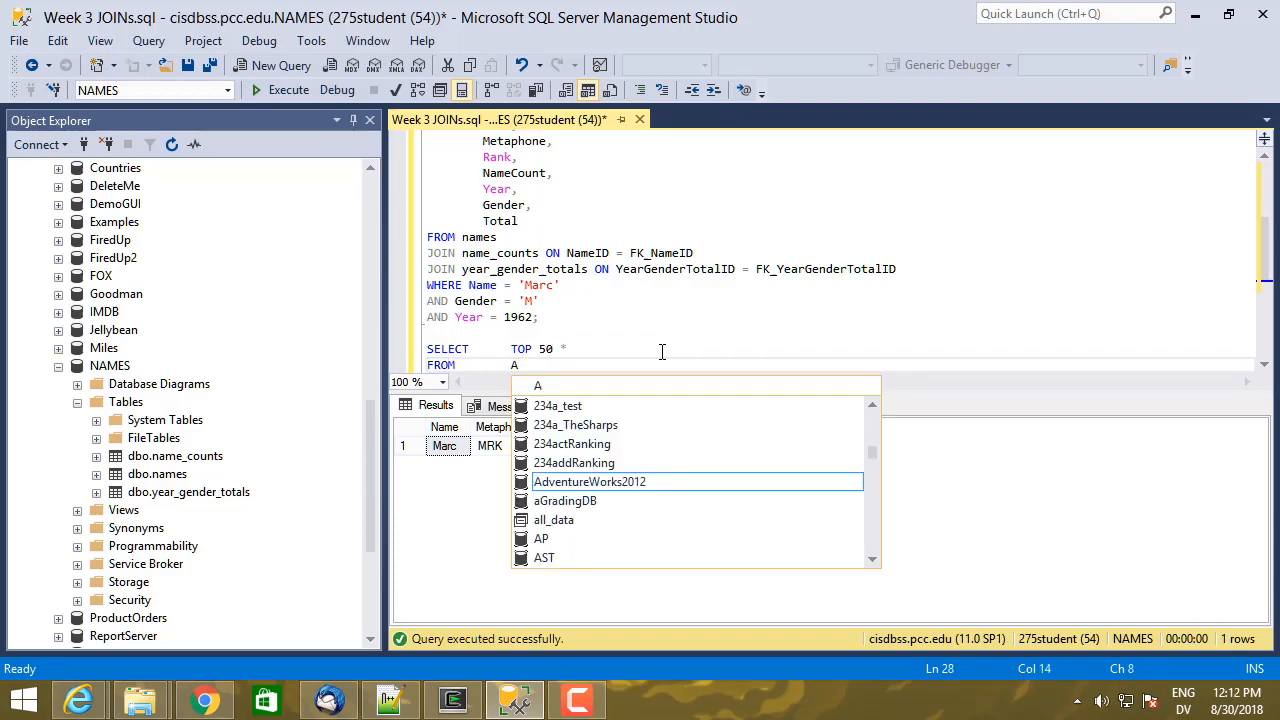
type("ll_data;")
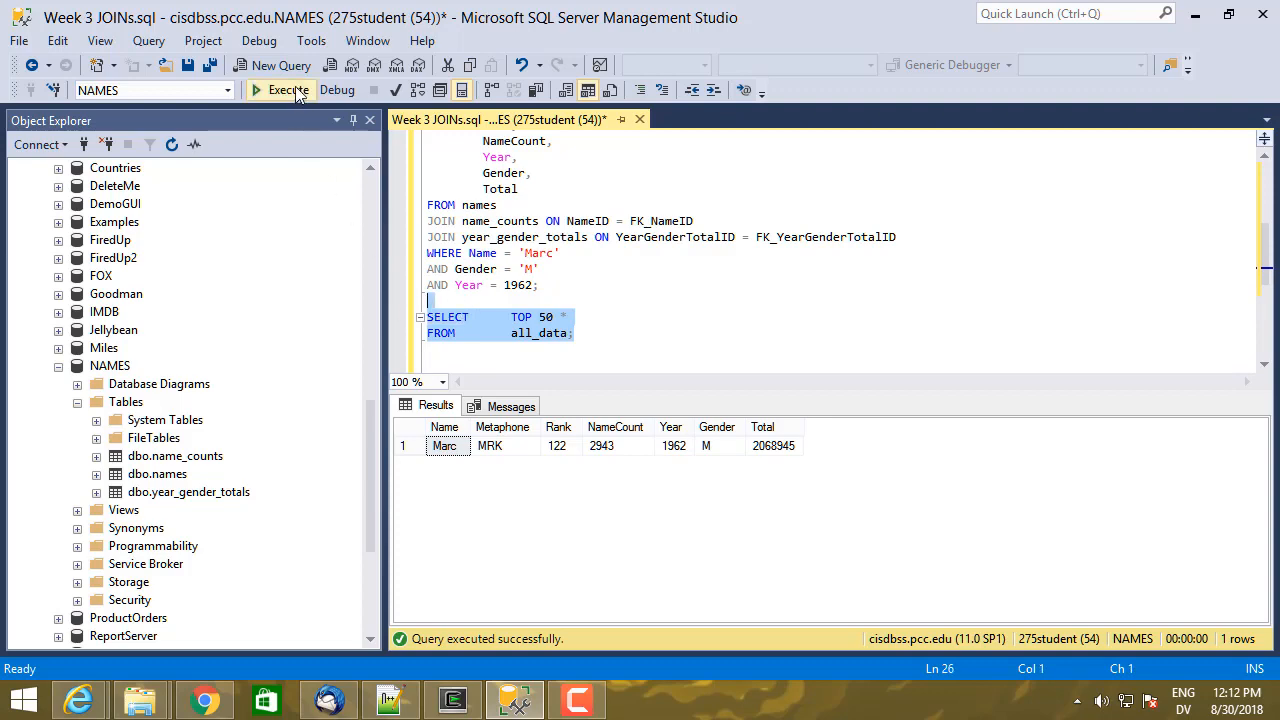
Step: Execute the top 50 all_data query, returning Mary records starting 1915
left_click(288, 92)
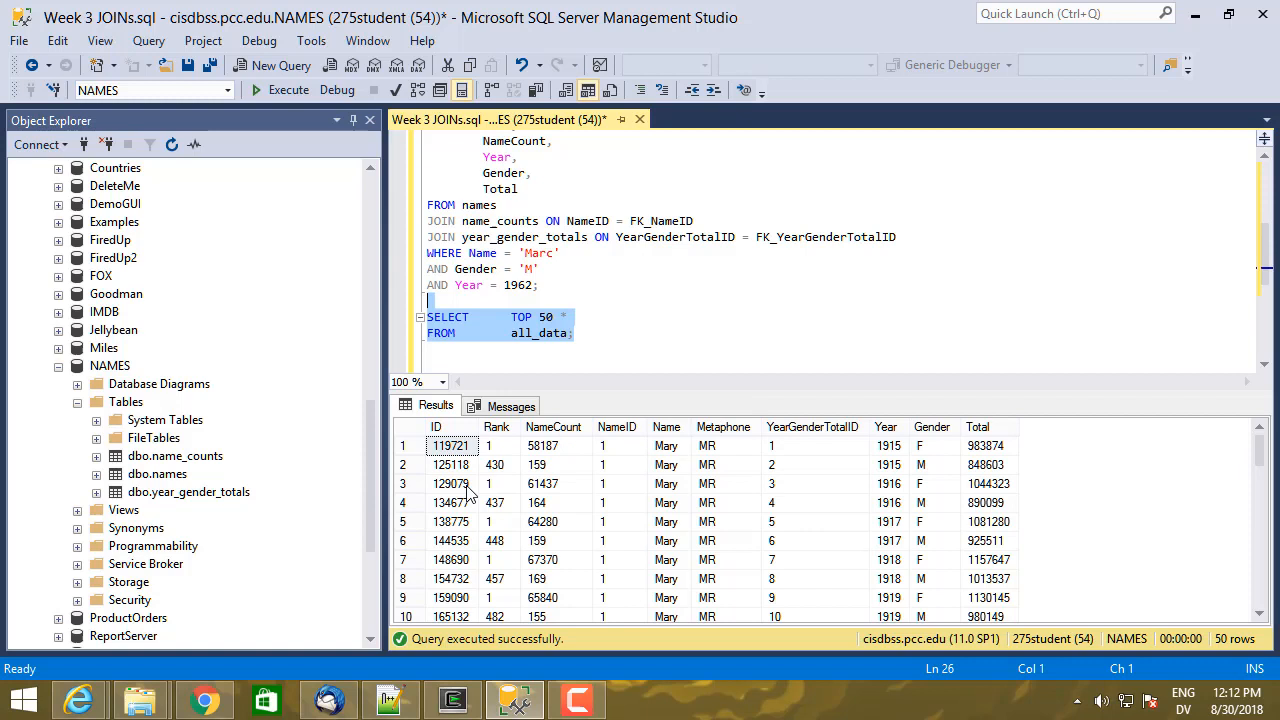
mouse_move(516, 444)
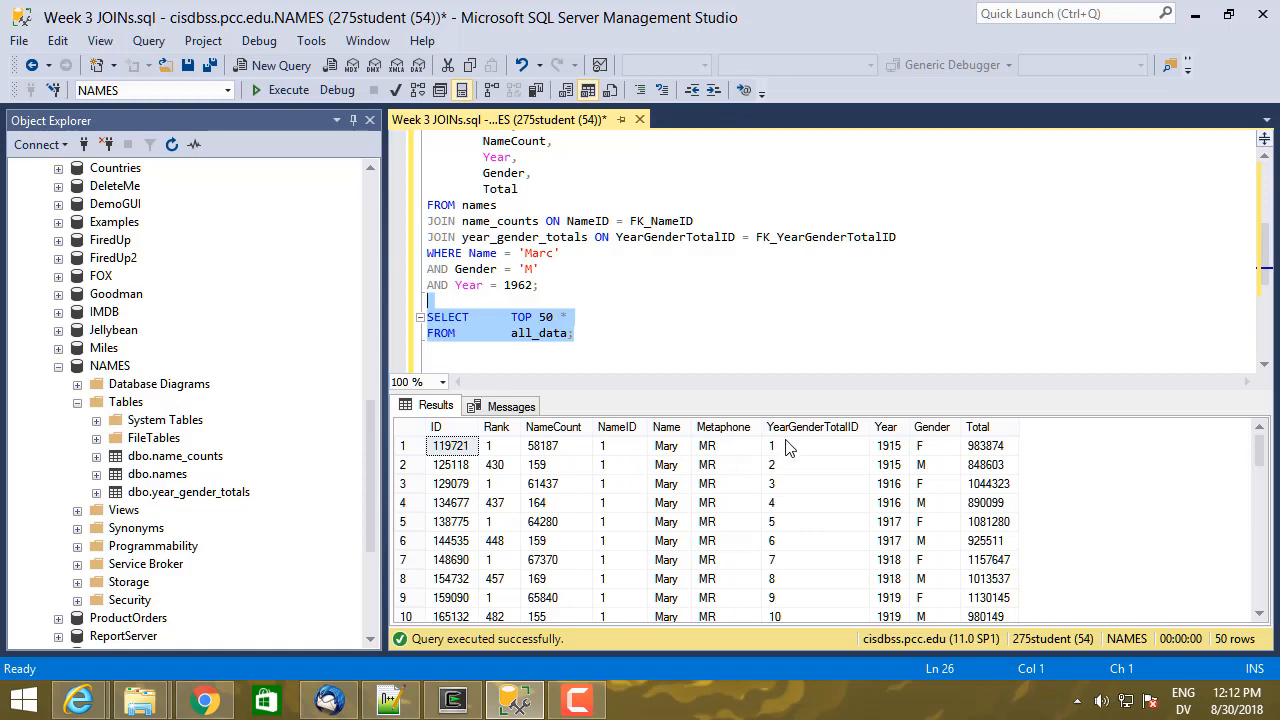
mouse_move(680, 446)
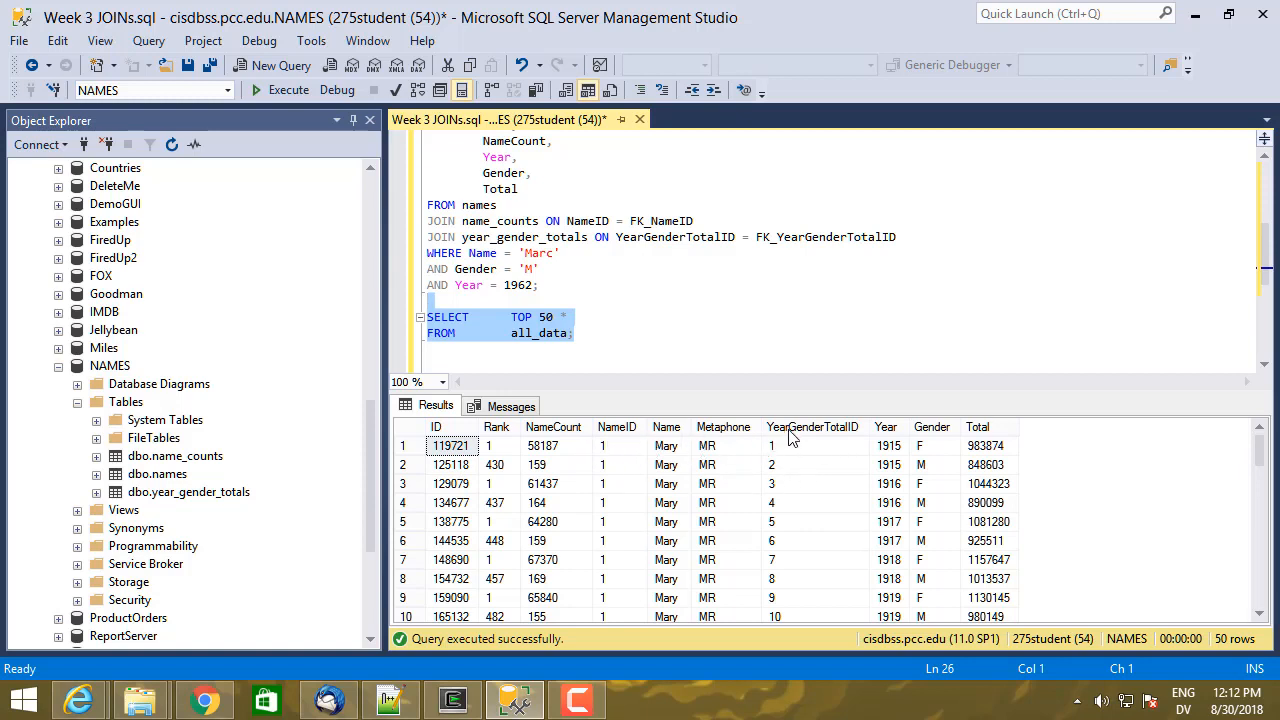
mouse_move(928, 422)
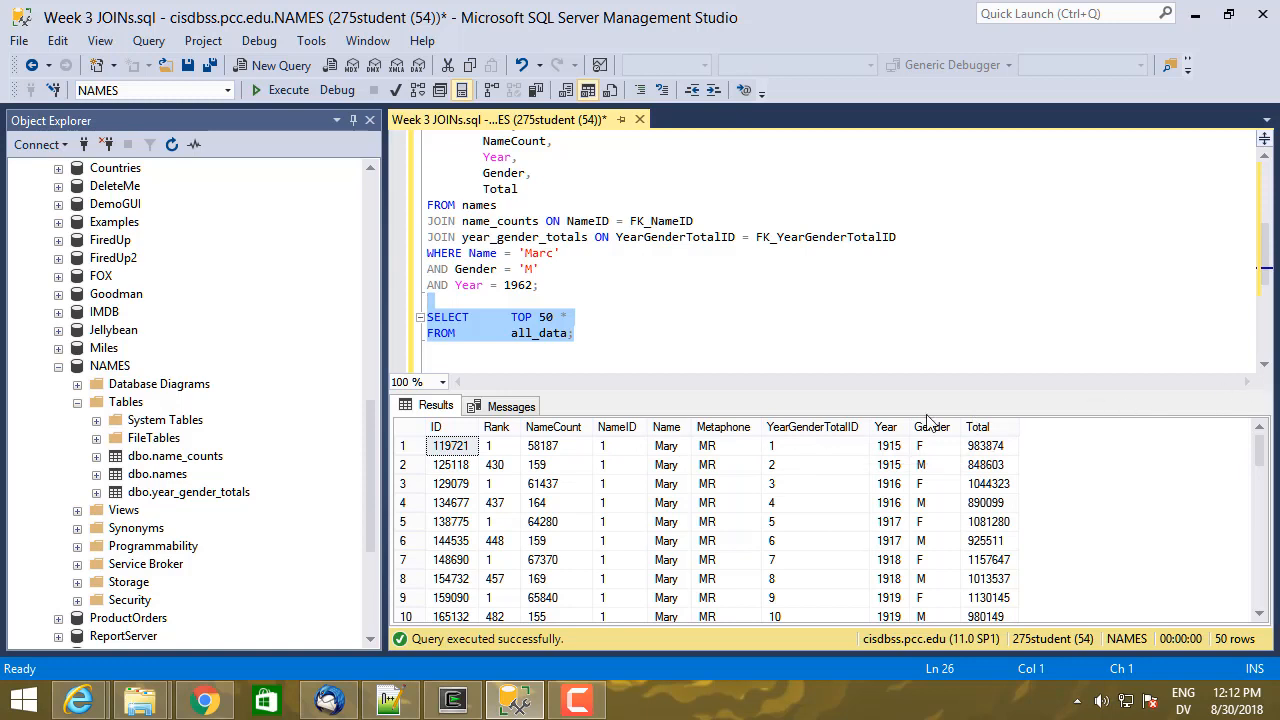
mouse_move(520, 336)
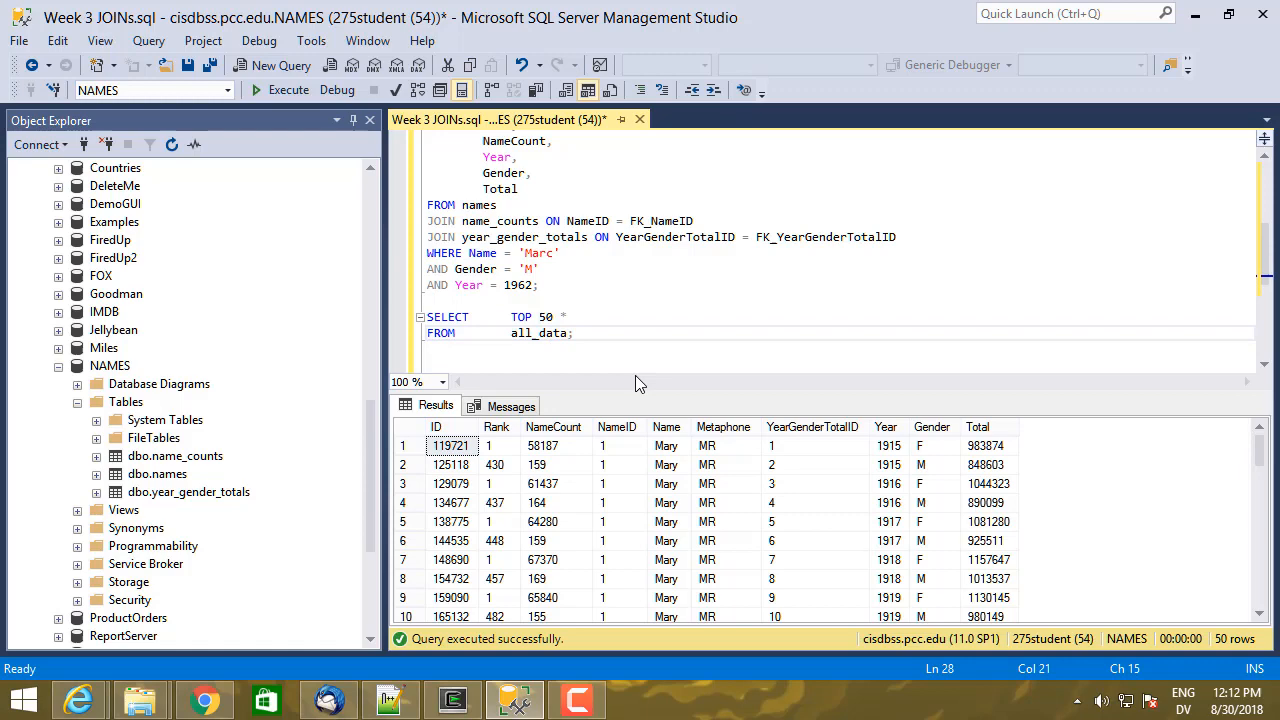
type("JOIN;")
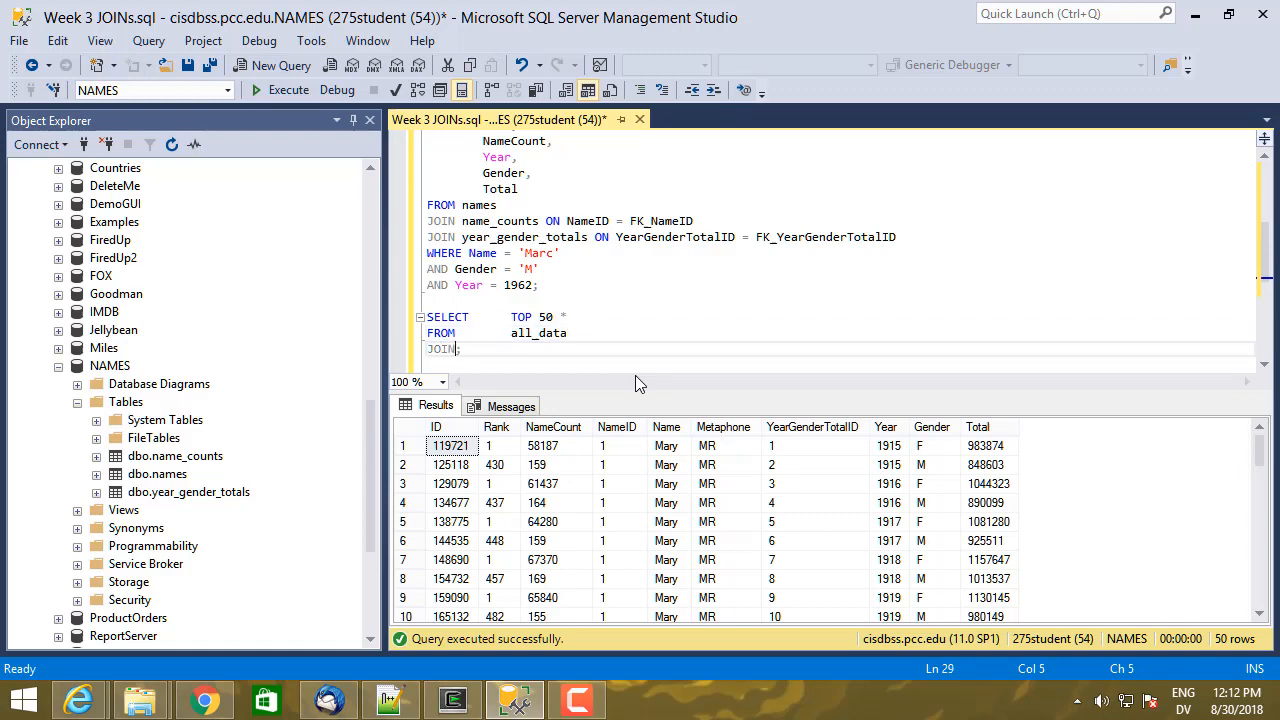
type("all_data ON")
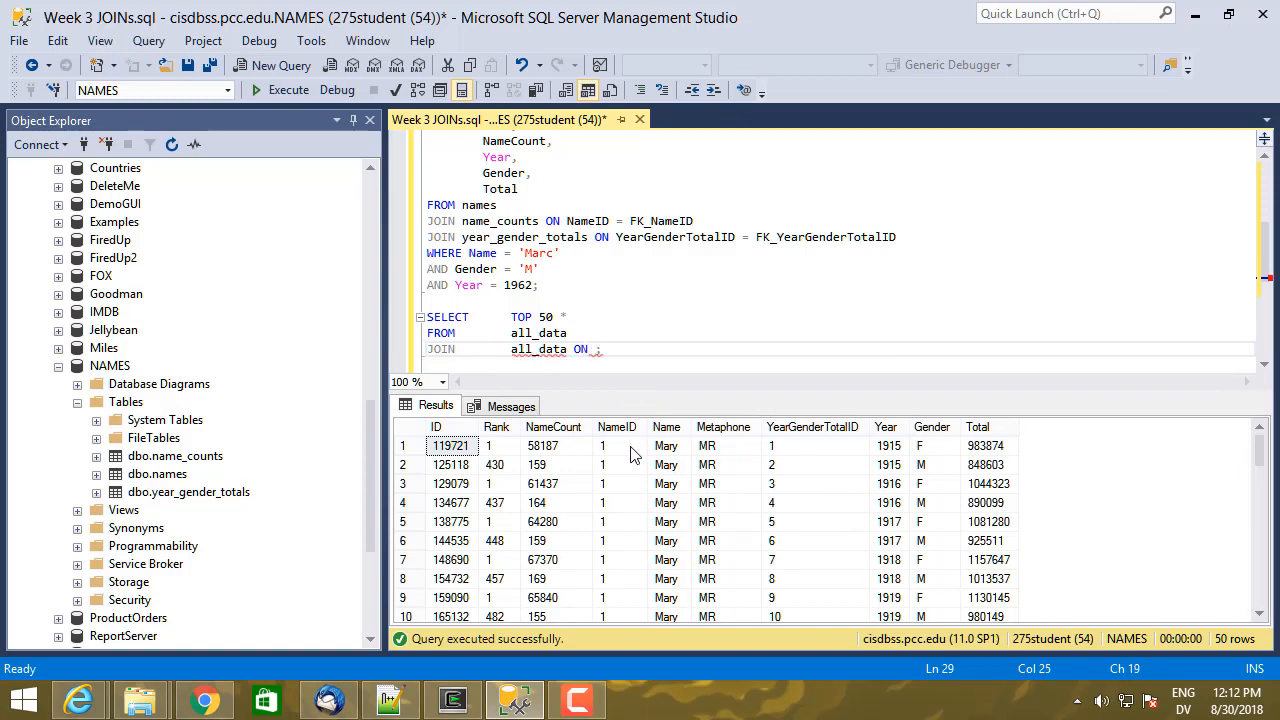
mouse_move(666, 484)
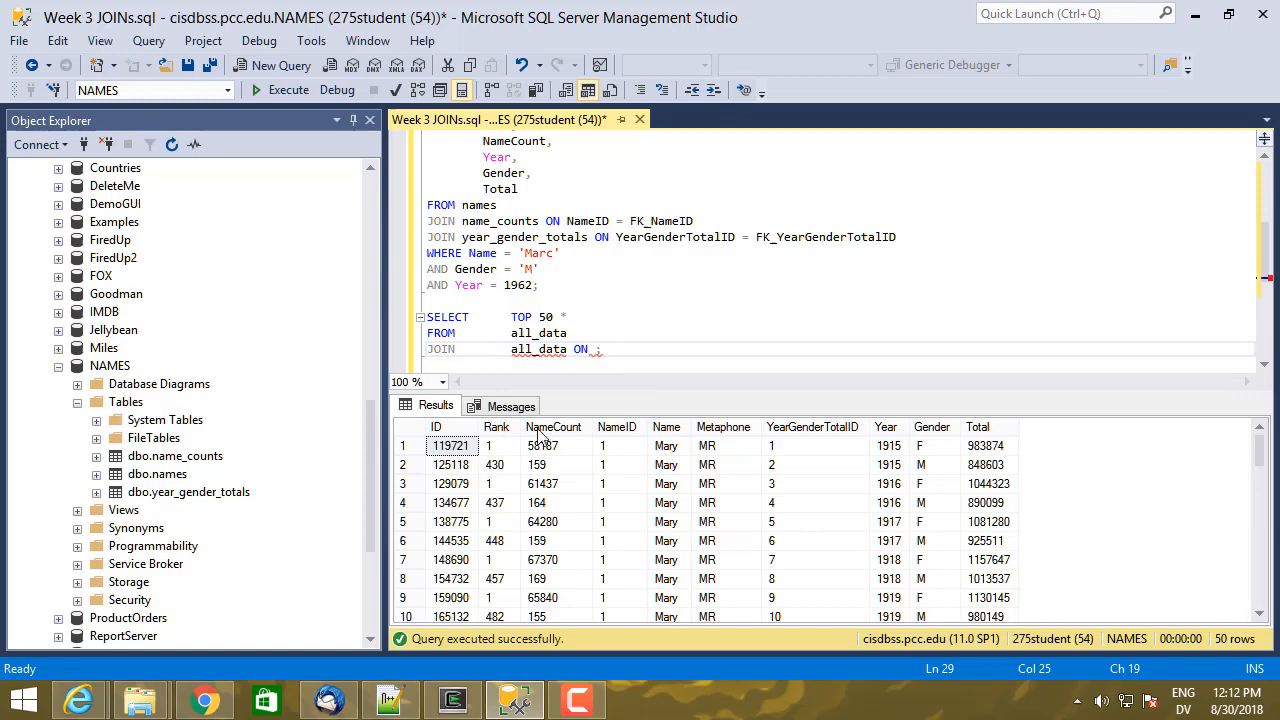
mouse_move(616, 464)
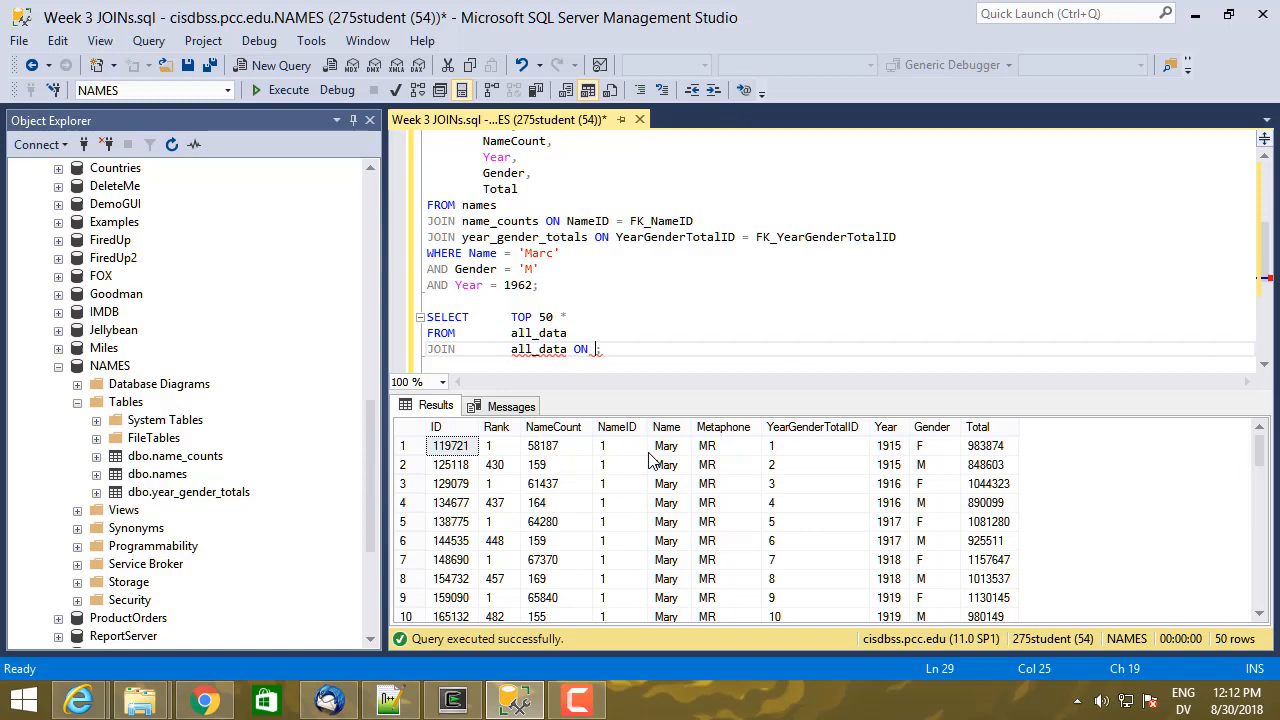
mouse_move(618, 452)
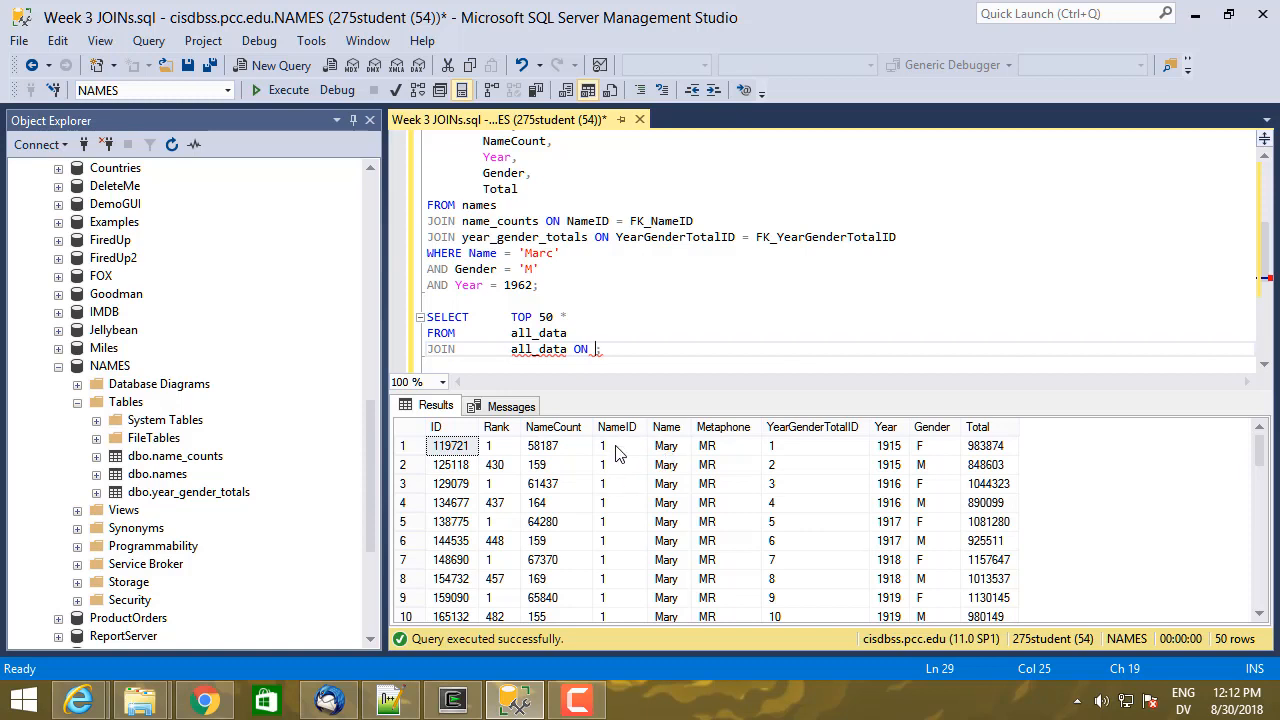
mouse_move(666, 456)
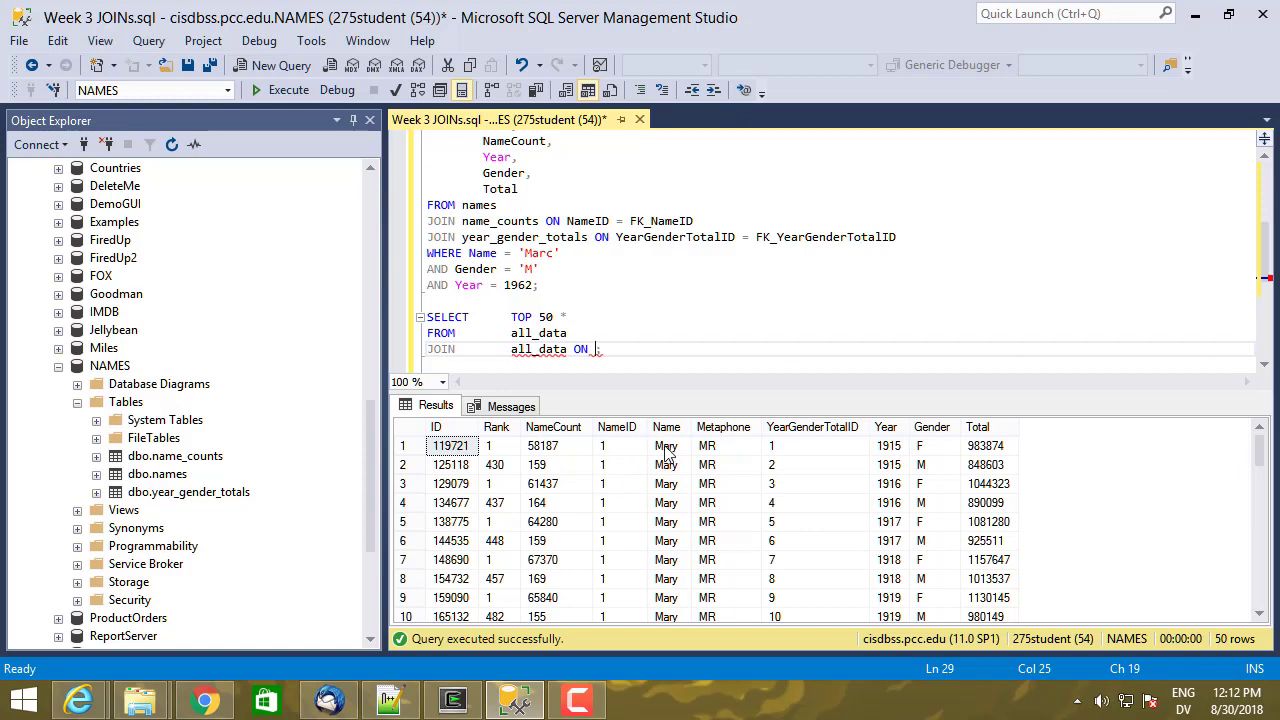
mouse_move(658, 456)
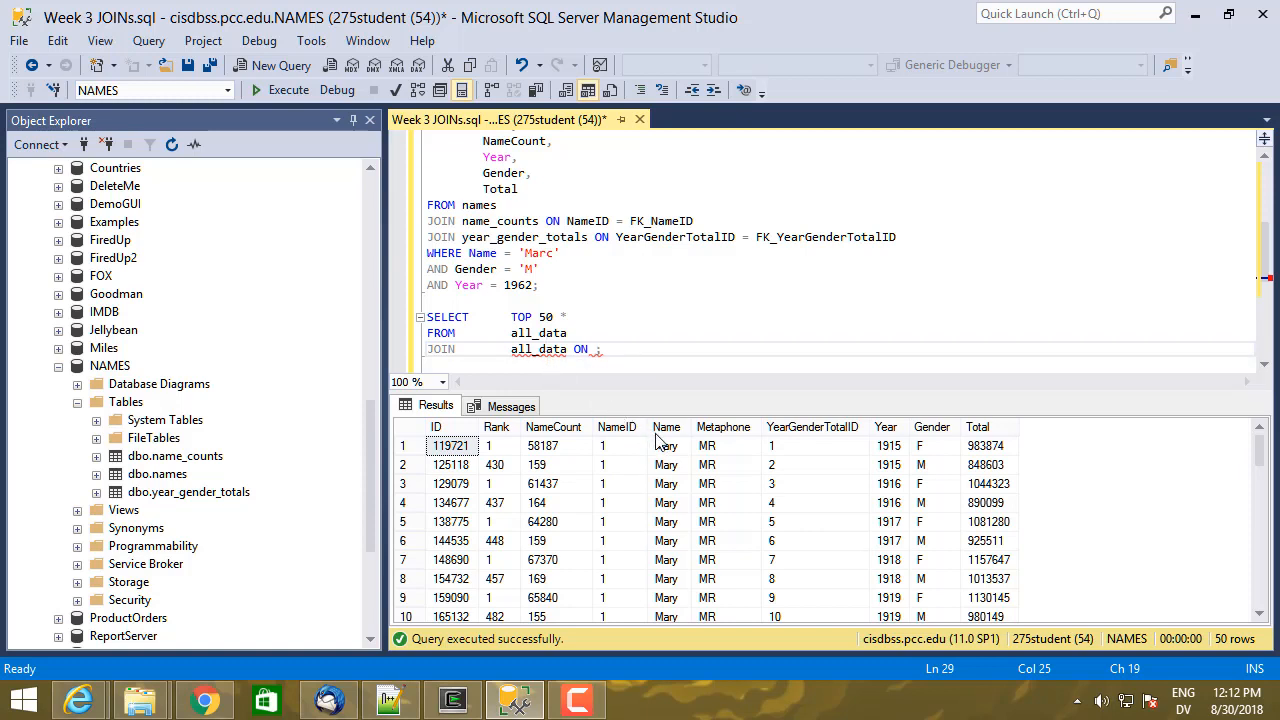
mouse_move(876, 456)
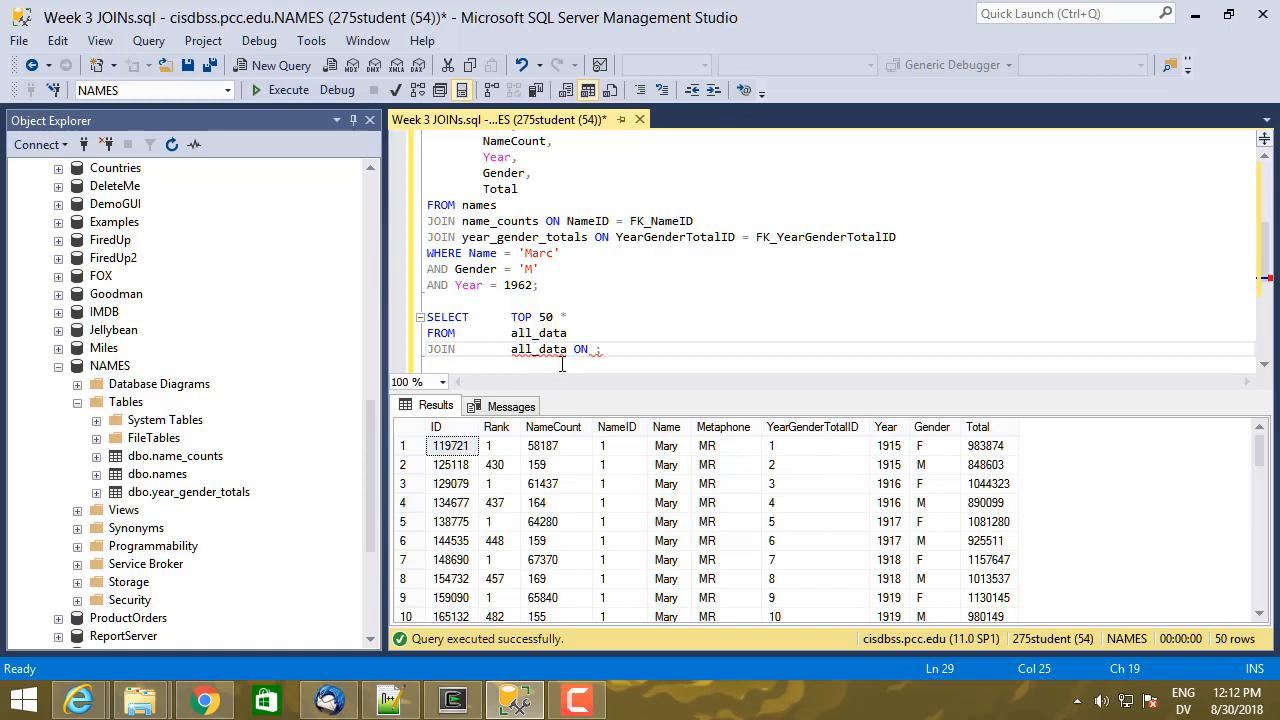
mouse_move(892, 464)
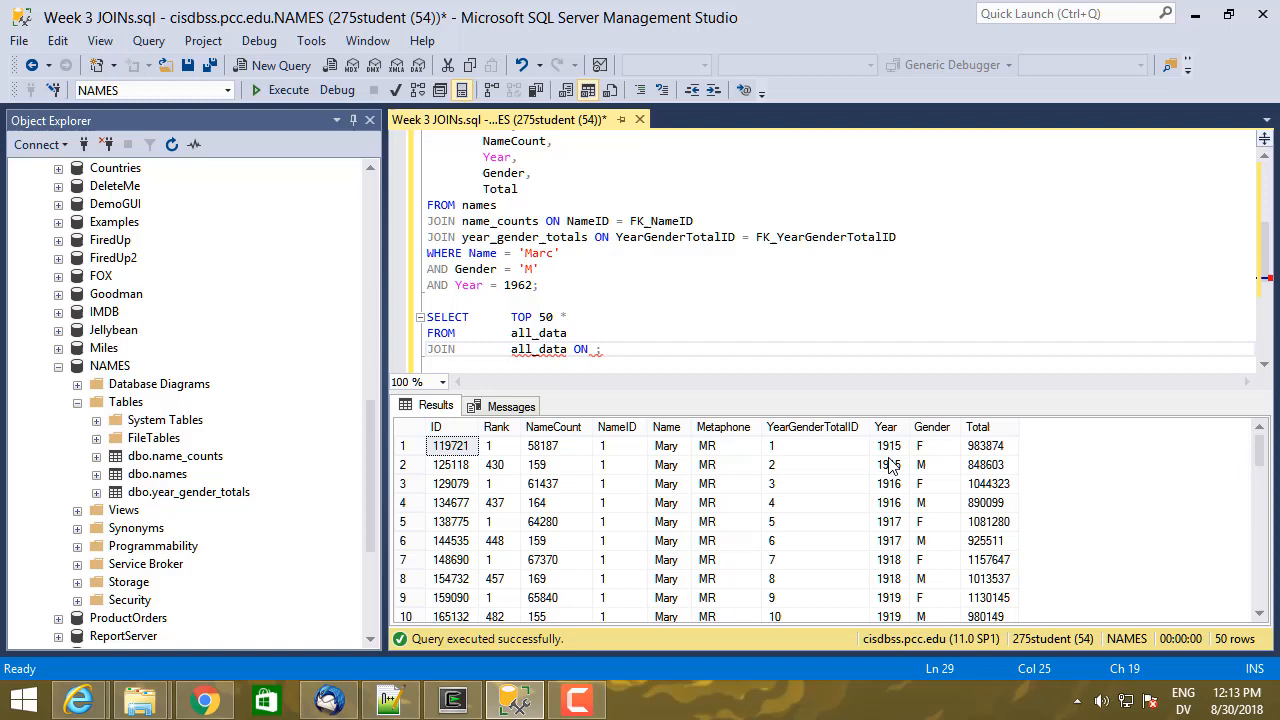
mouse_move(922, 446)
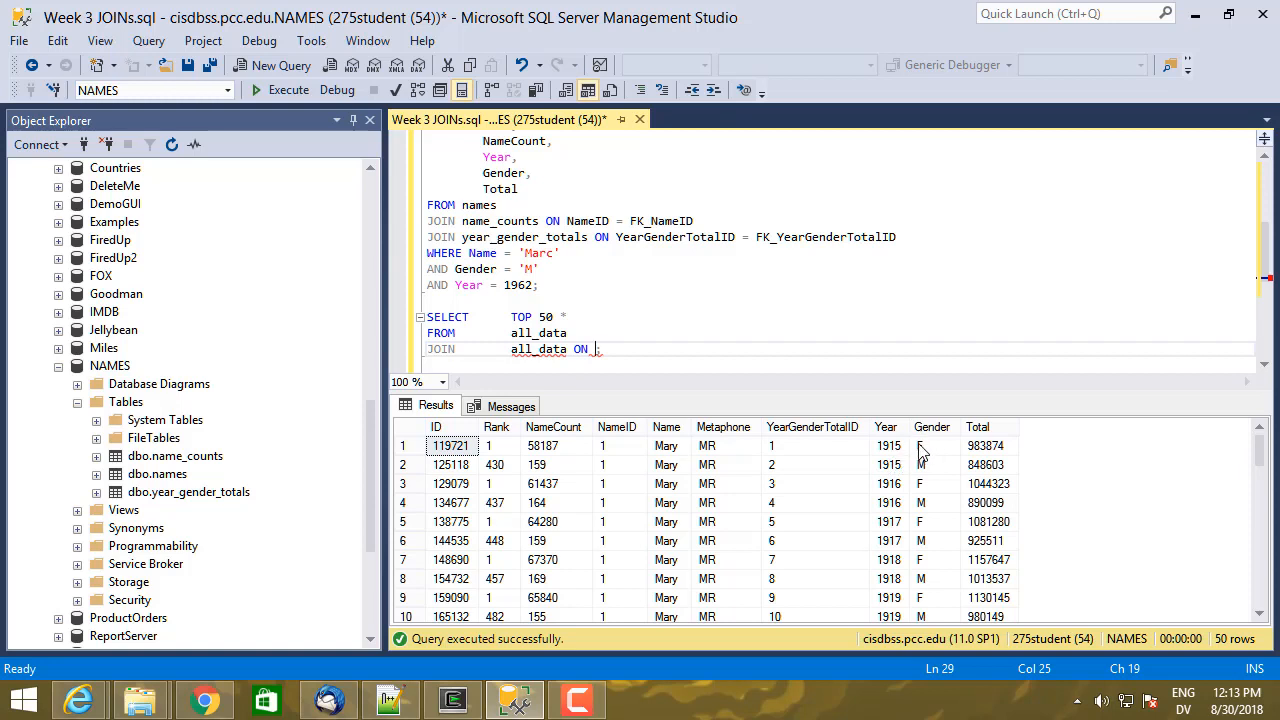
mouse_move(924, 458)
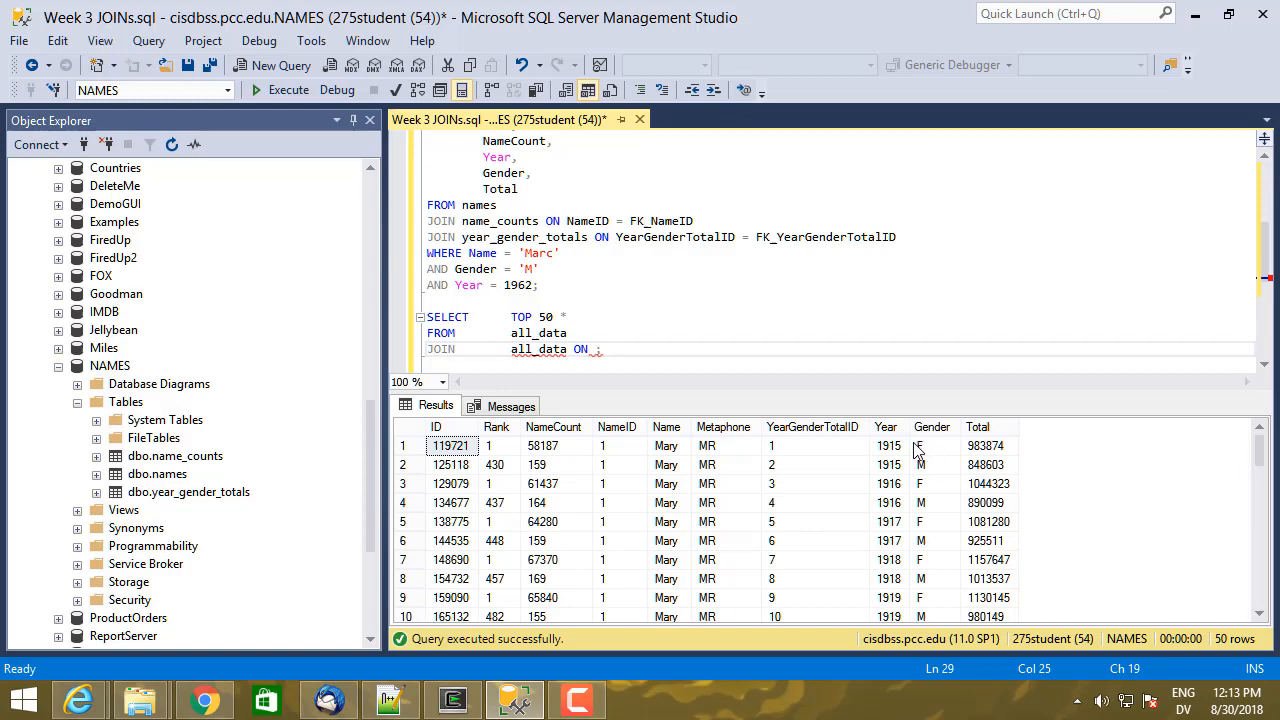
mouse_move(924, 448)
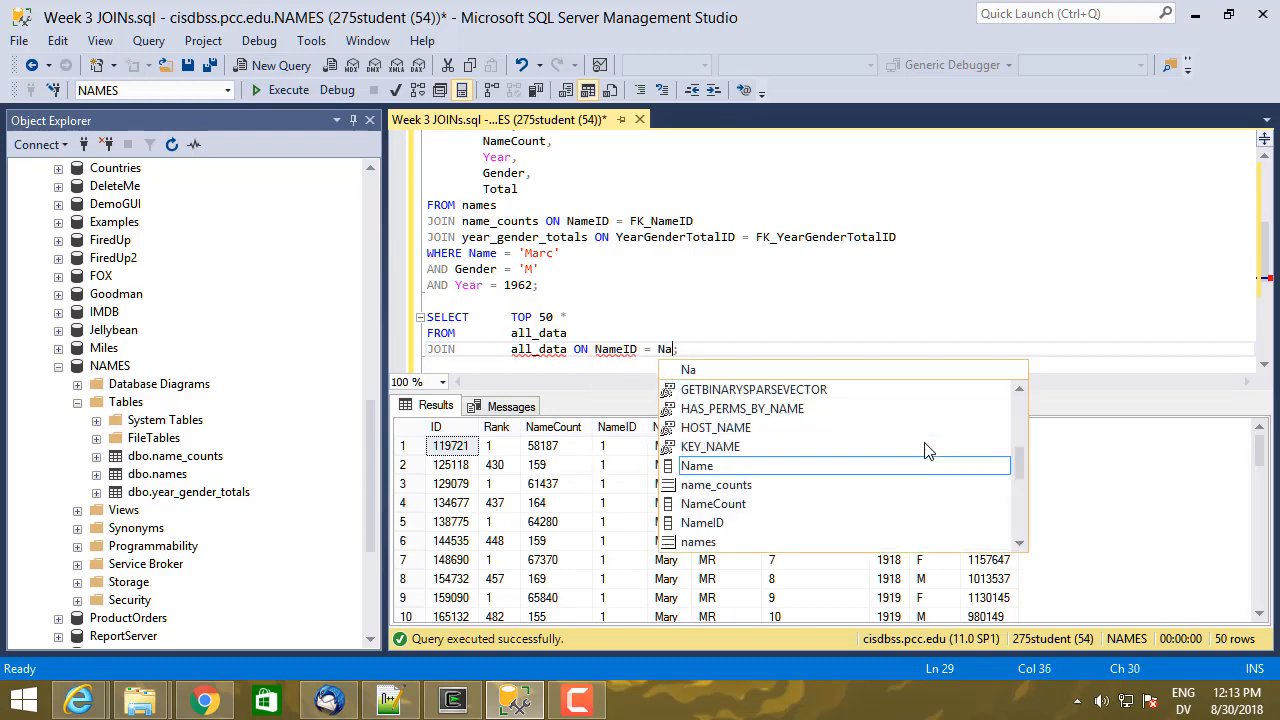
Step: Complete the ON clause as NameID = NameID and select the first all_data for aliasing
type("meID;")
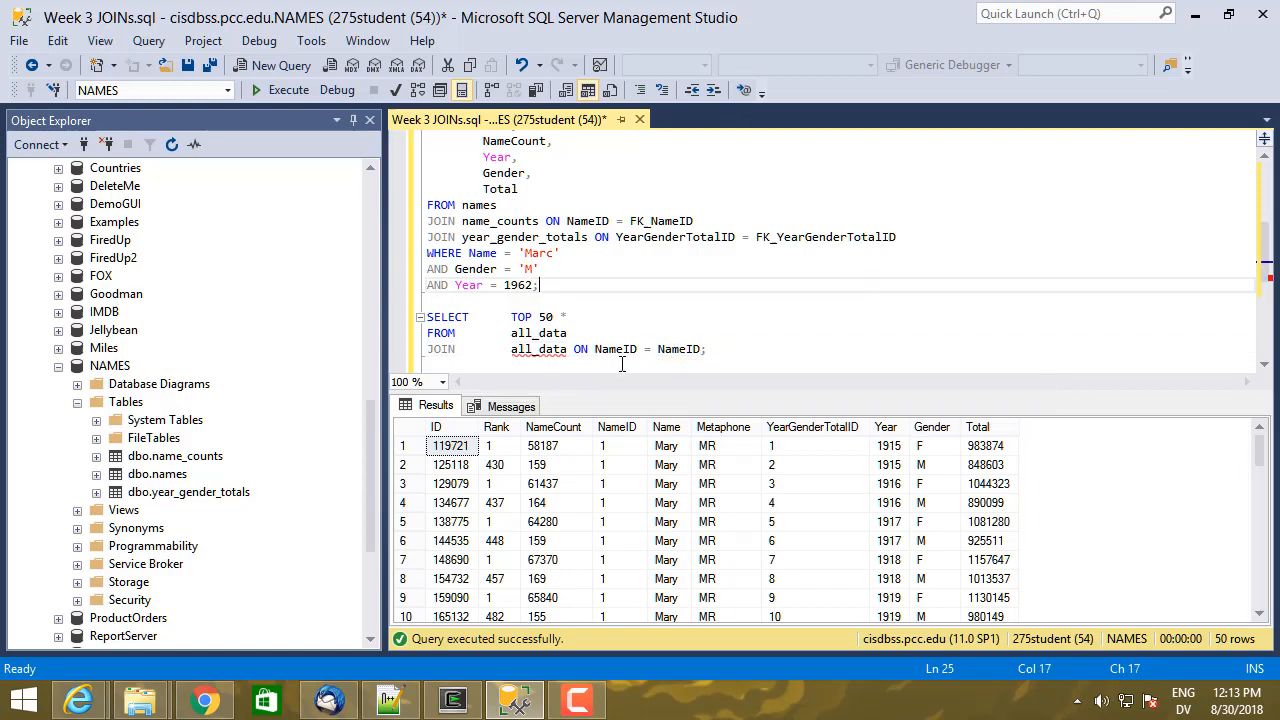
mouse_move(616, 348)
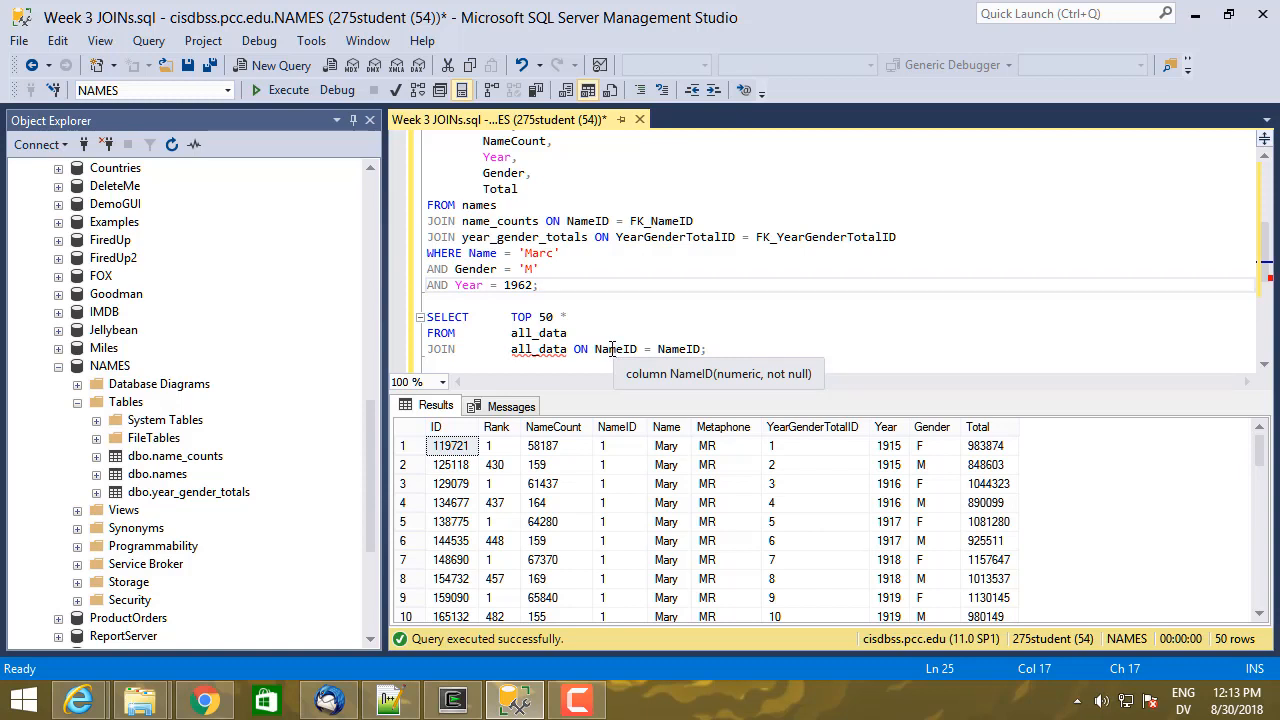
mouse_move(536, 384)
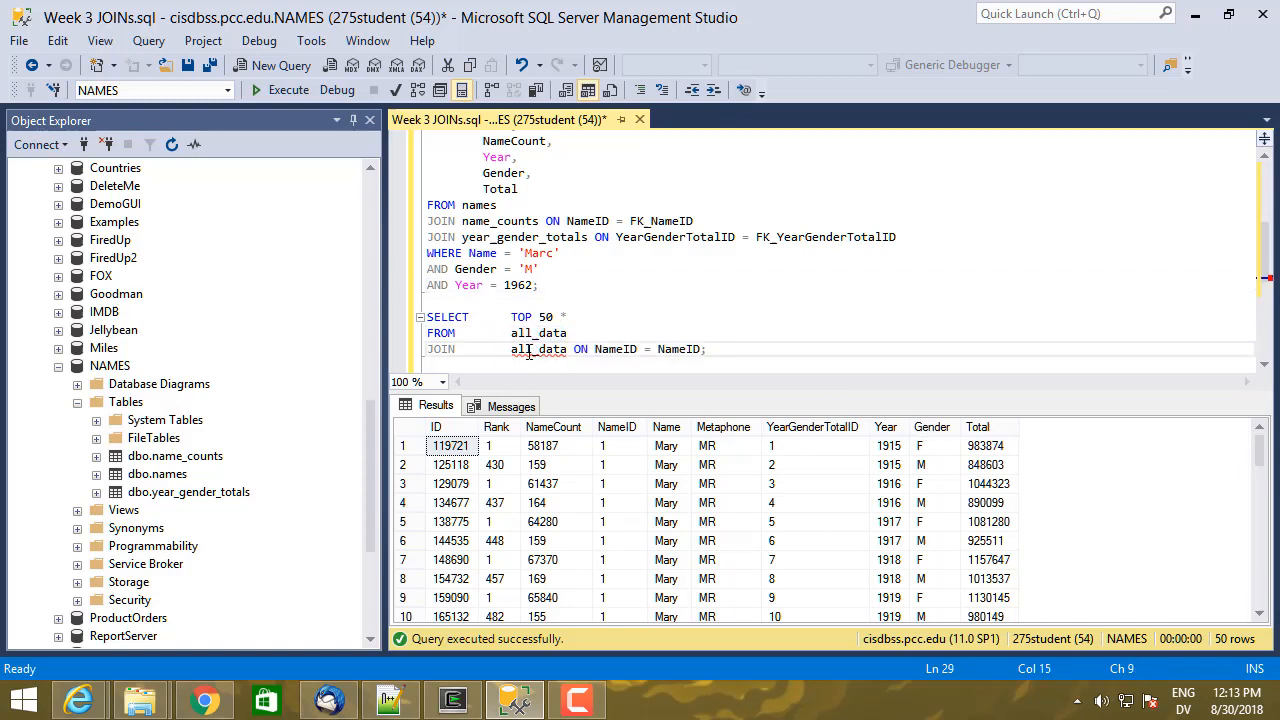
double_click(538, 332)
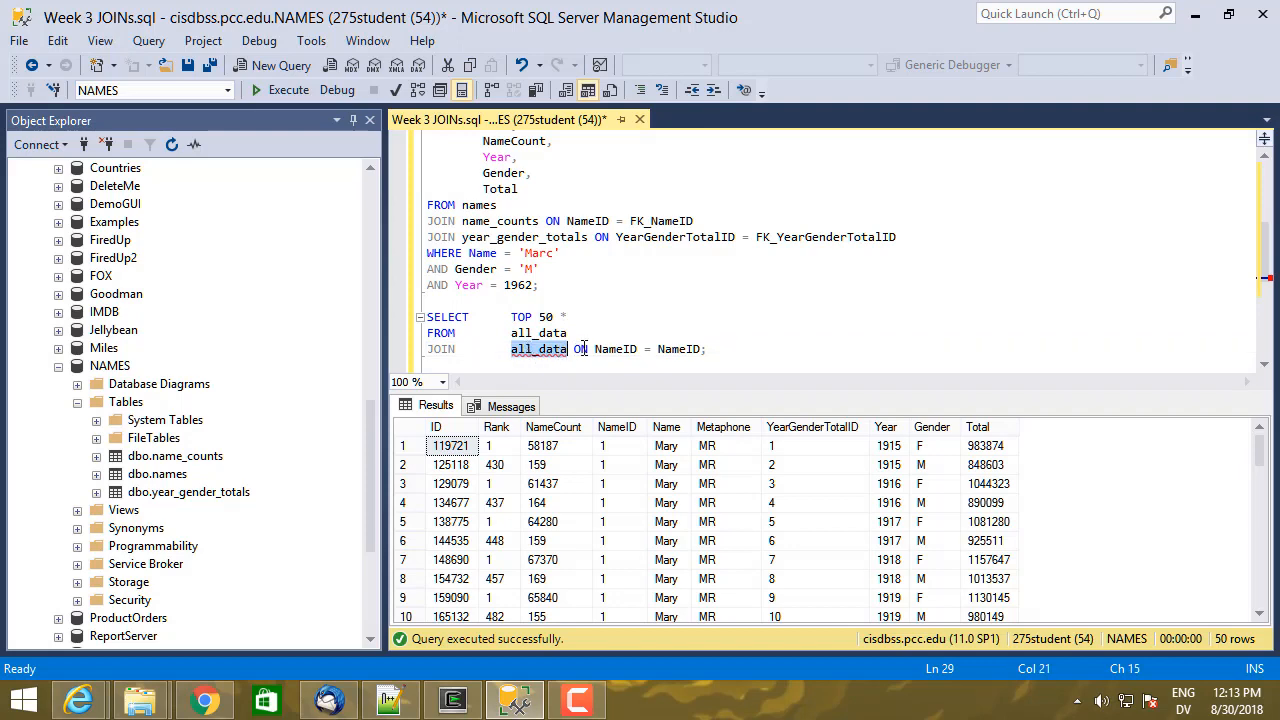
mouse_move(680, 348)
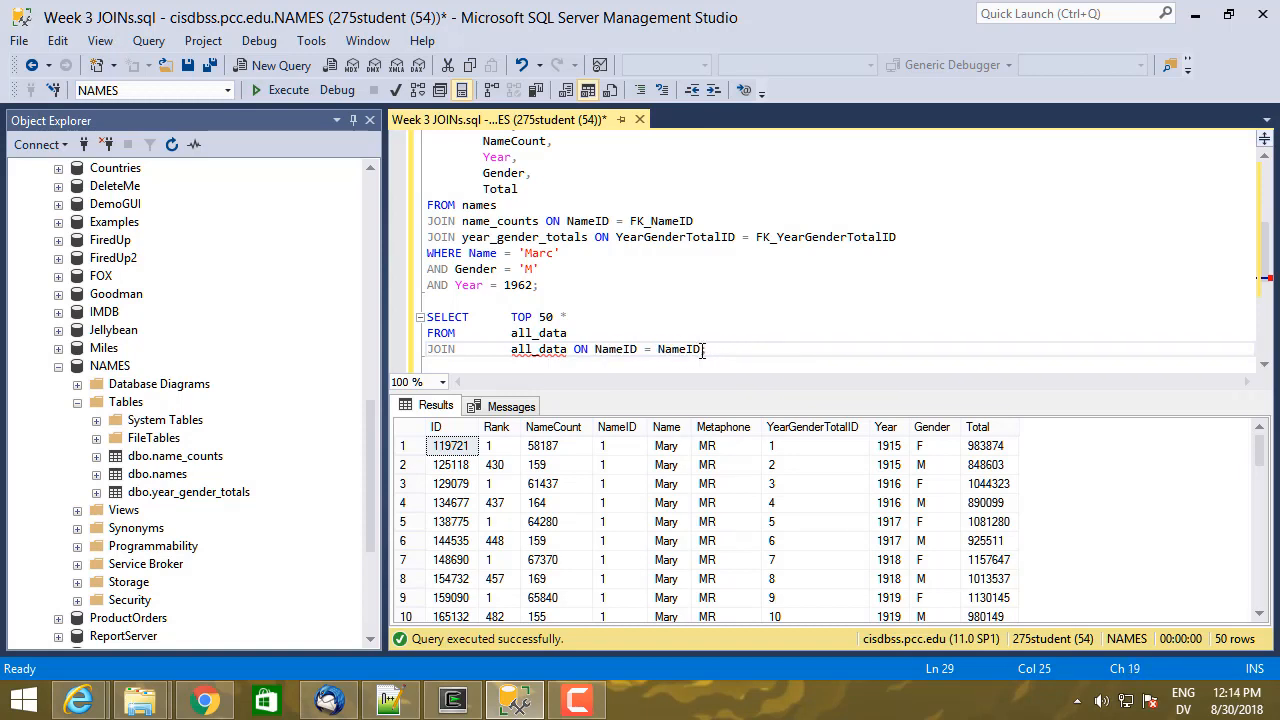
mouse_move(538, 348)
type(" AS")
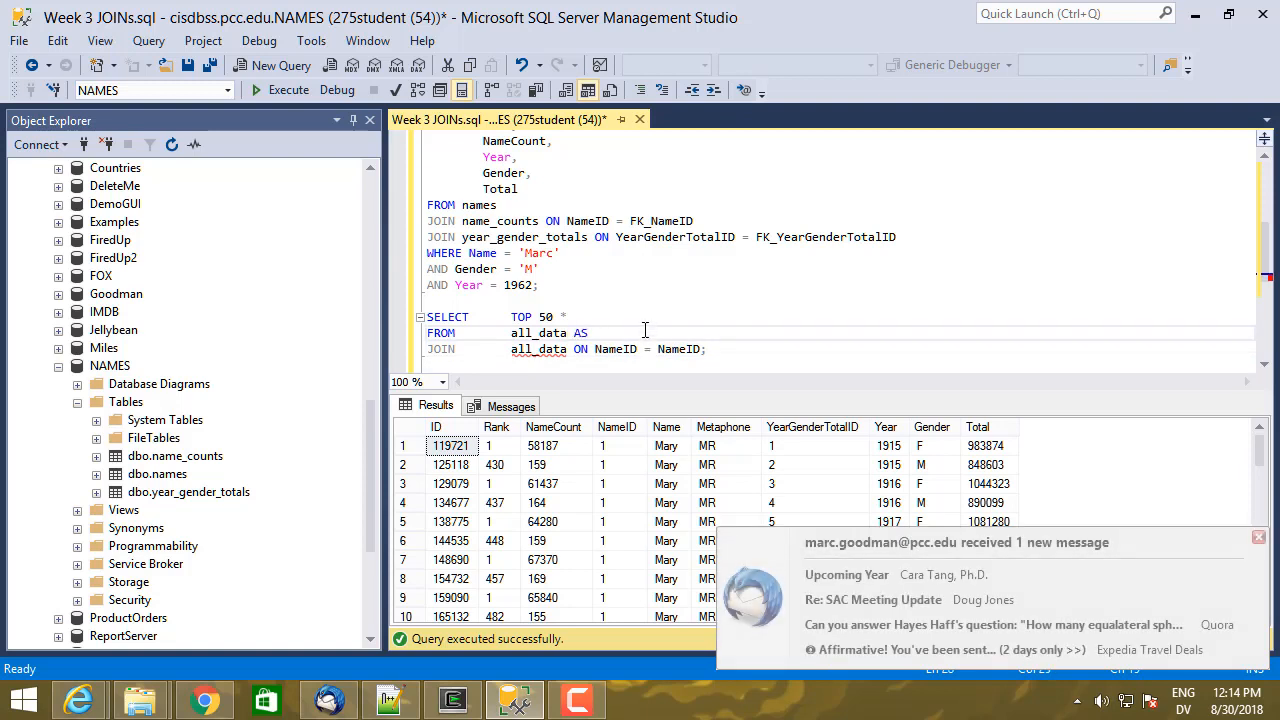
Step: Alias the copies AD1 and AD2 and set the ON clause to AD1.NameID = AD2.NameID
type("AD1")
left_click(590, 348)
type("AS AD2 ")
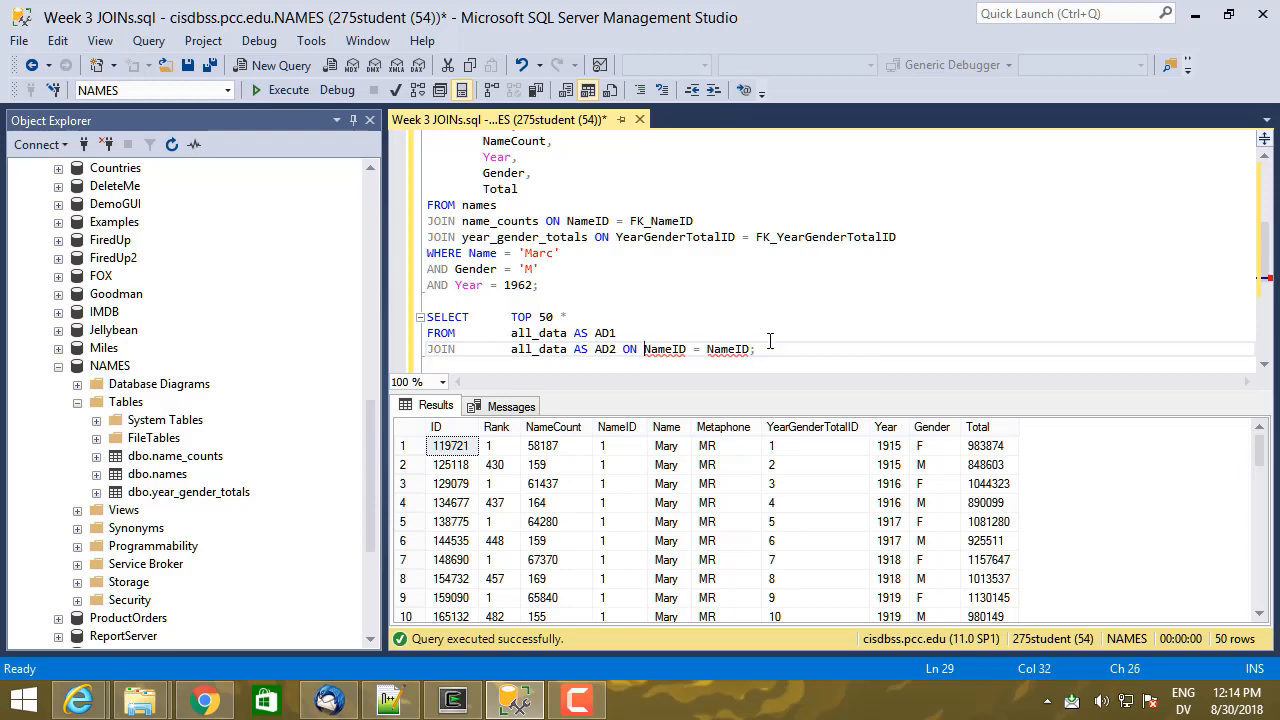
type("AD1.")
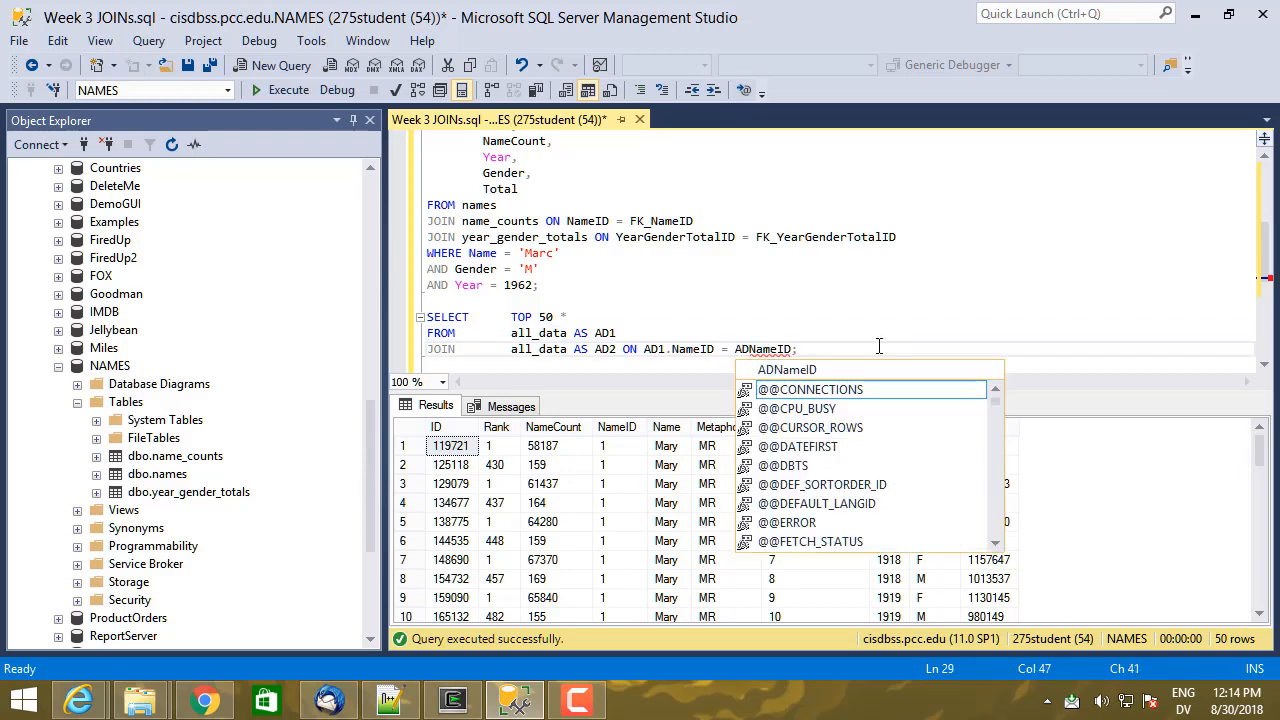
type("AD2.NameID;")
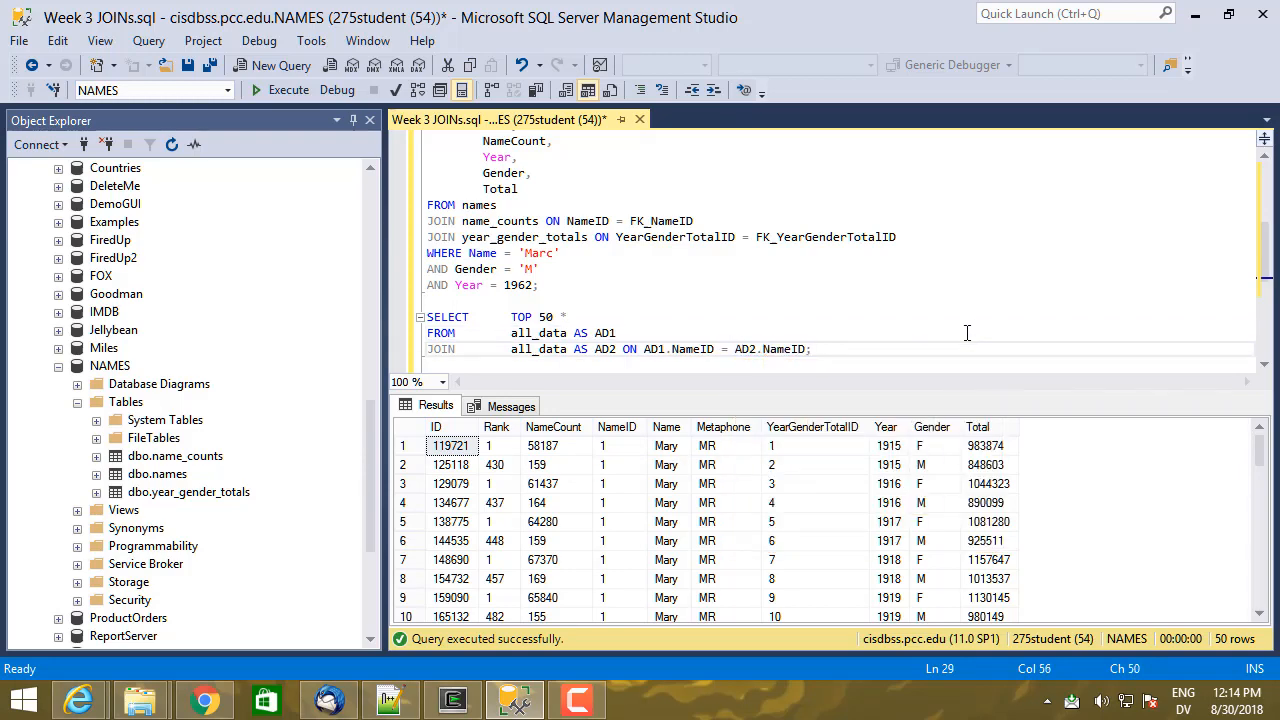
mouse_move(620, 332)
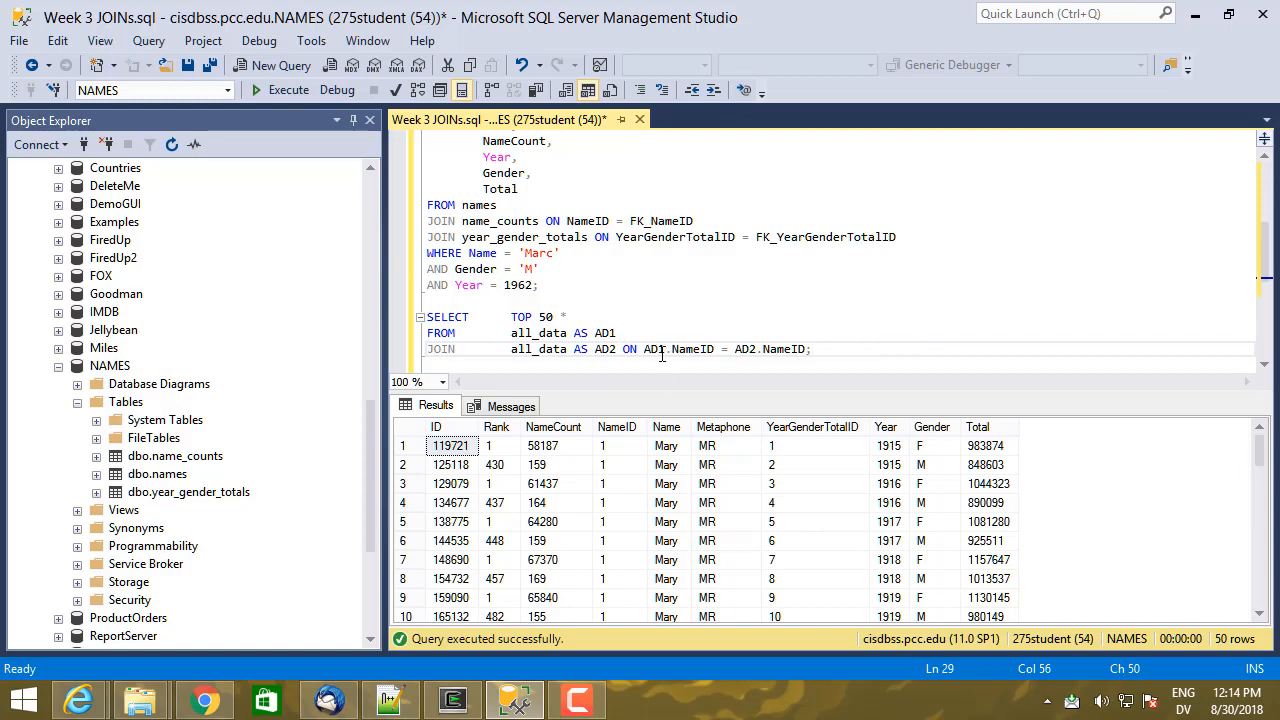
mouse_move(540, 348)
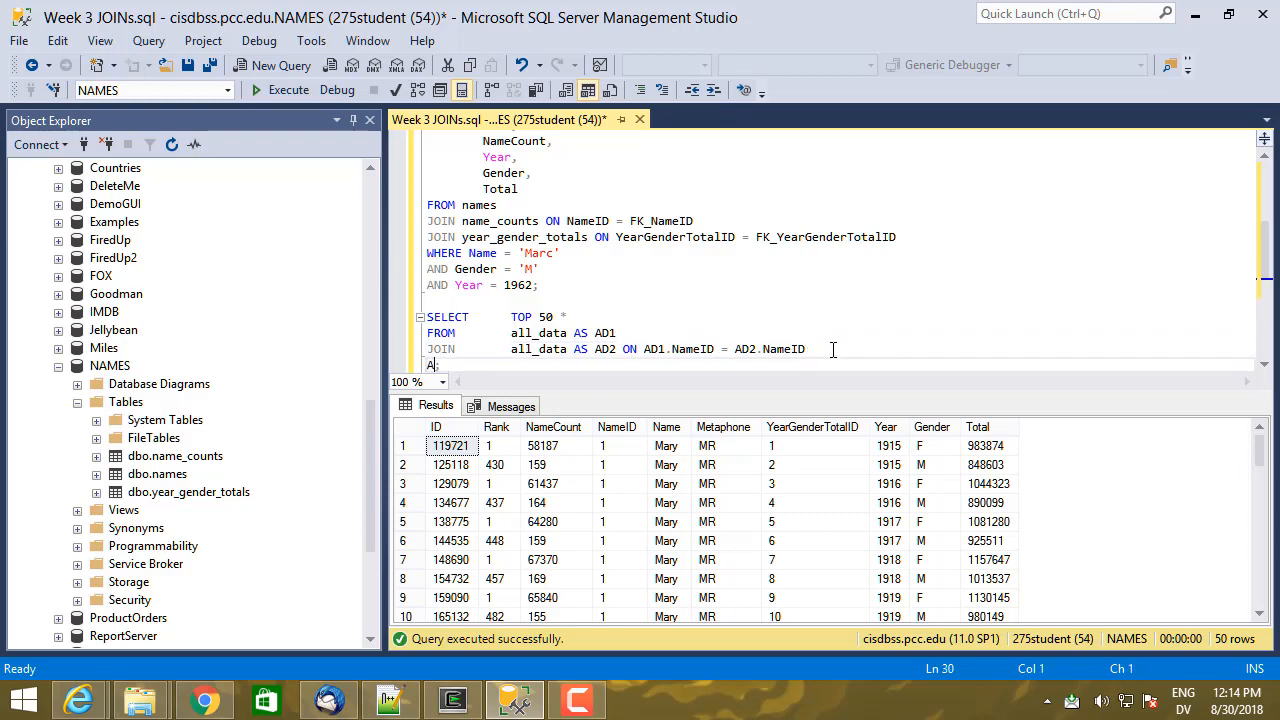
Step: Add join conditions AD1.Year = AD2.Year, AD1.Gender = 'M' and AD2.Gender = 'F'
type("AND")
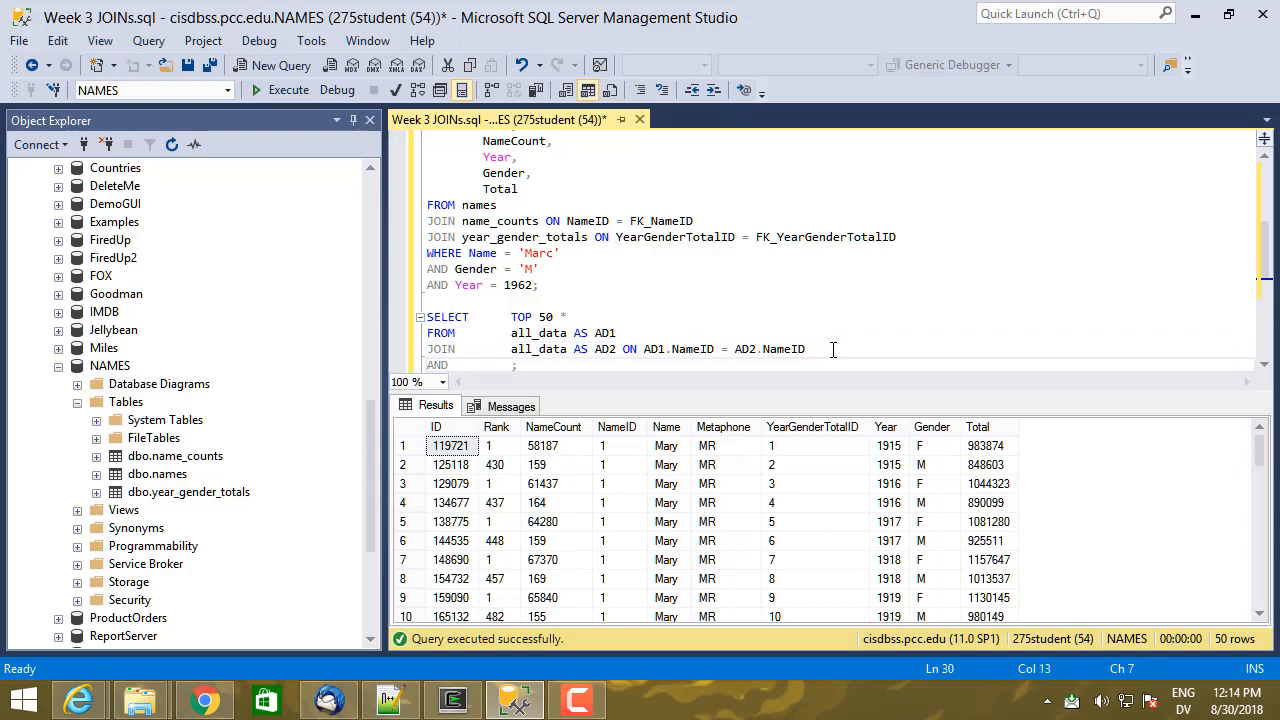
type("AD1.")
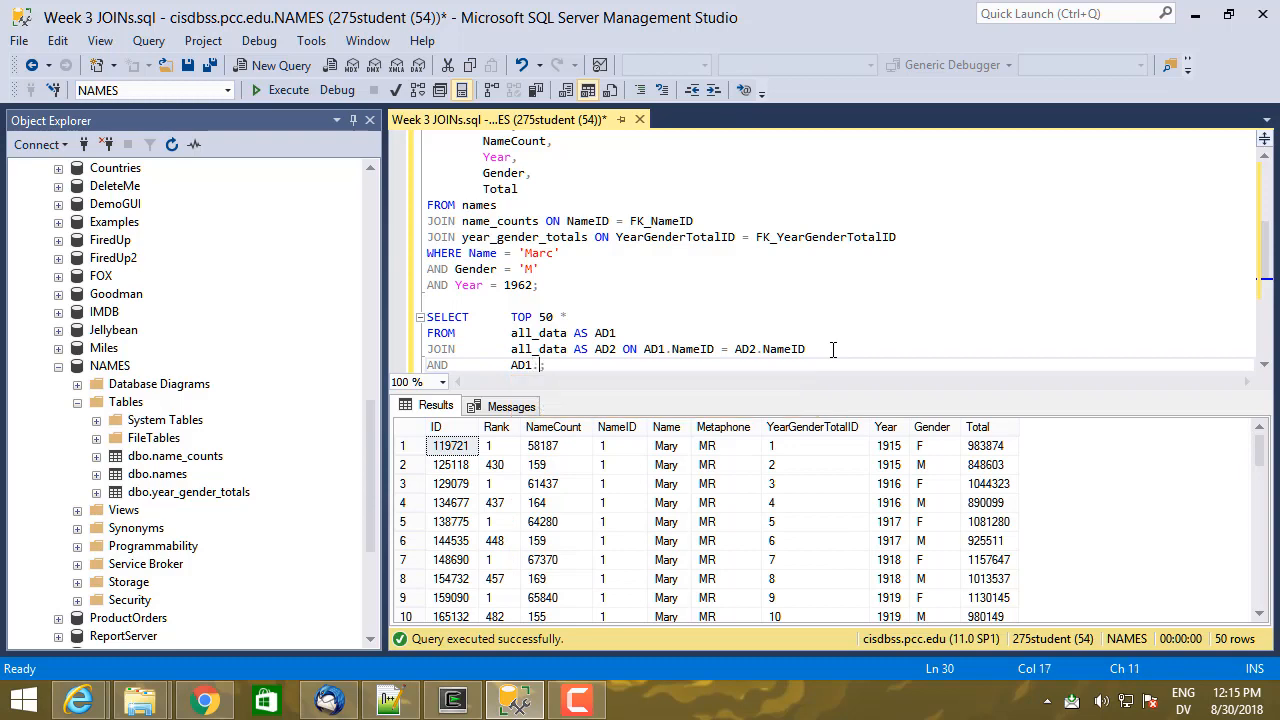
type("Year = AD2.")
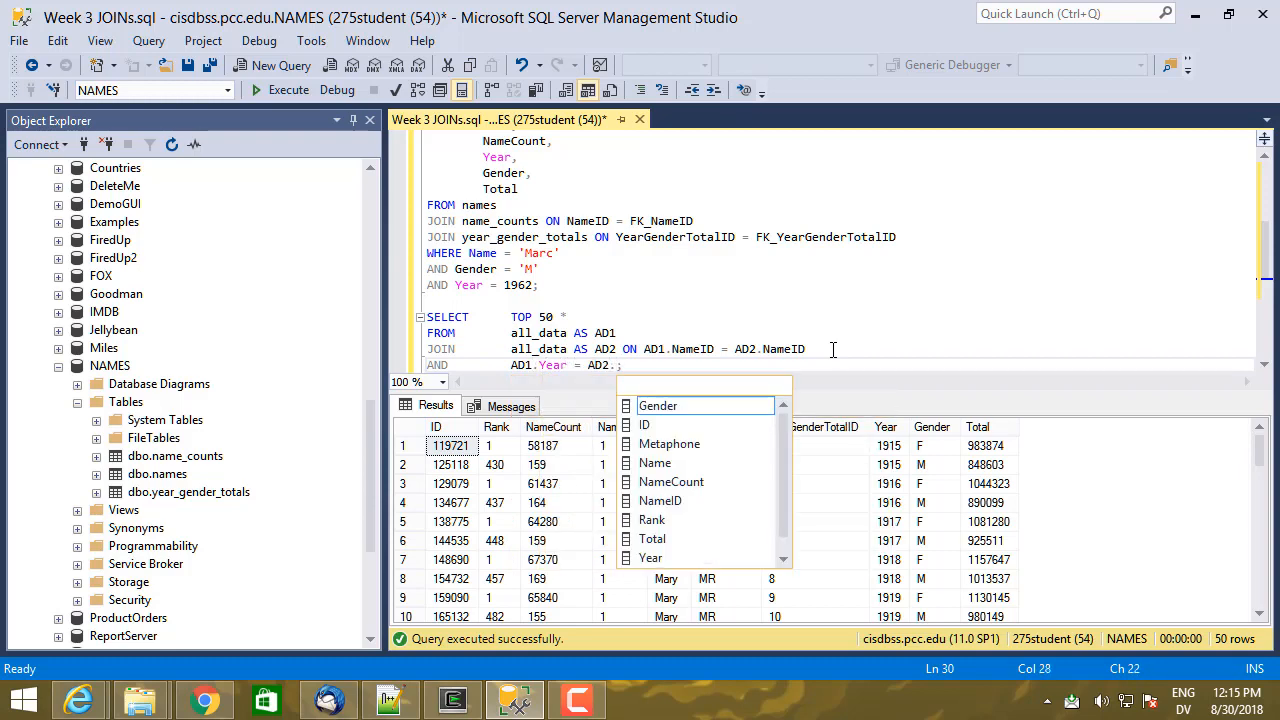
type("Year")
type("AND;")
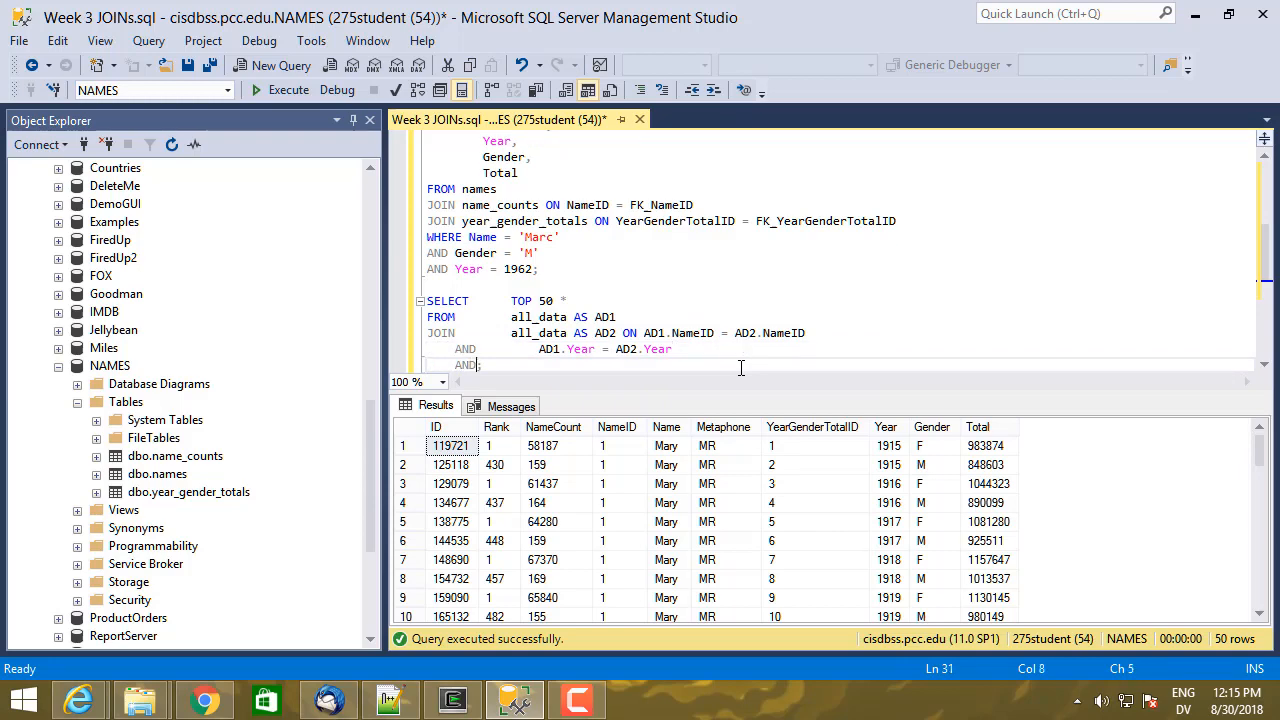
type("A")
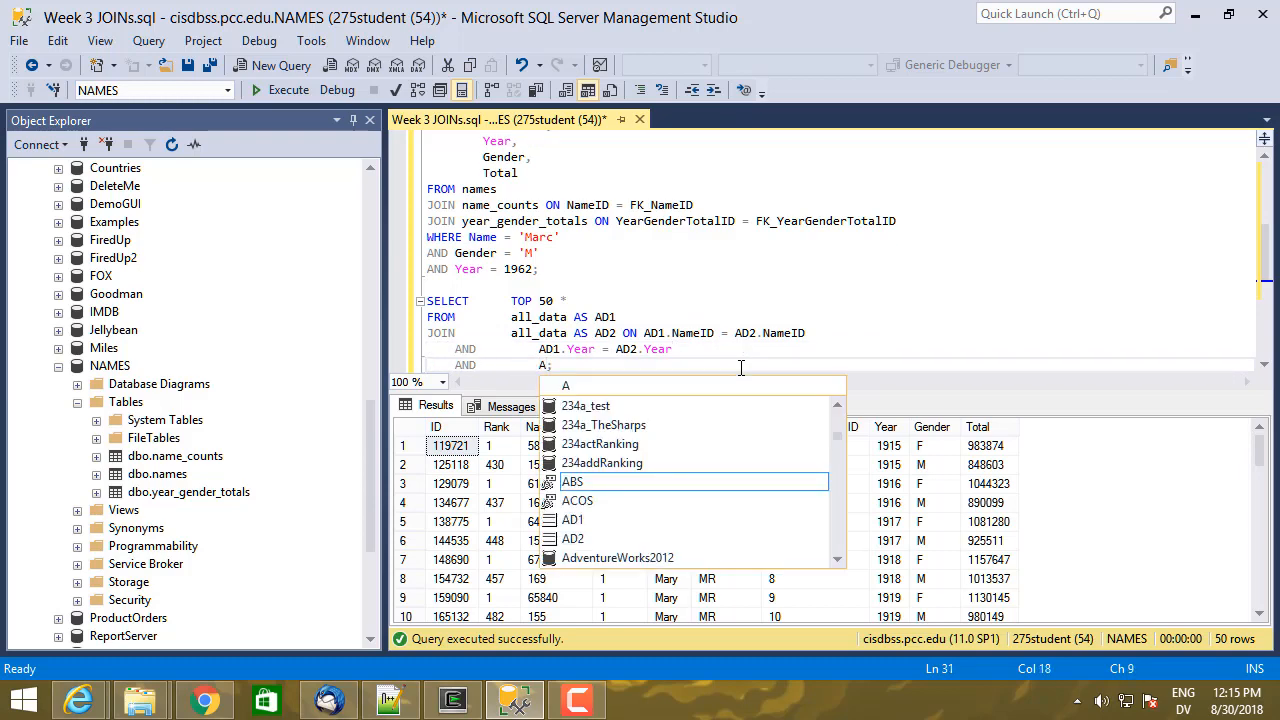
type("D1.Gender = 'M")
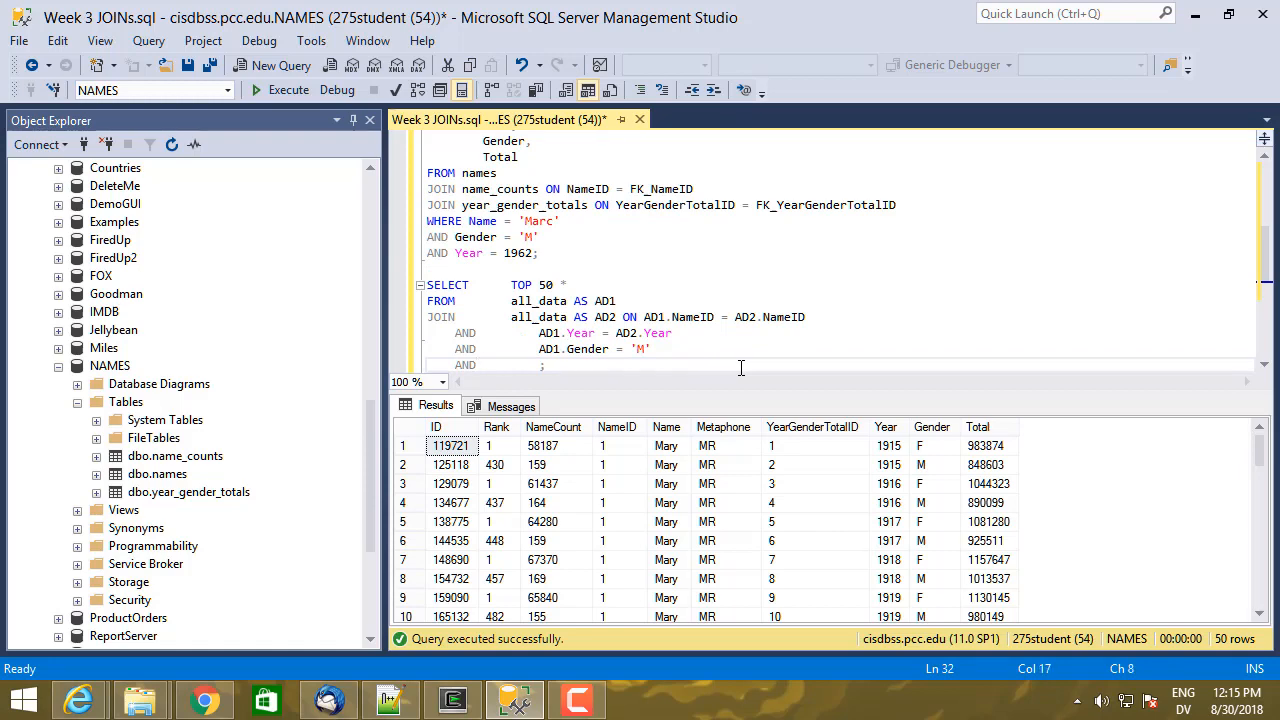
type("AD2.")
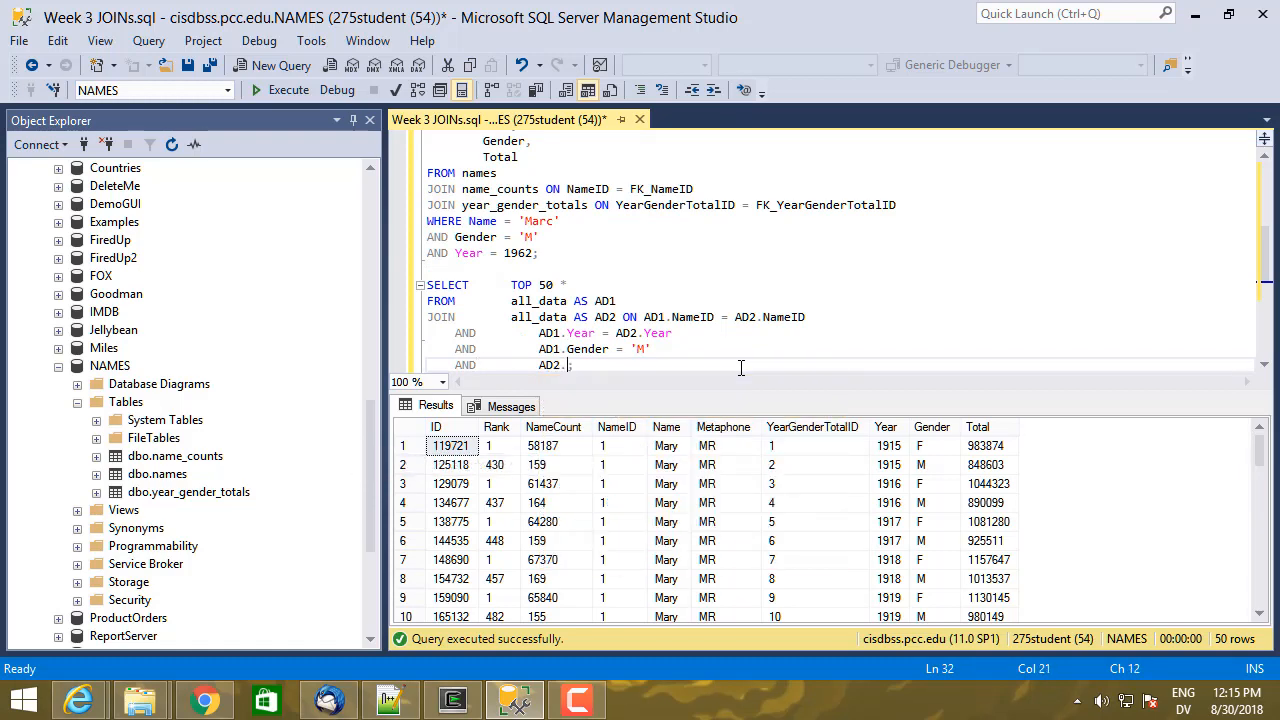
type("Gender =")
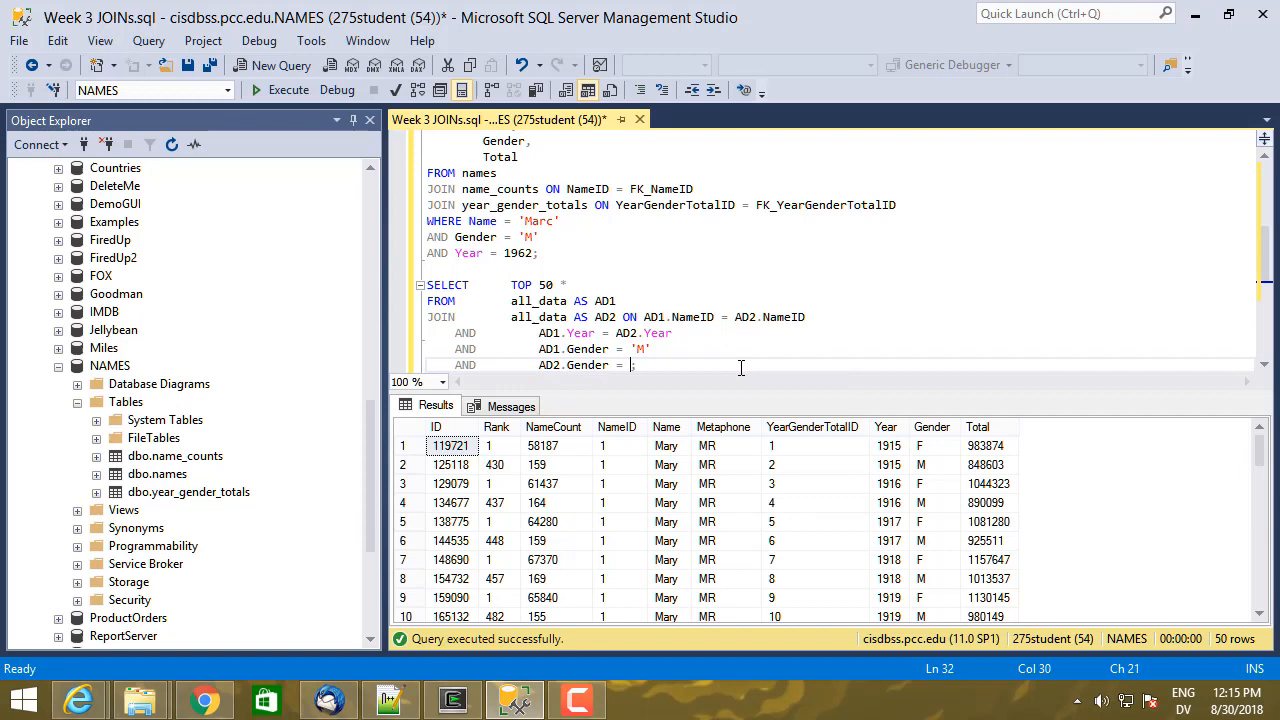
type("'F'")
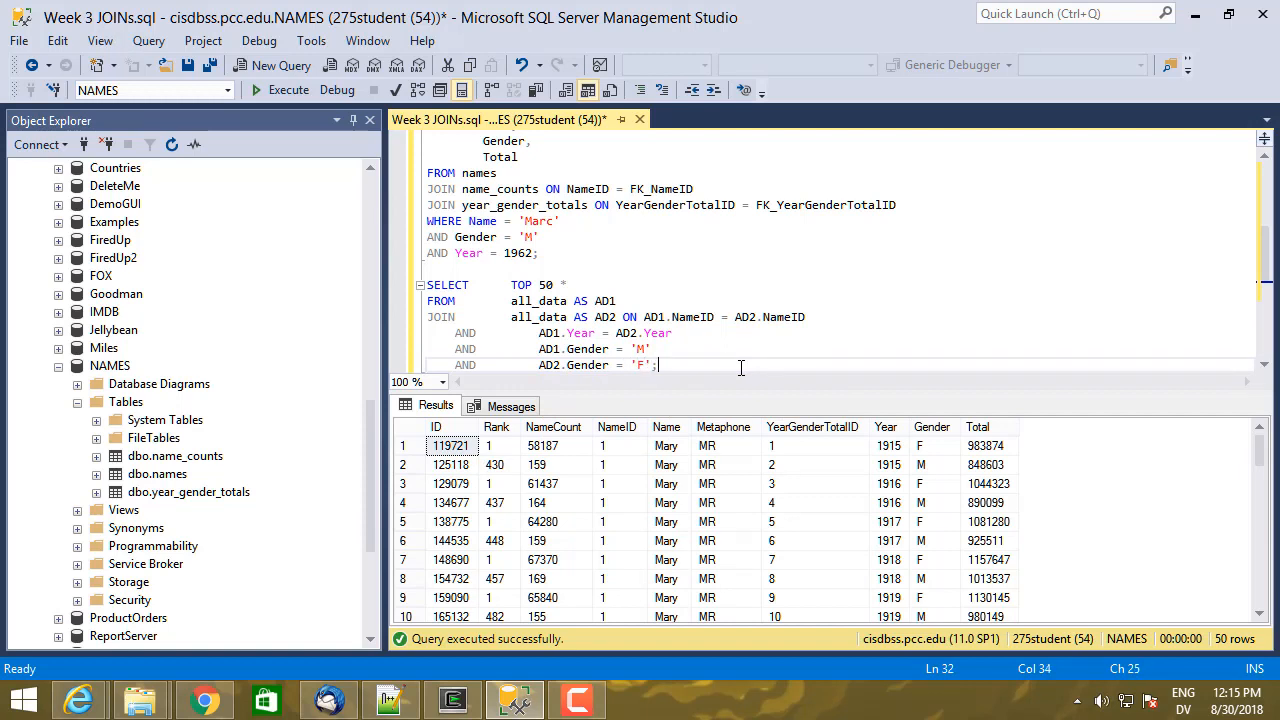
left_click_drag(656, 364, 476, 300)
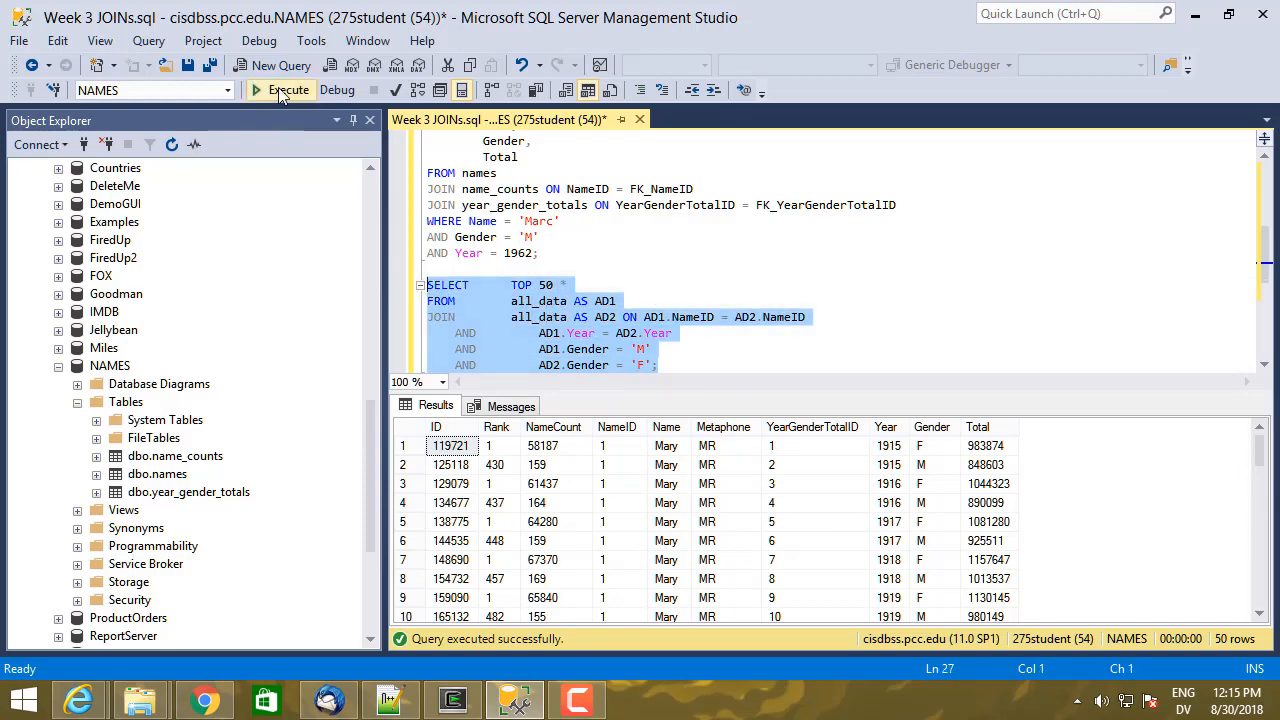
left_click(288, 90)
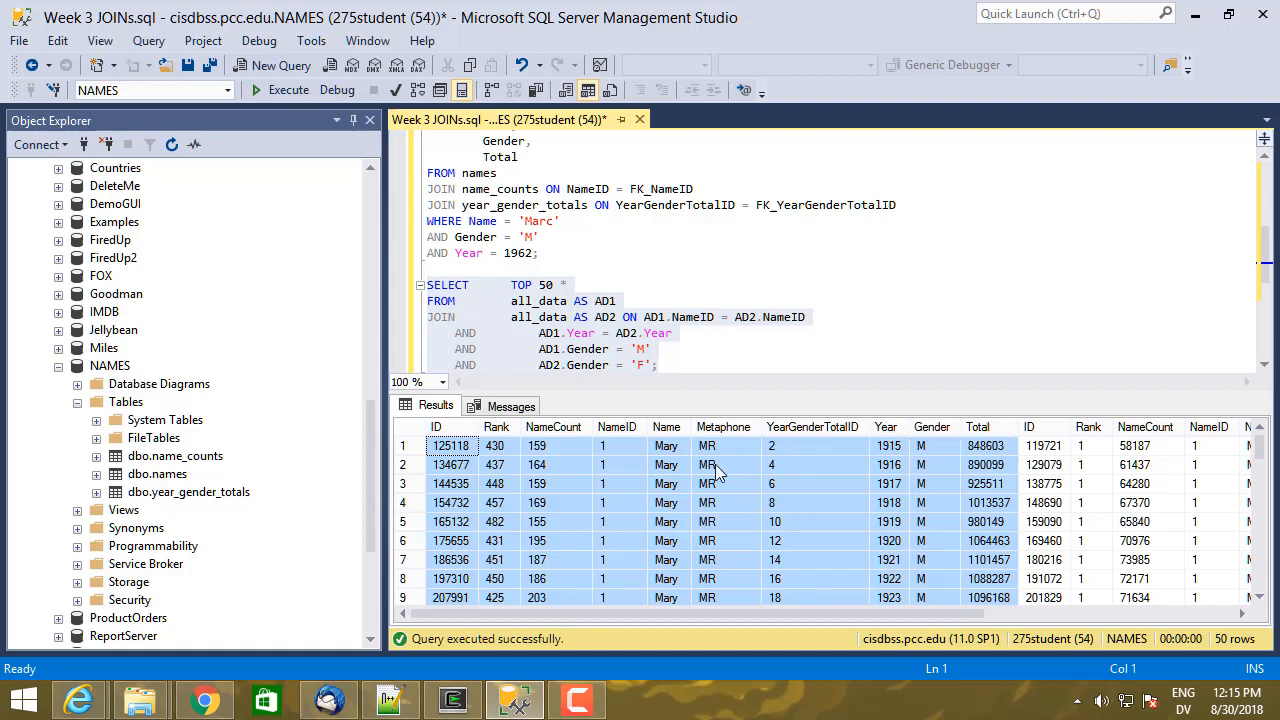
mouse_move(558, 448)
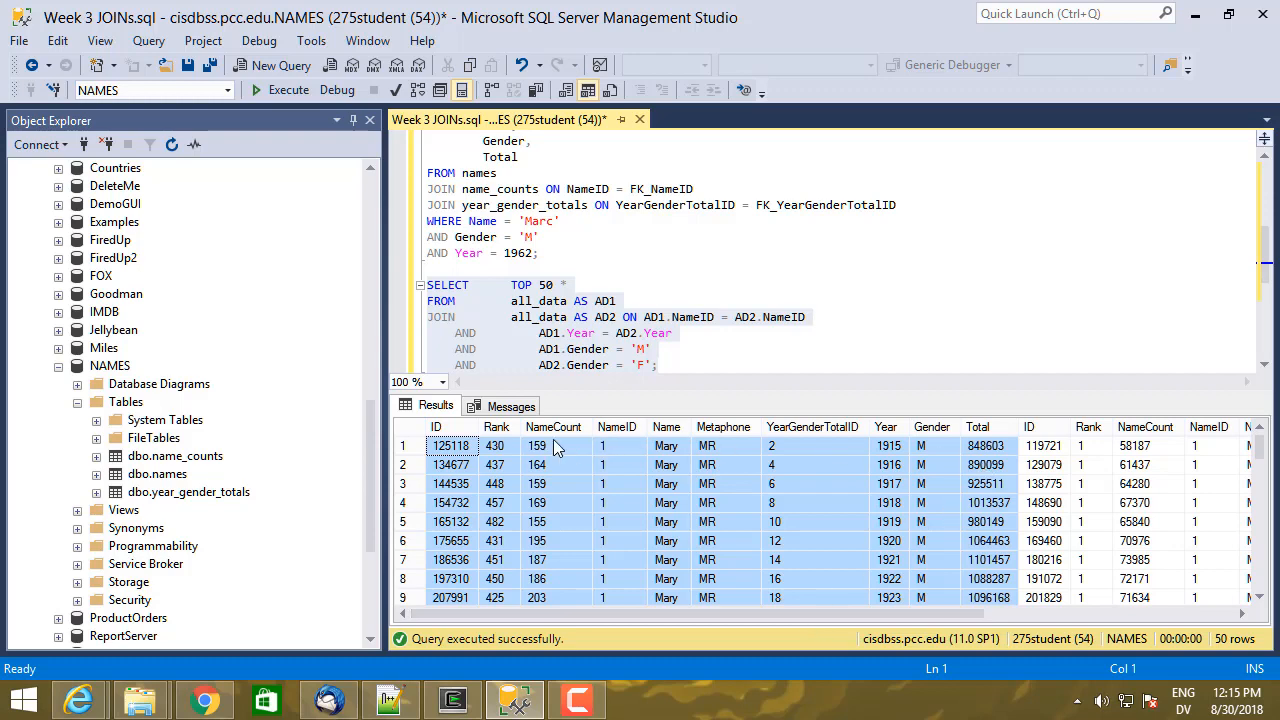
scroll("right", 3)
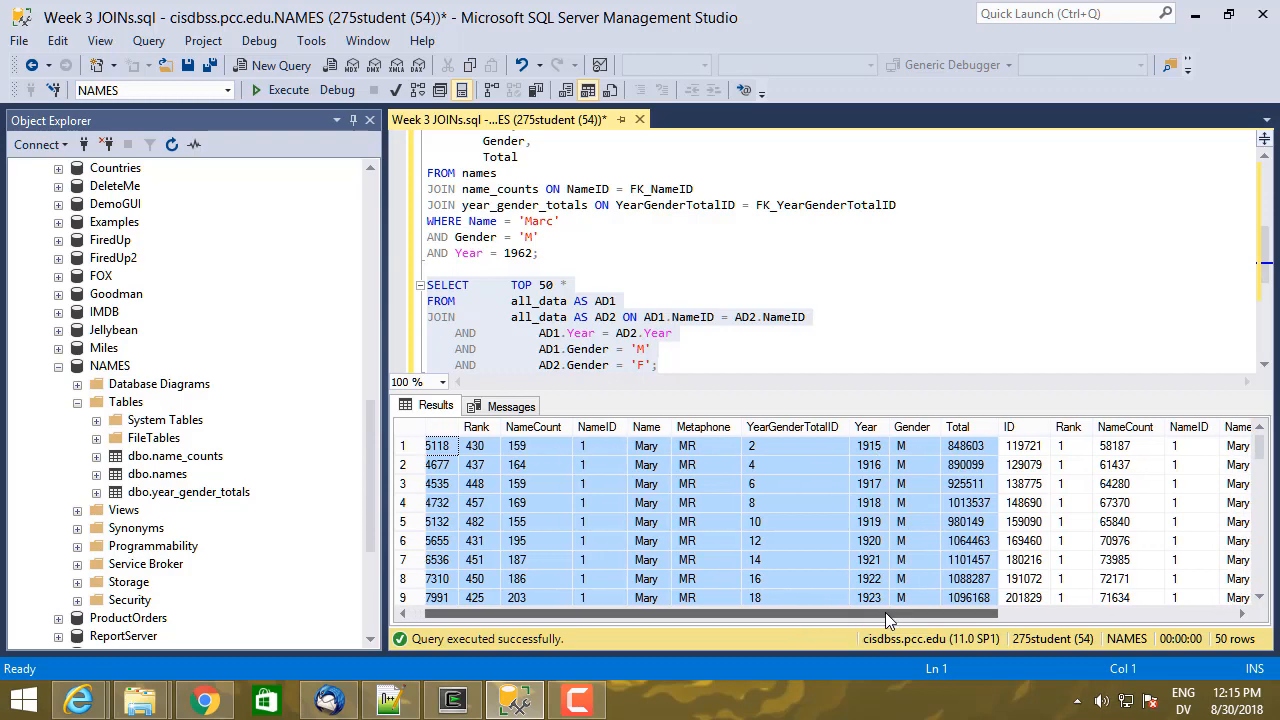
scroll("right", 3)
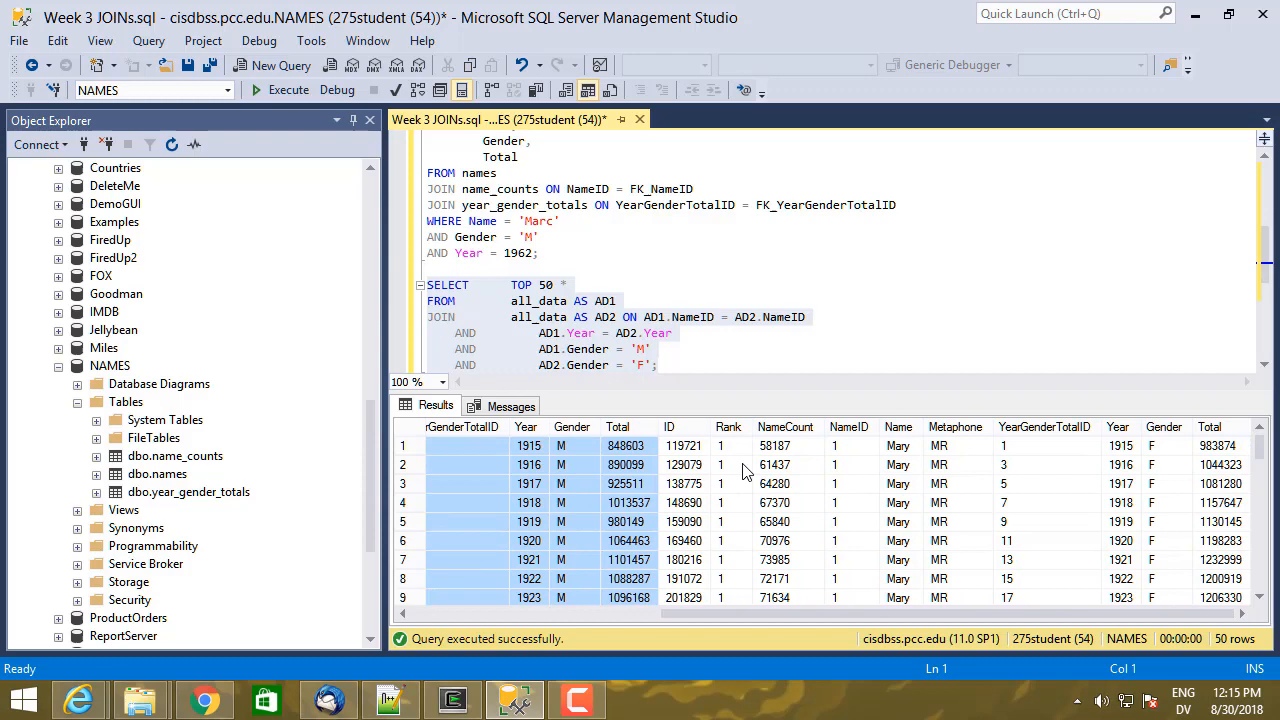
left_click(682, 444)
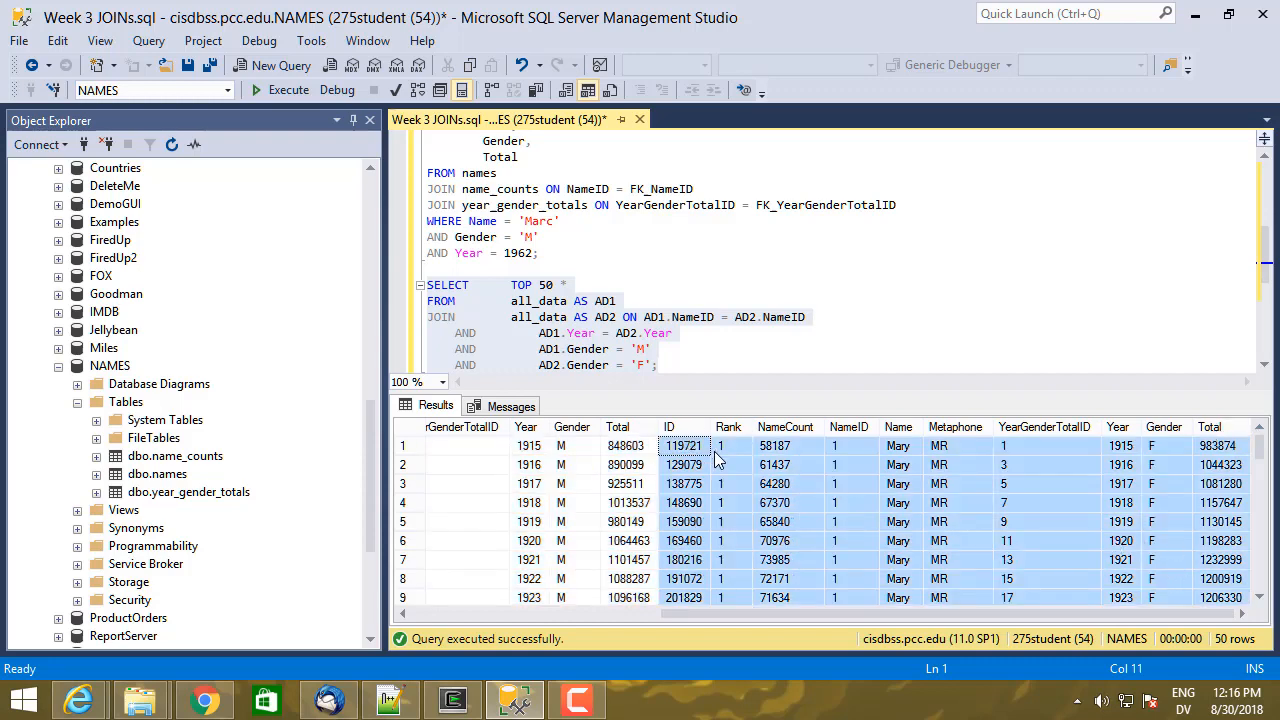
mouse_move(1112, 452)
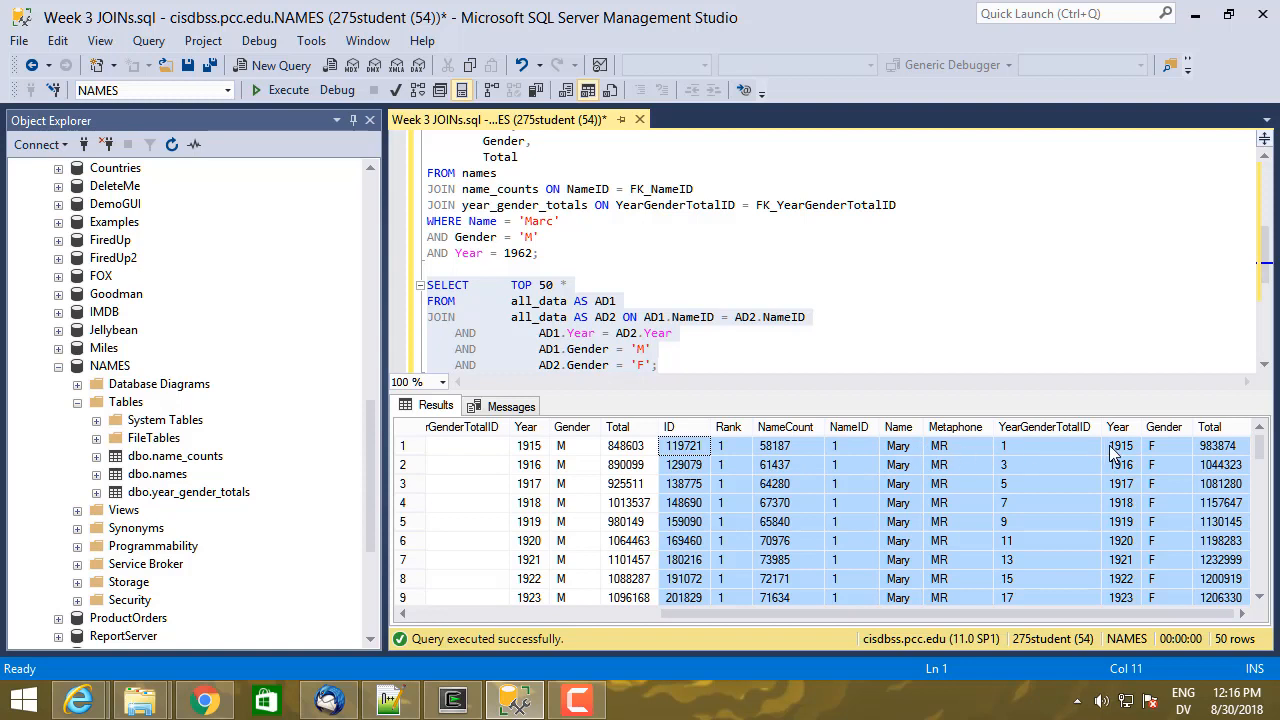
mouse_move(968, 456)
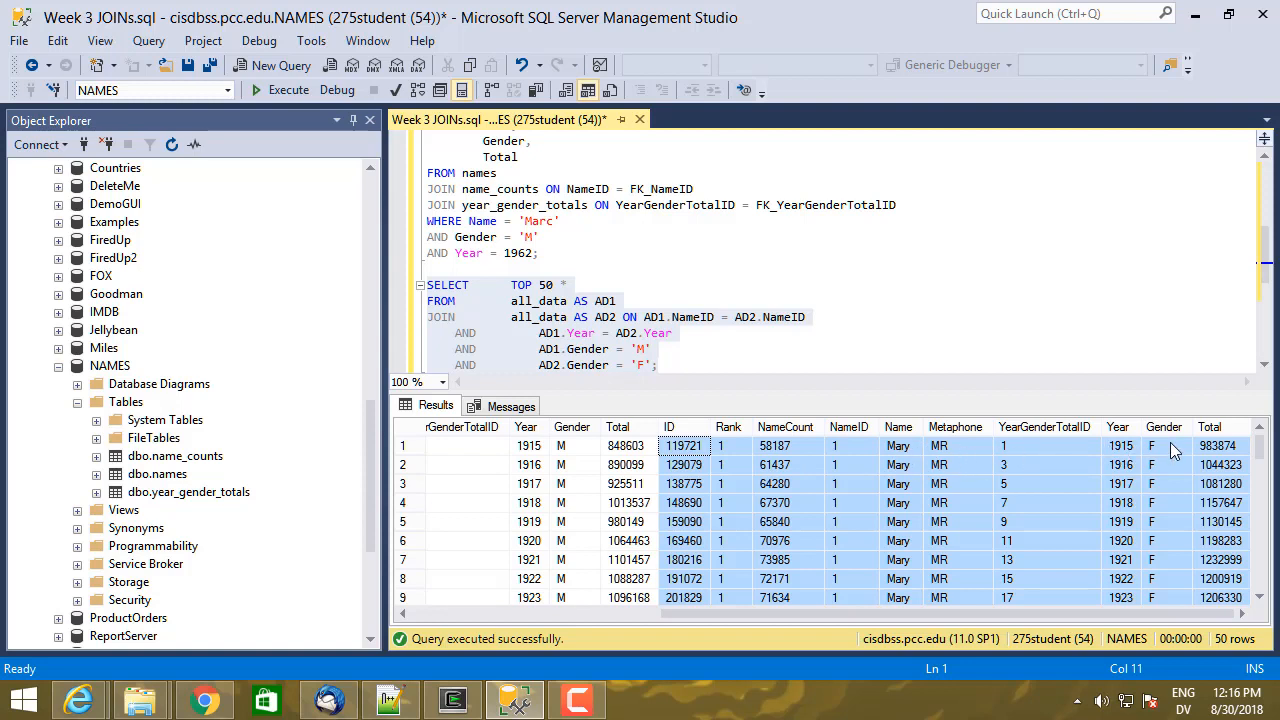
mouse_move(888, 614)
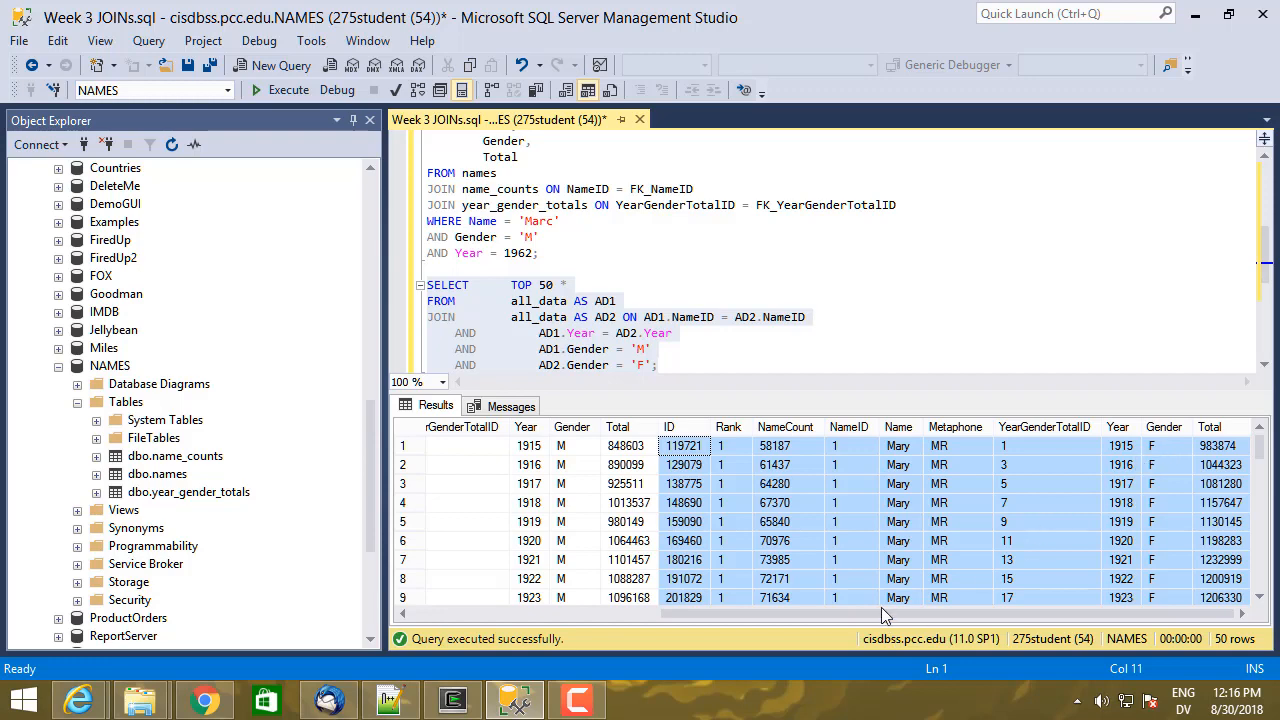
scroll("right", 3)
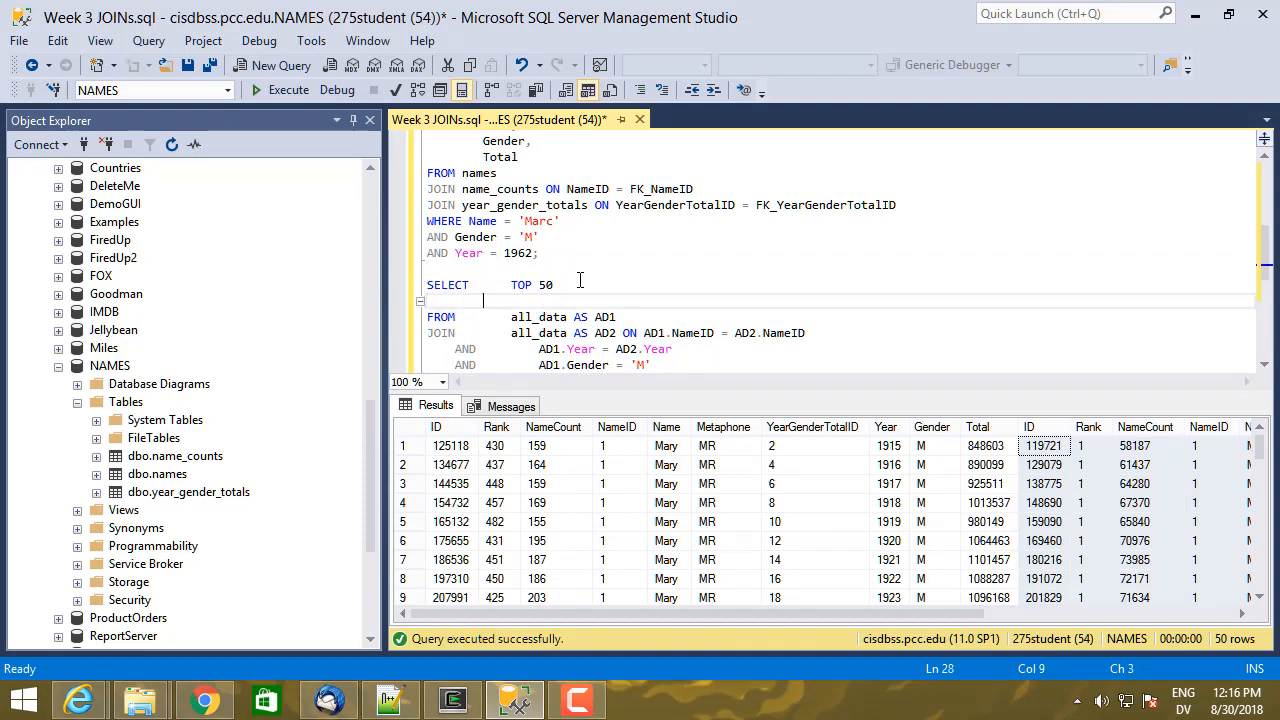
Step: Replace SELECT * with AD1.Name, AD1.Year, AD1.NameCount and AD2.NameCount
type("AD1.")
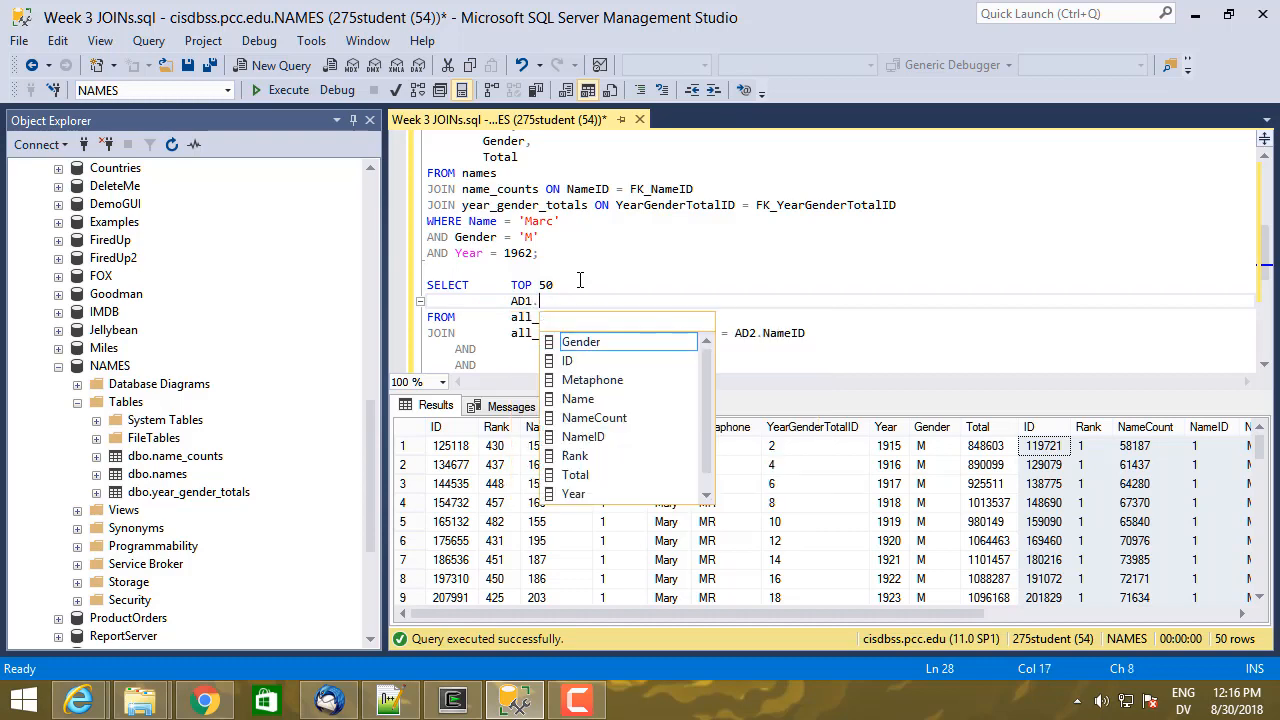
type("Name,")
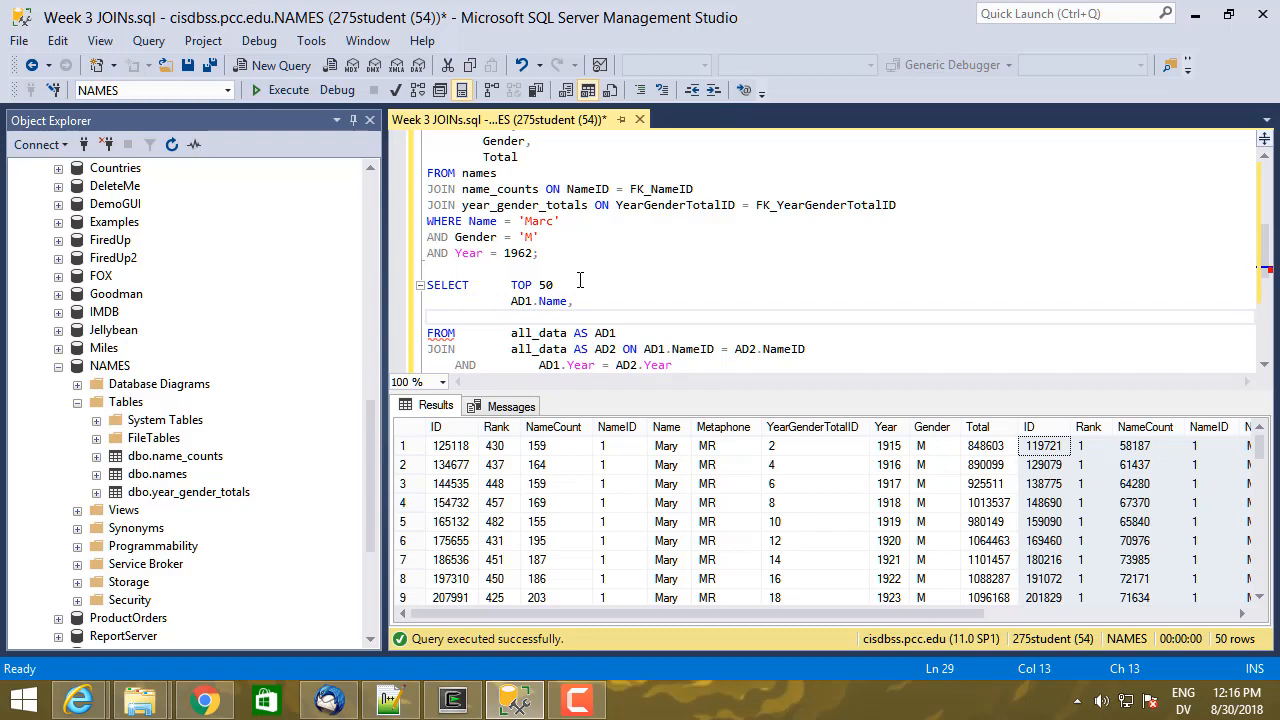
type("AD1.Year,")
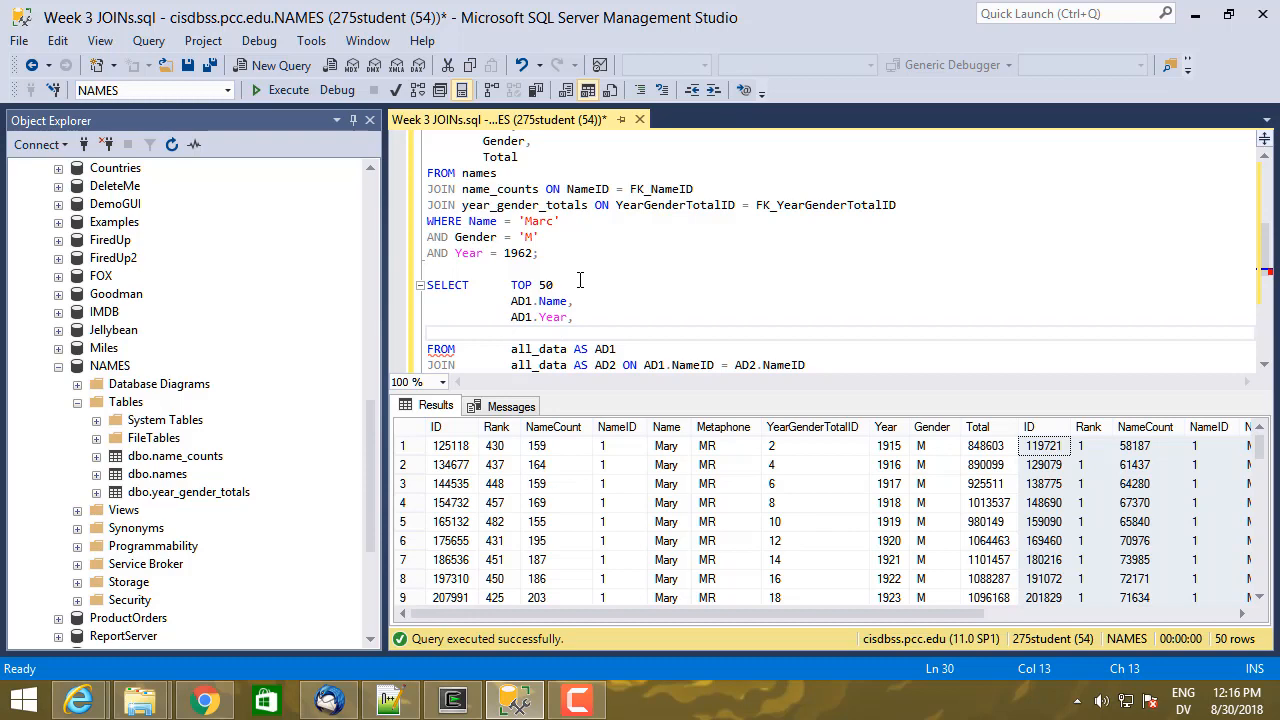
type("AD1.Gender,")
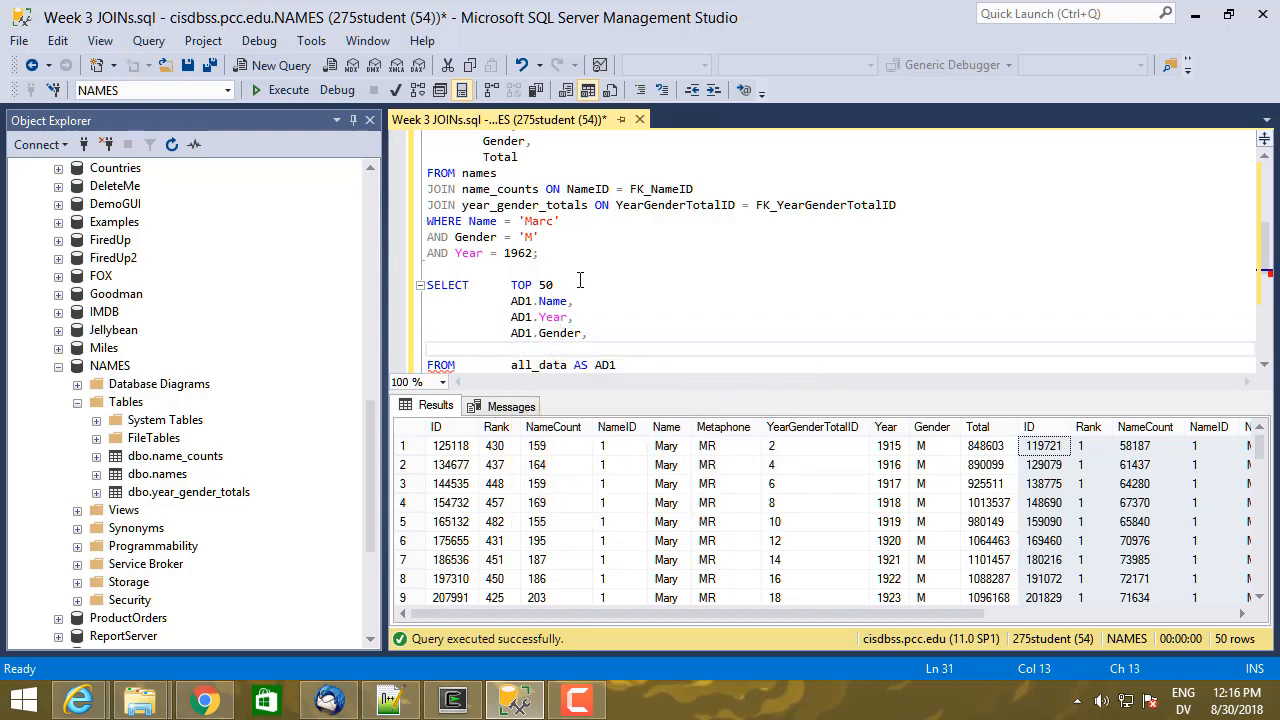
type("AD1")
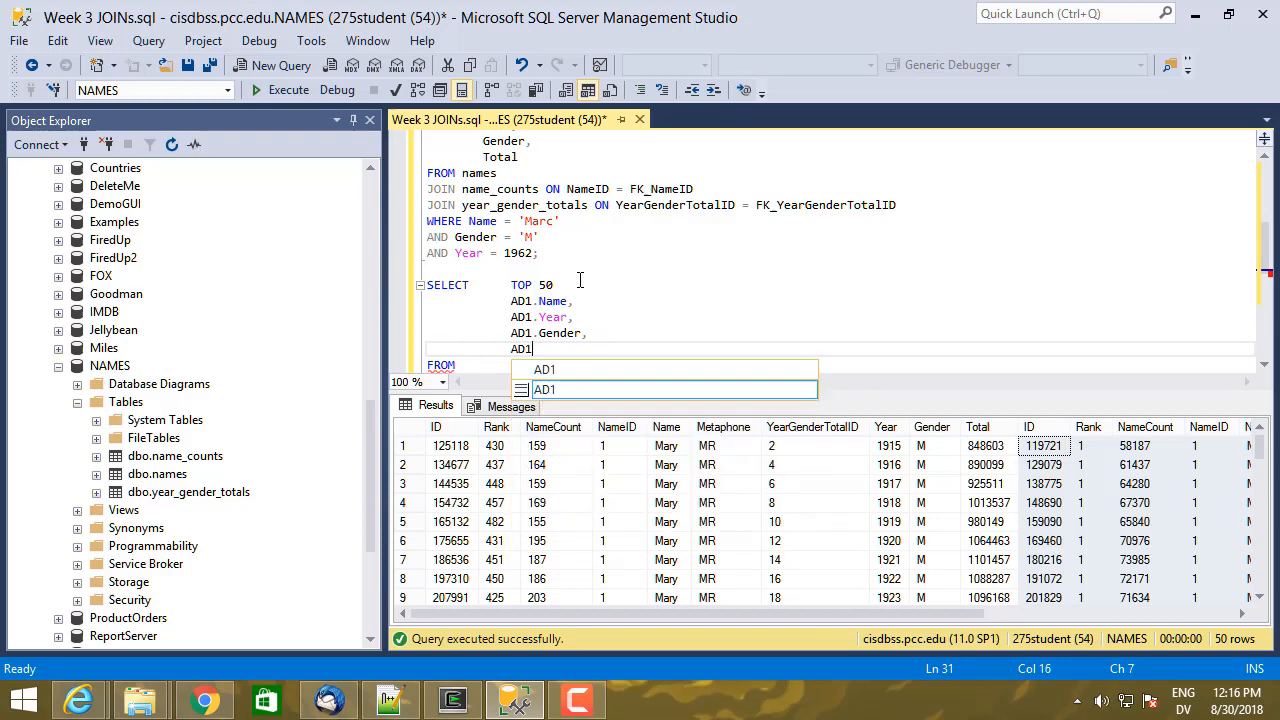
type(".NameCount")
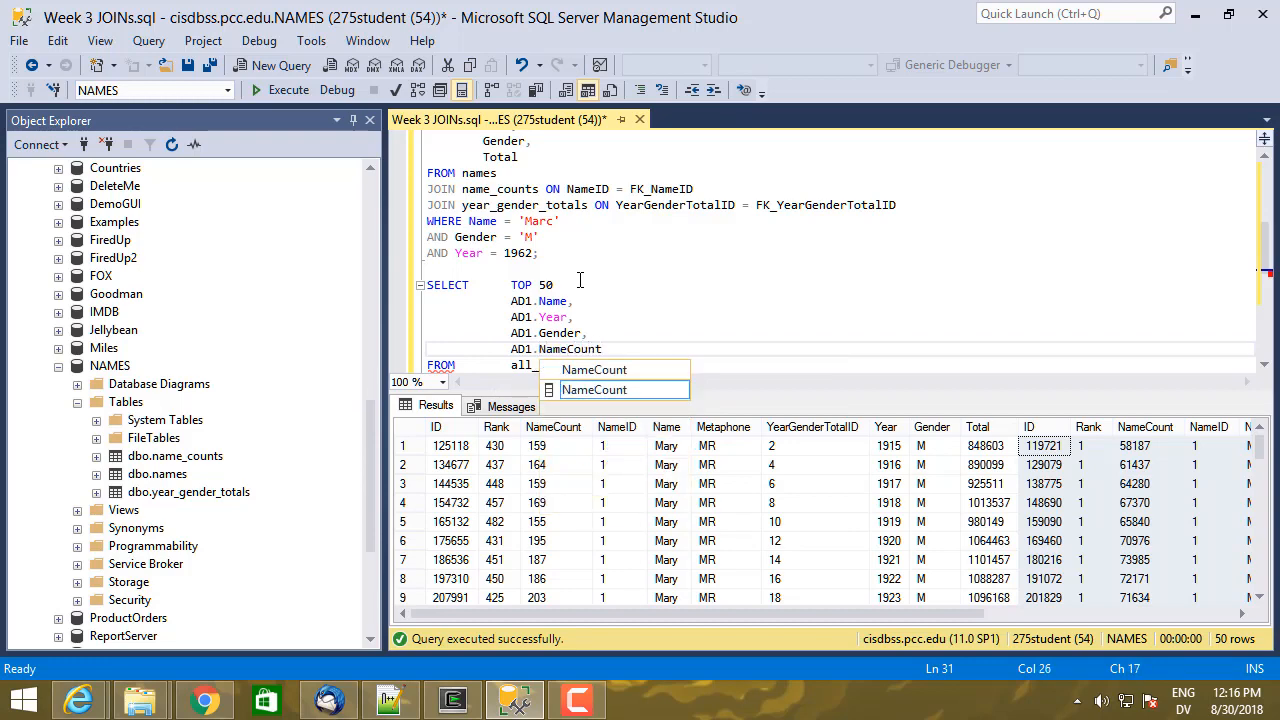
type("A")
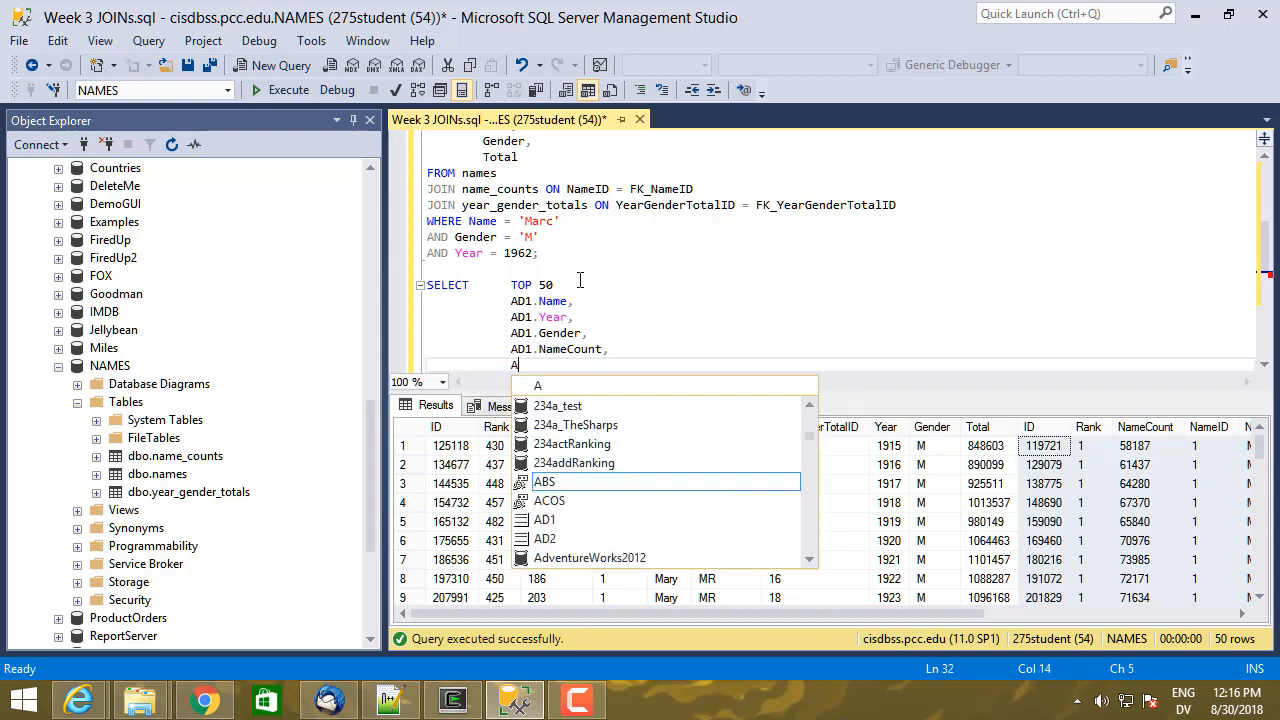
type("D2.Gen")
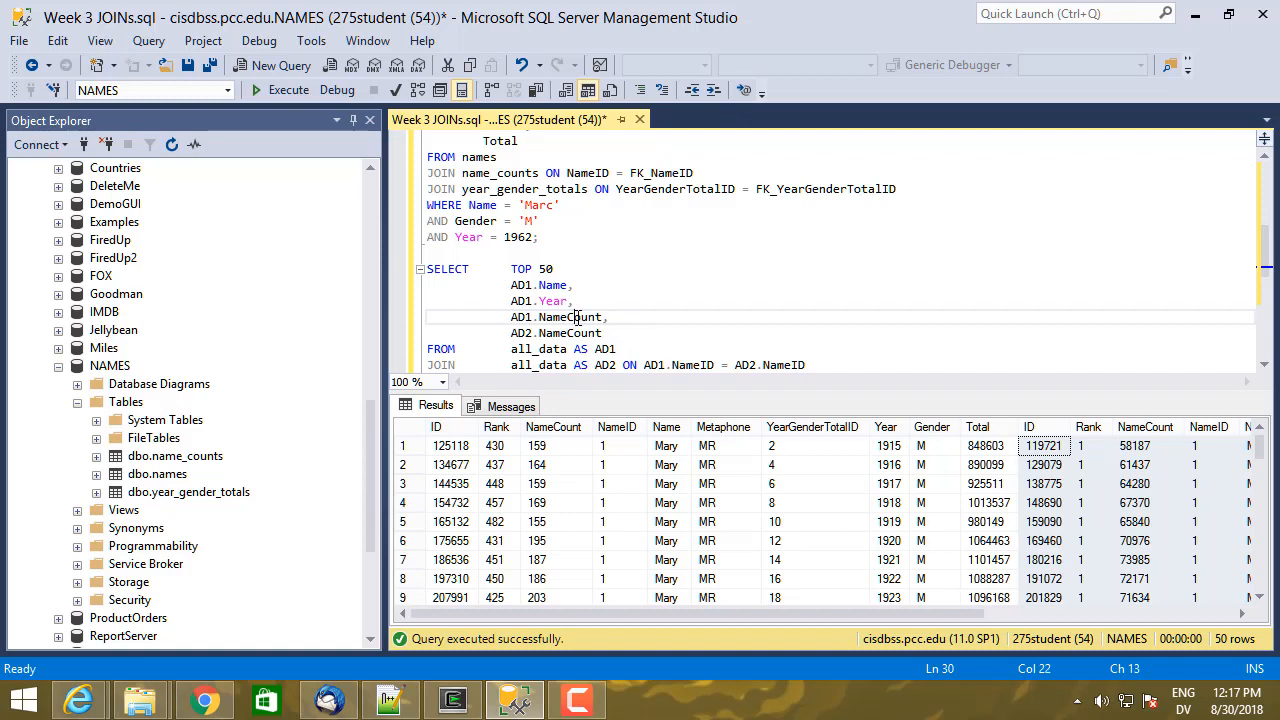
Step: Alias the count columns AS "Male Name Count" and AS "Female Name Count"
double_click(568, 316)
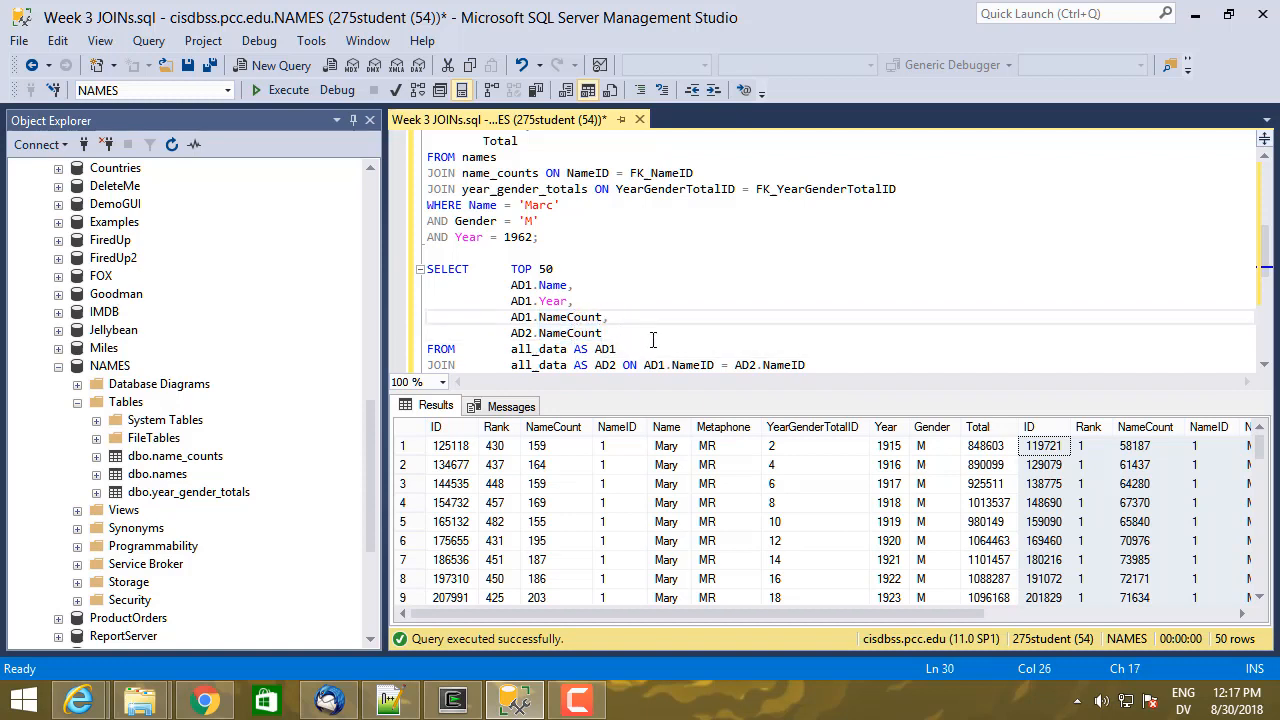
type("AS")
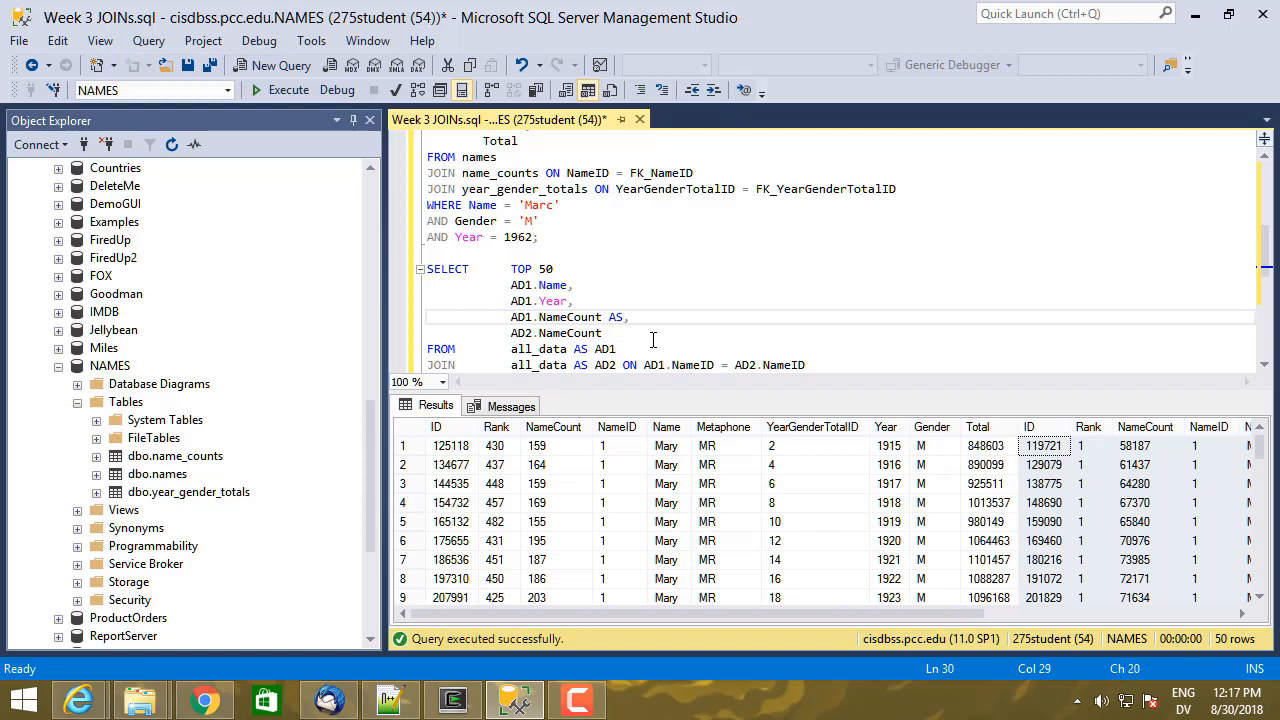
type("\"Male Name Count")
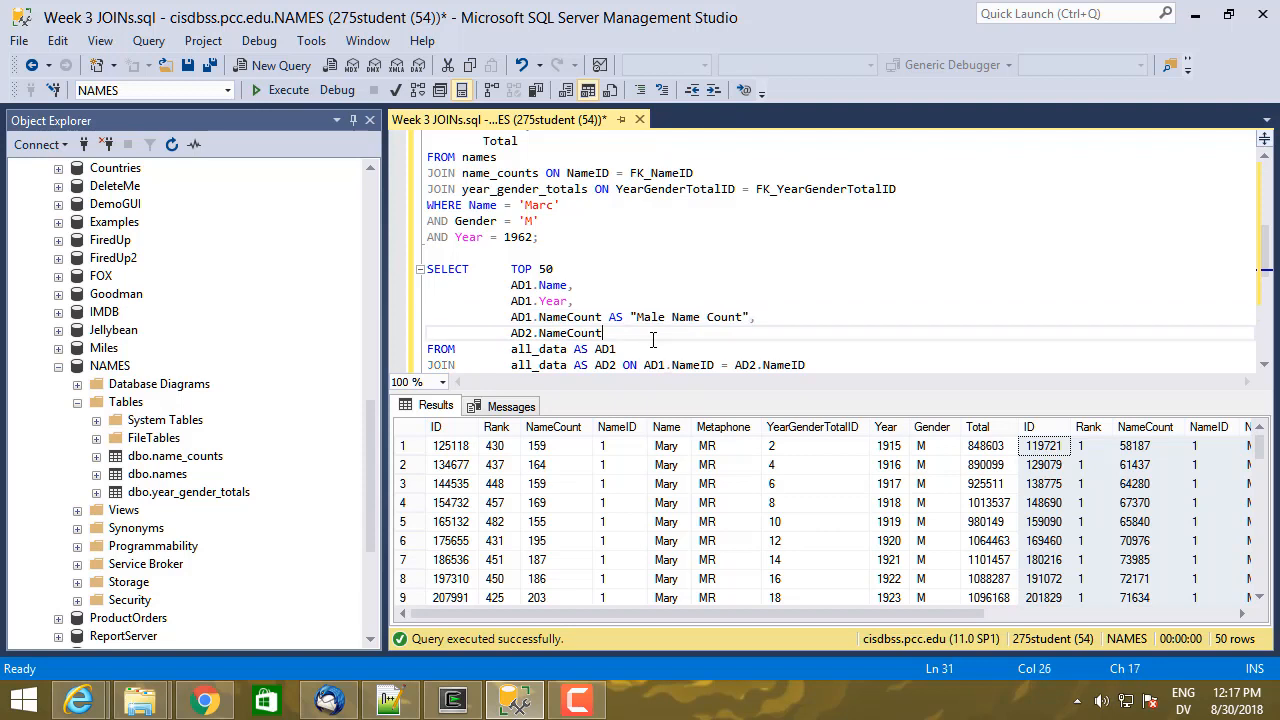
type("AS \"")
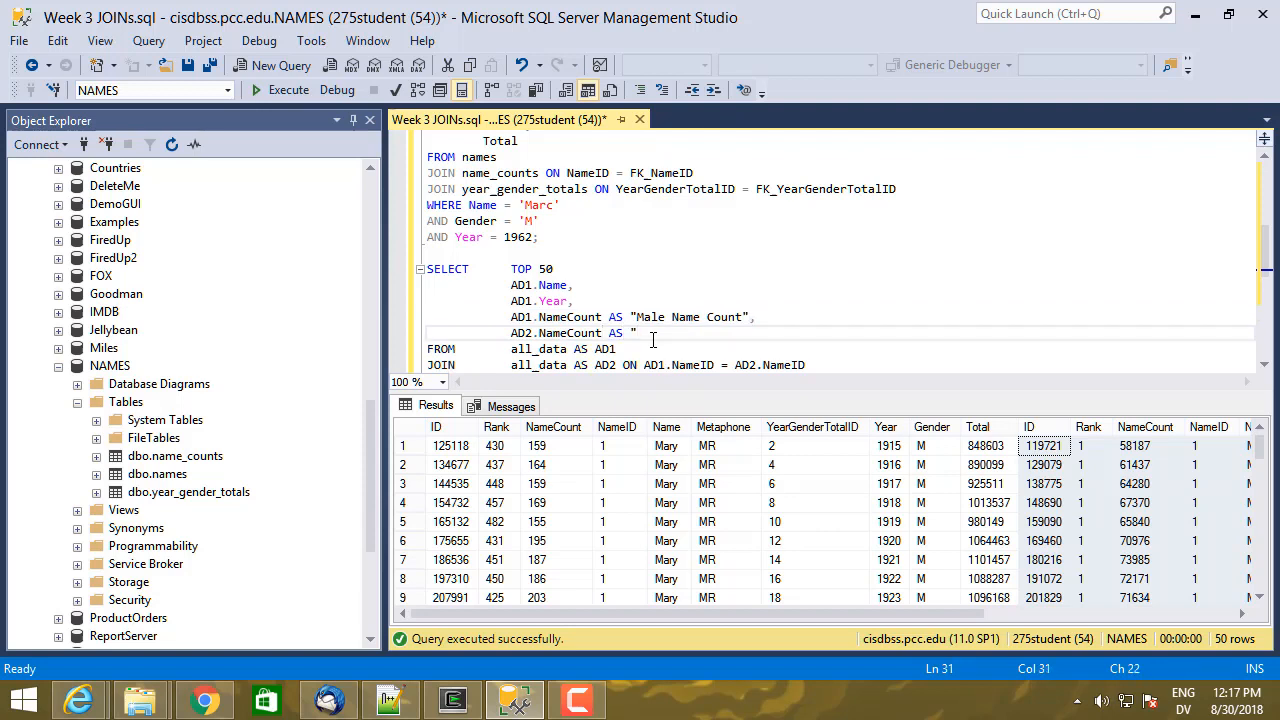
type("Female Name Count\"")
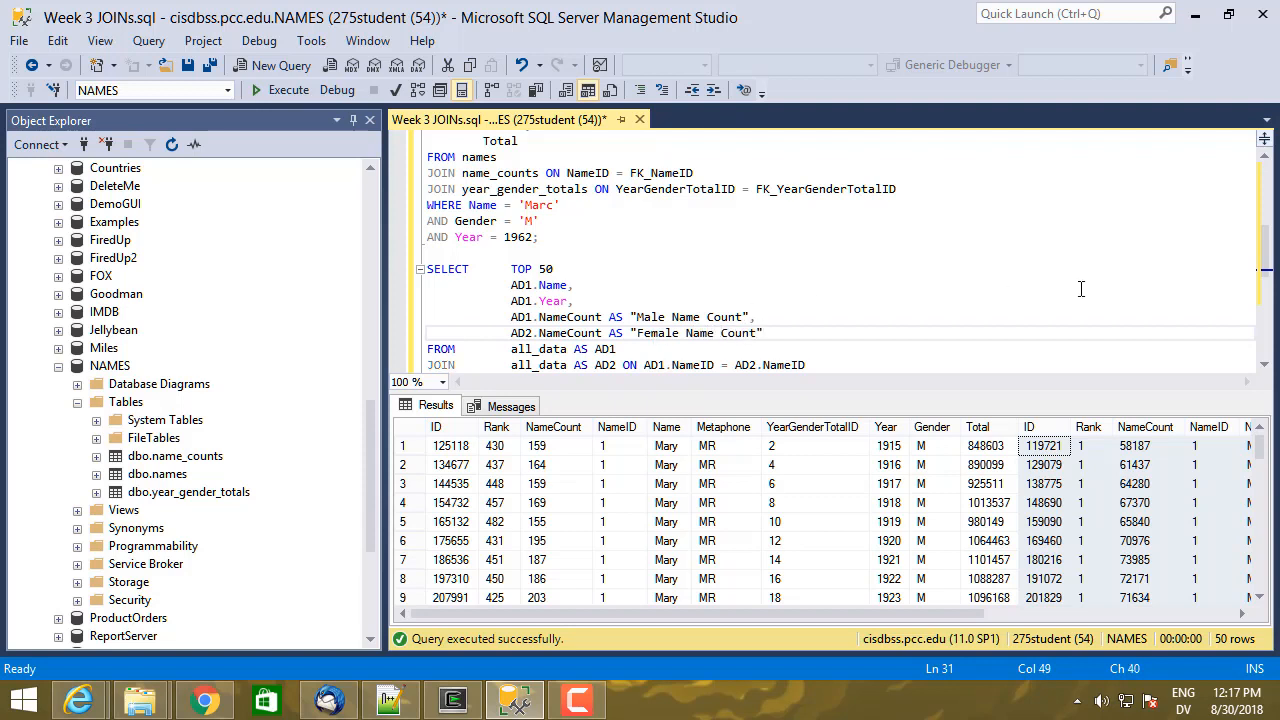
scroll("down", 3)
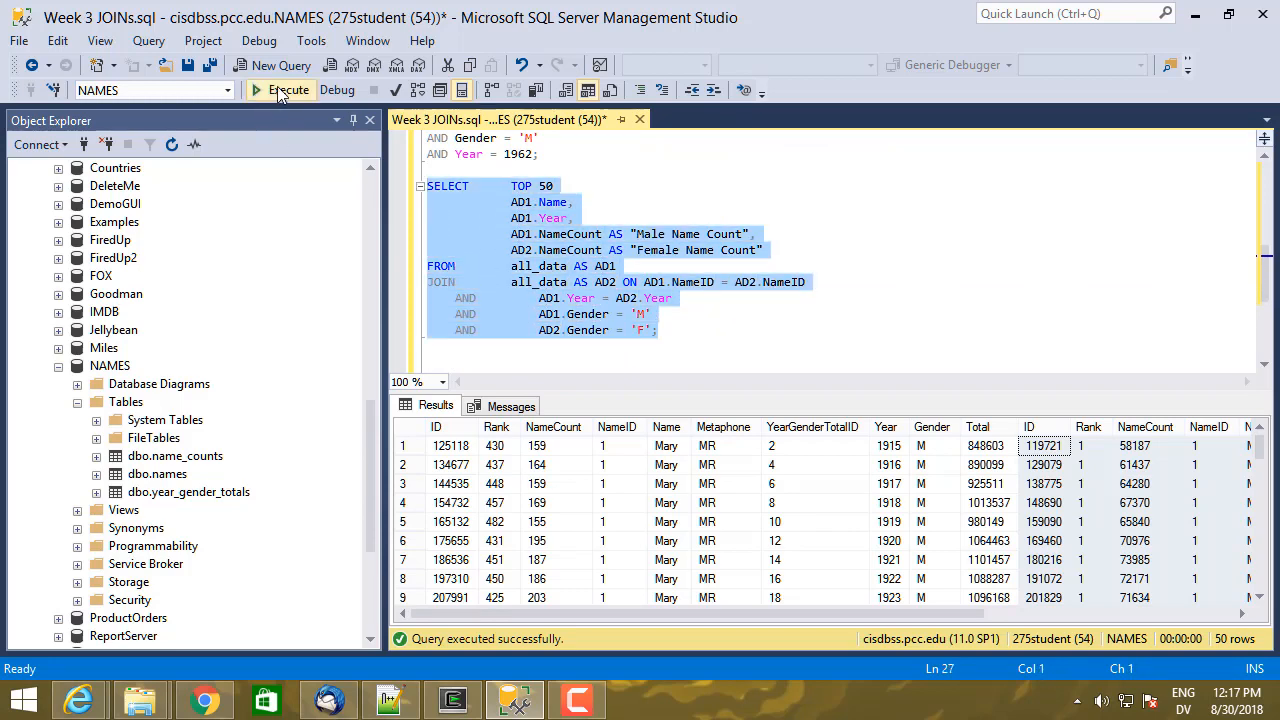
Step: Execute the self-join, returning 50 Mary rows with Name, Year and both count columns
left_click(288, 90)
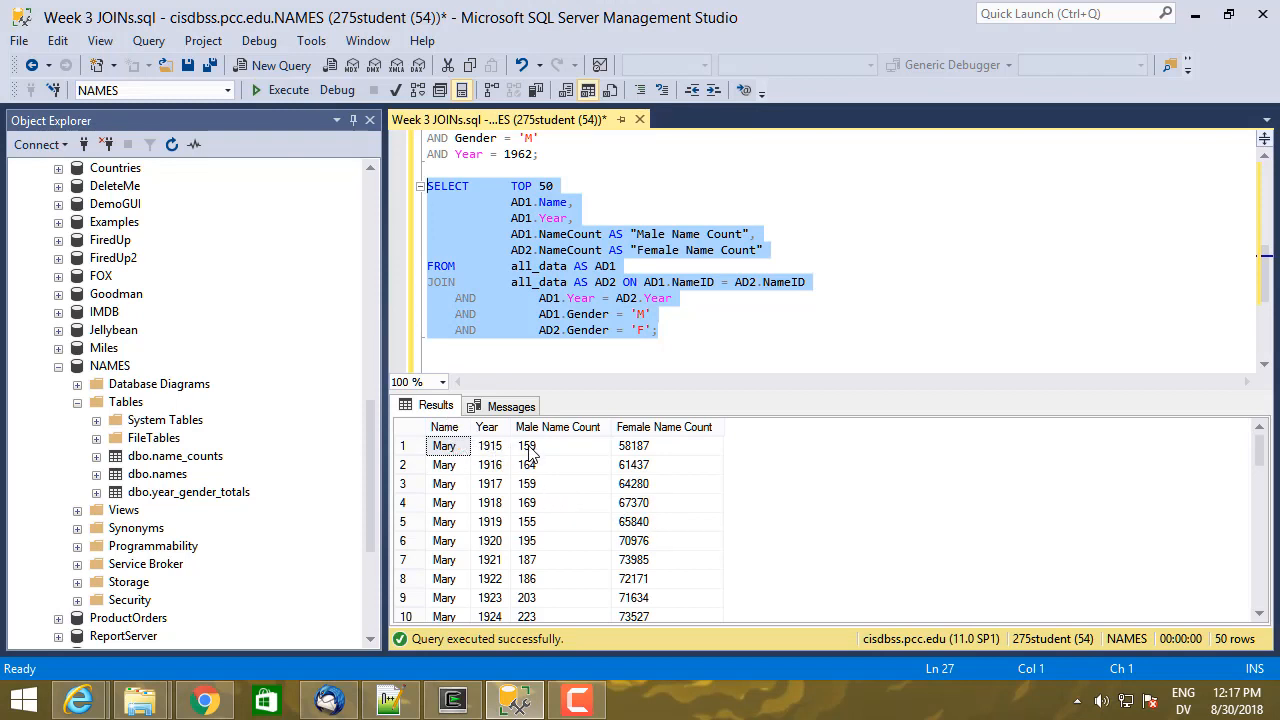
mouse_move(622, 452)
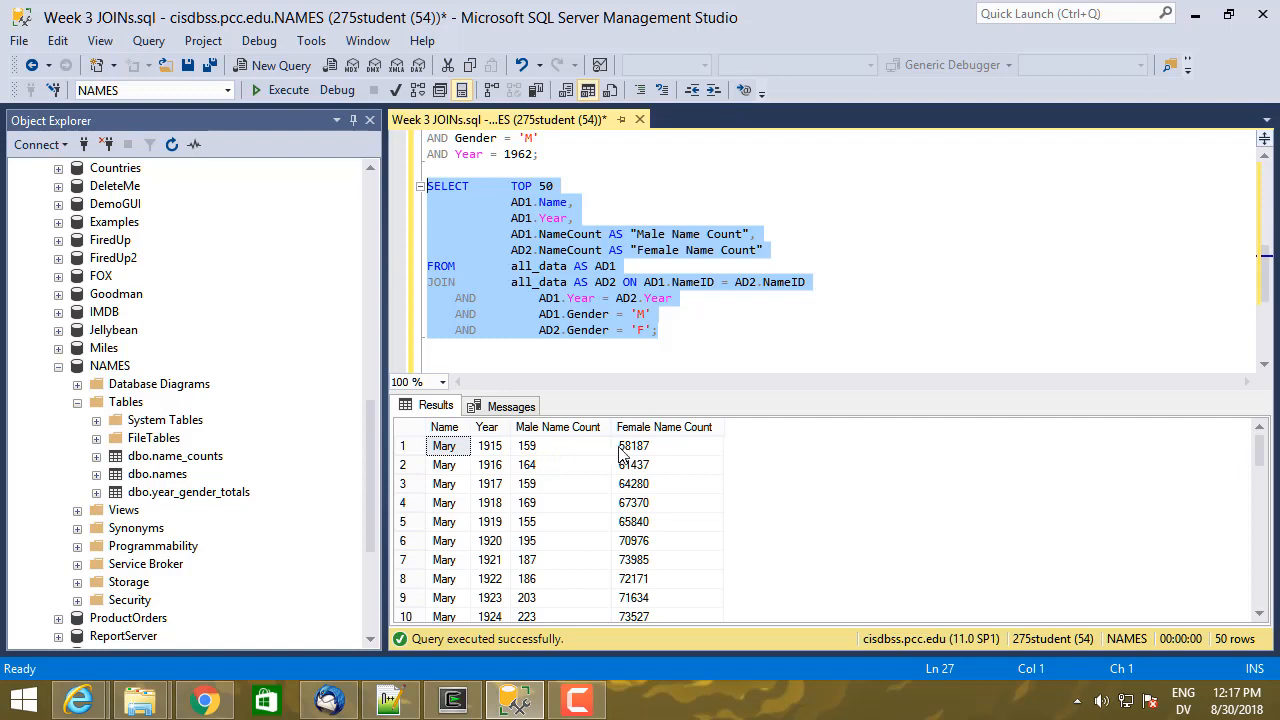
mouse_move(650, 452)
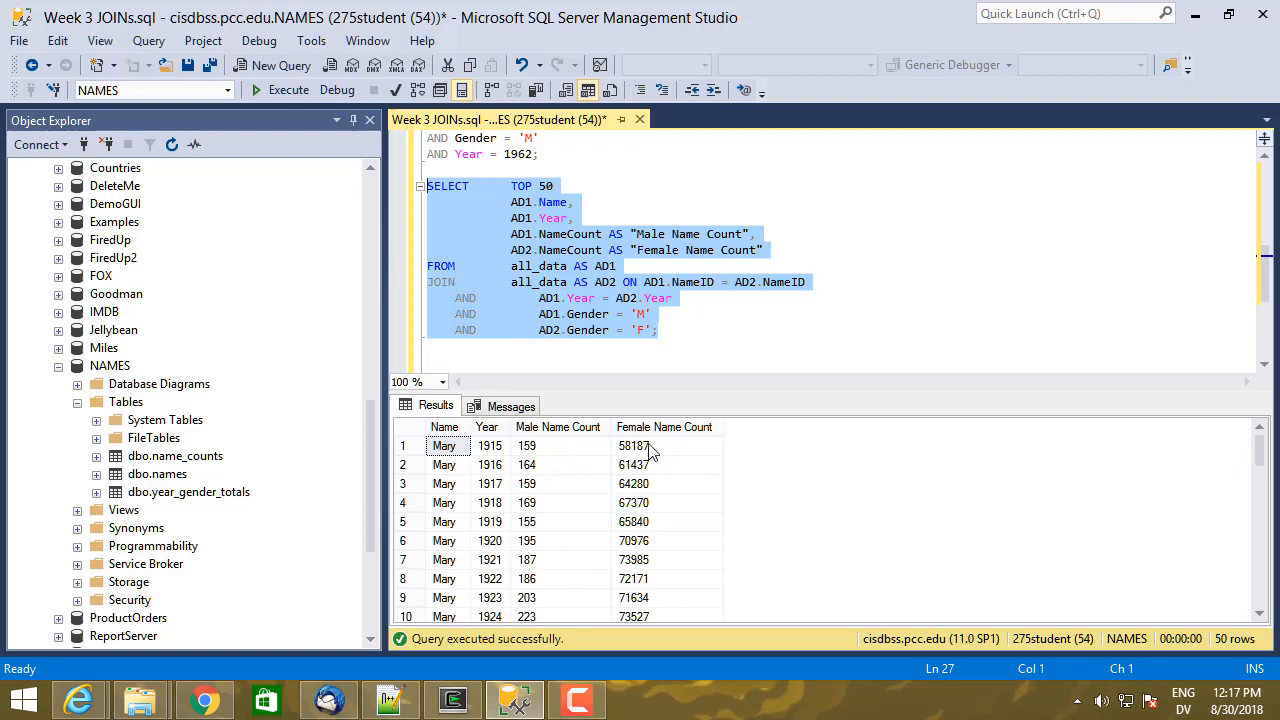
mouse_move(592, 448)
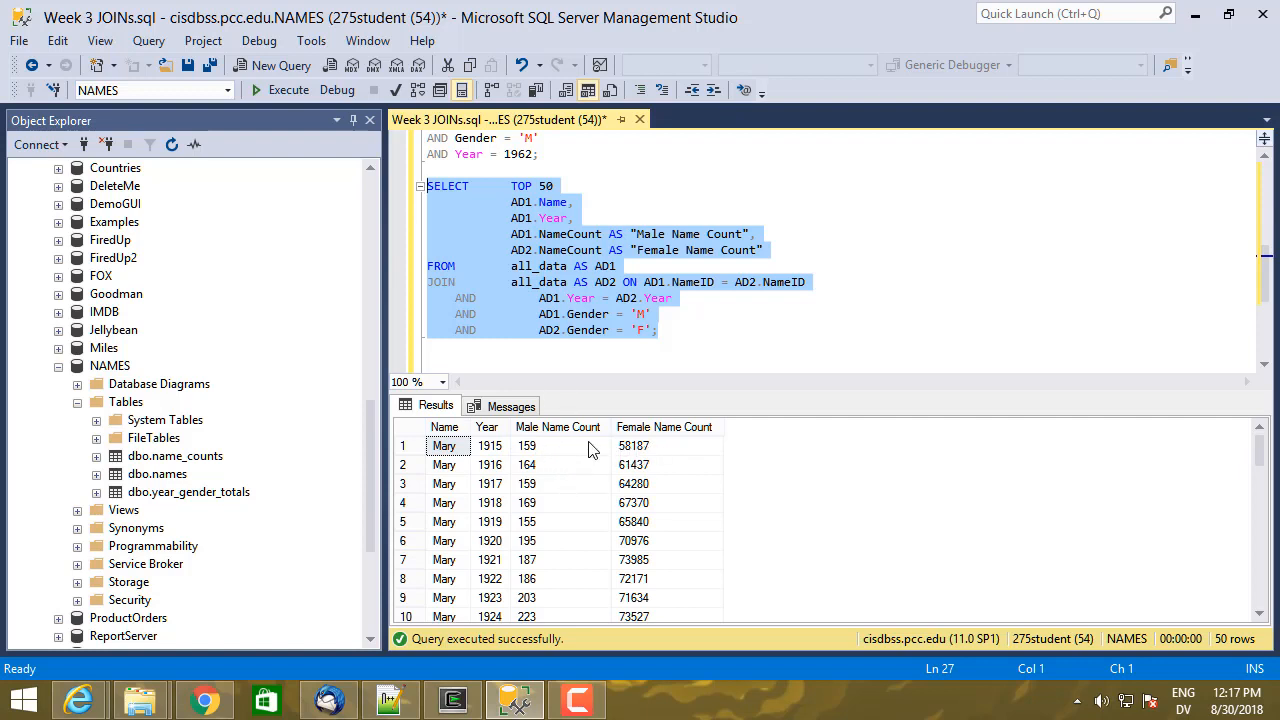
mouse_move(542, 444)
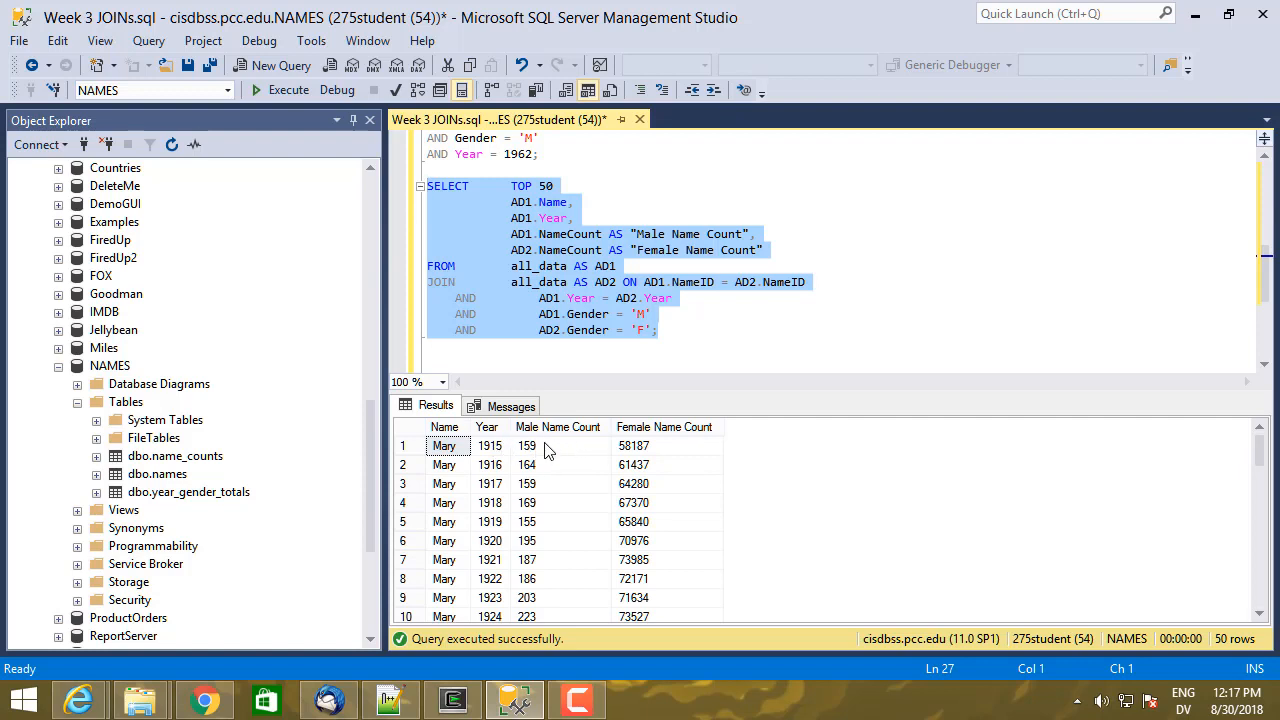
scroll("down", 3)
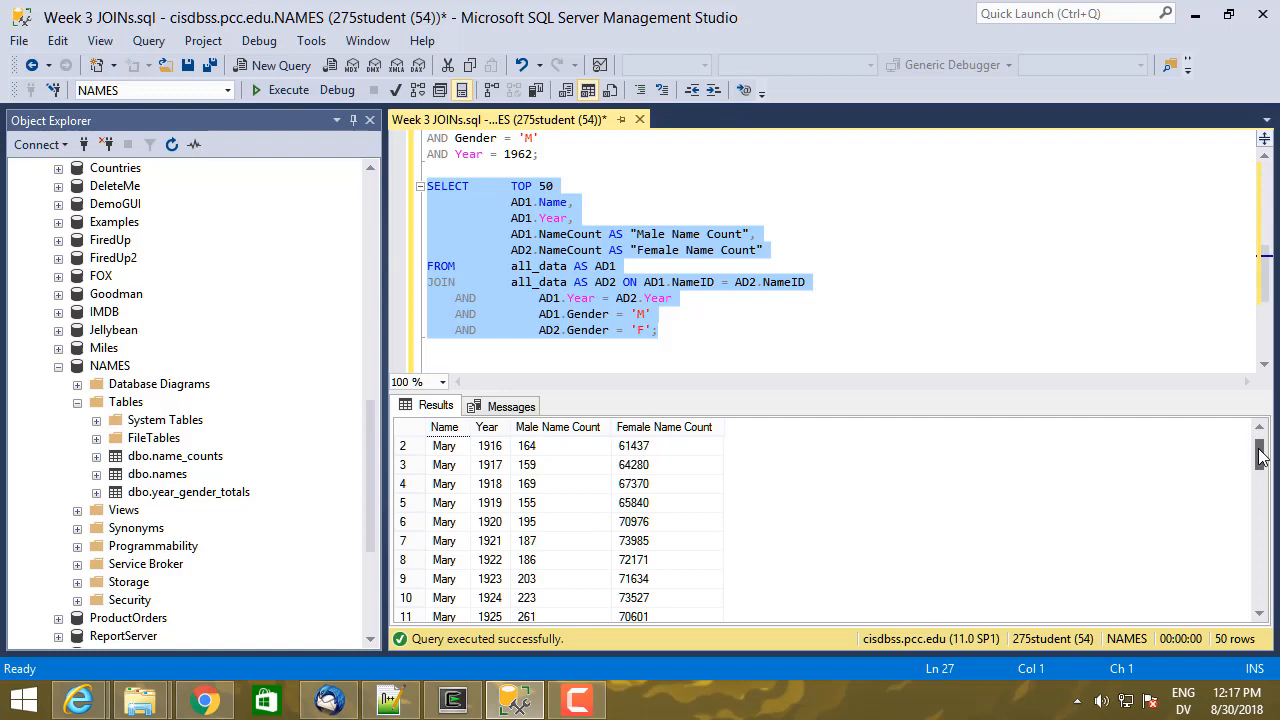
scroll("down", 3)
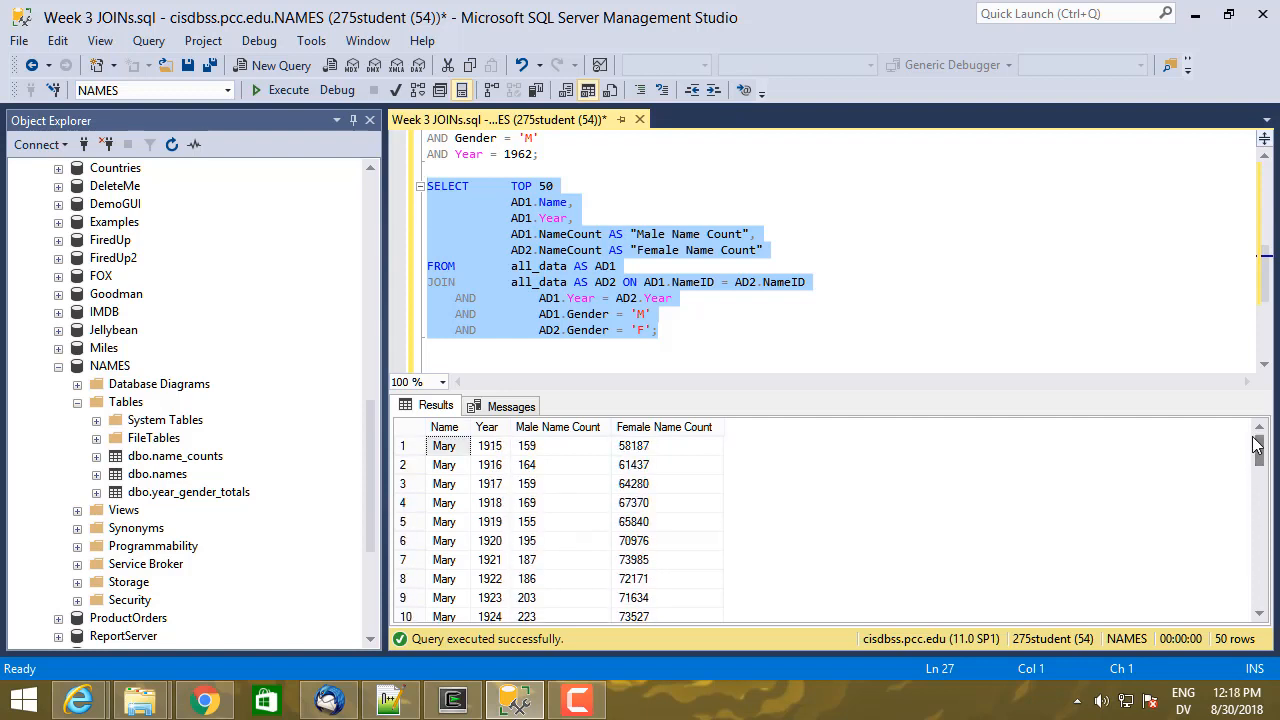
mouse_move(768, 346)
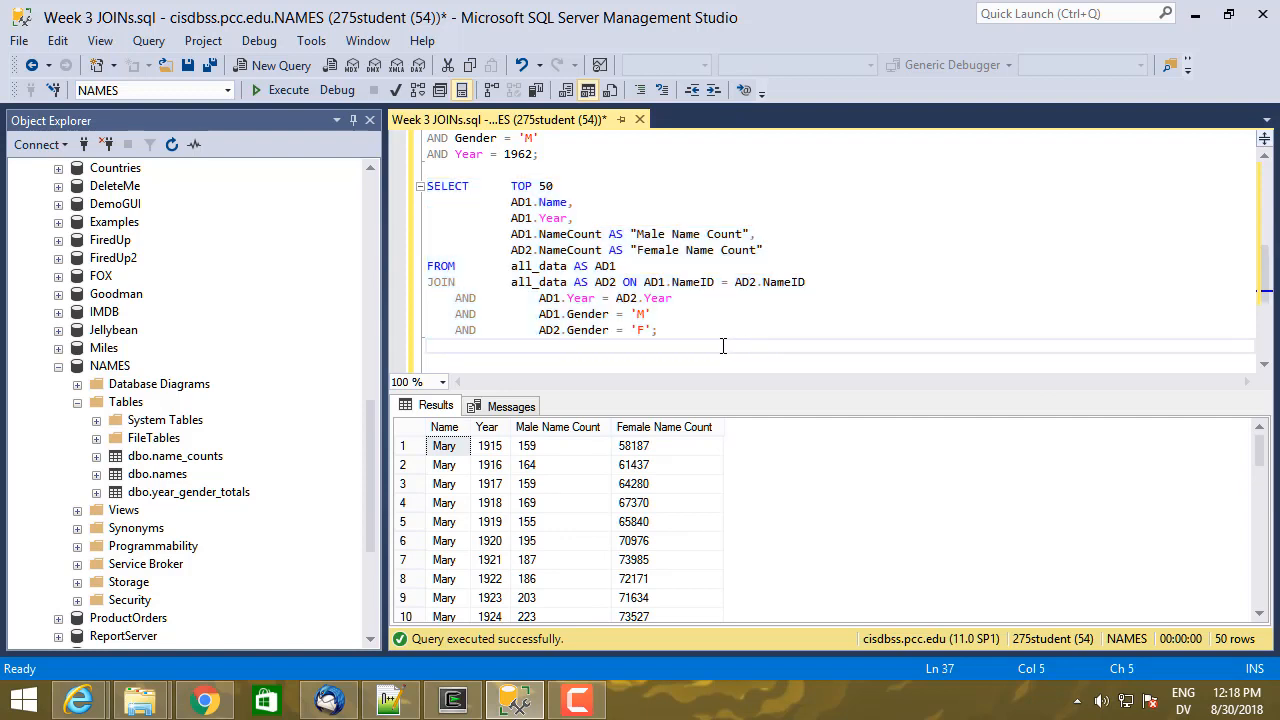
Step: Add GO and a copy of the query with WHERE AD1.Name = 'Marc'
type("GO")
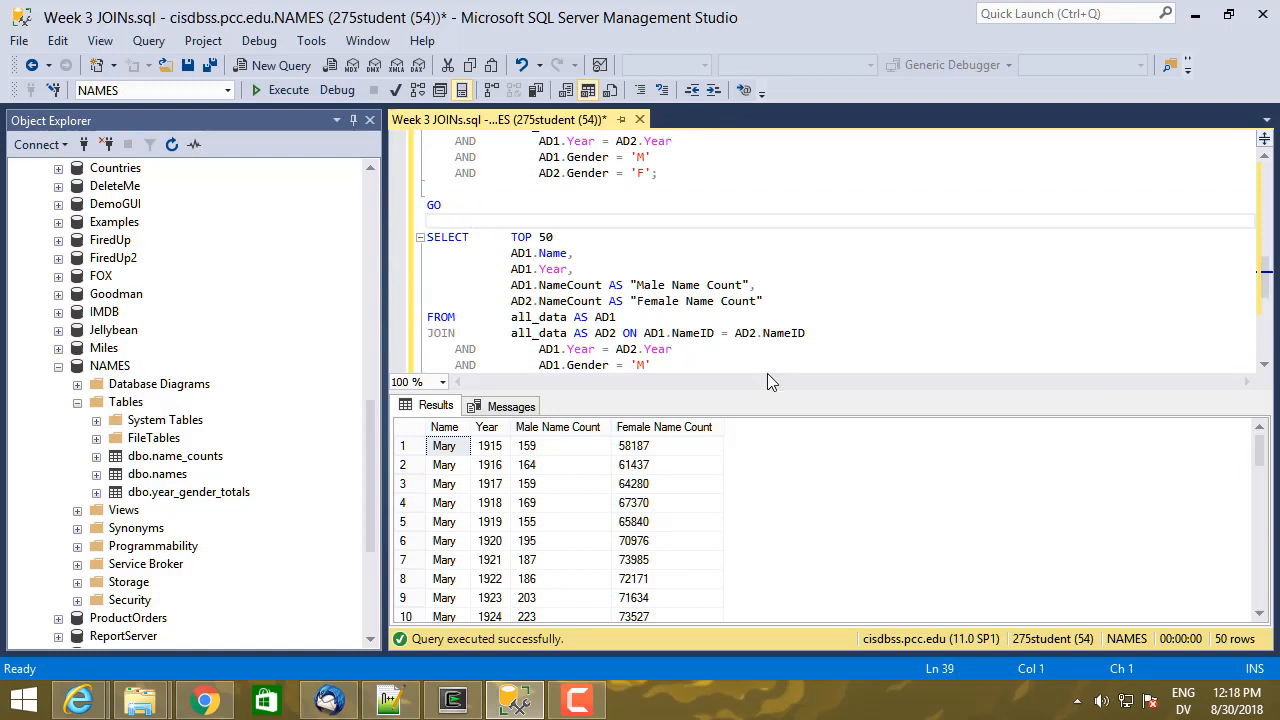
scroll("down", 3)
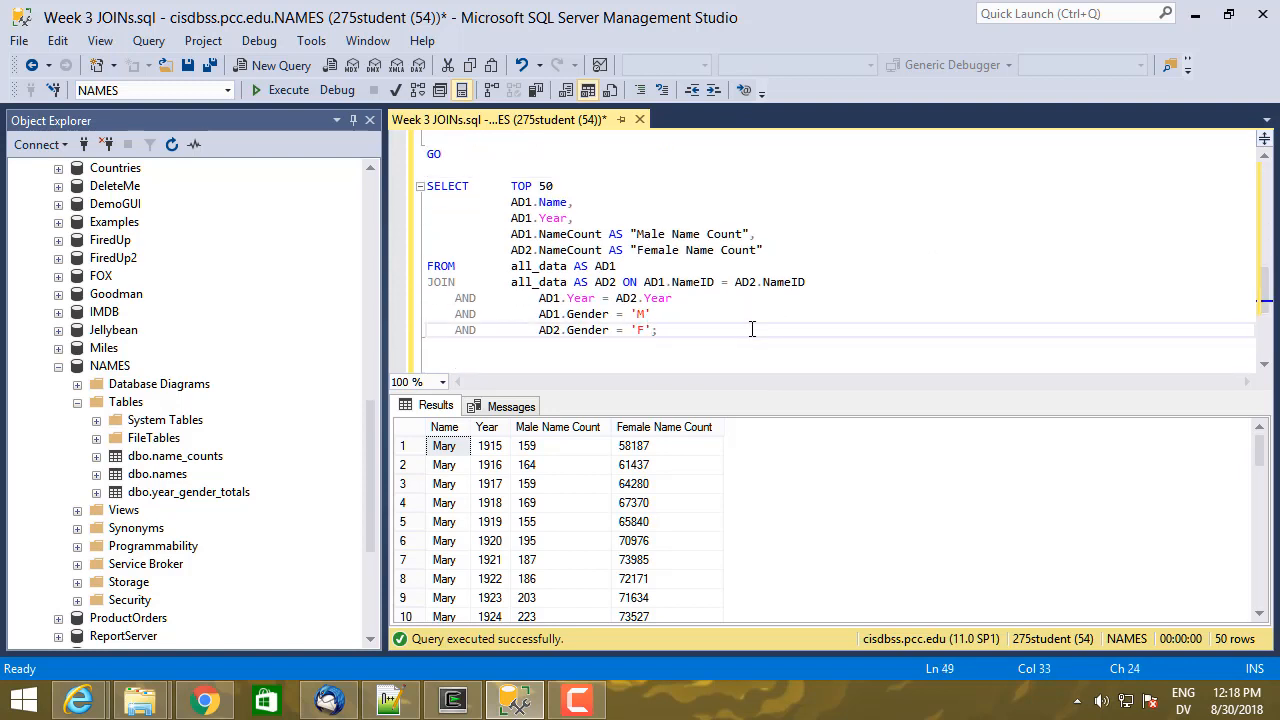
type("WHERE       ;")
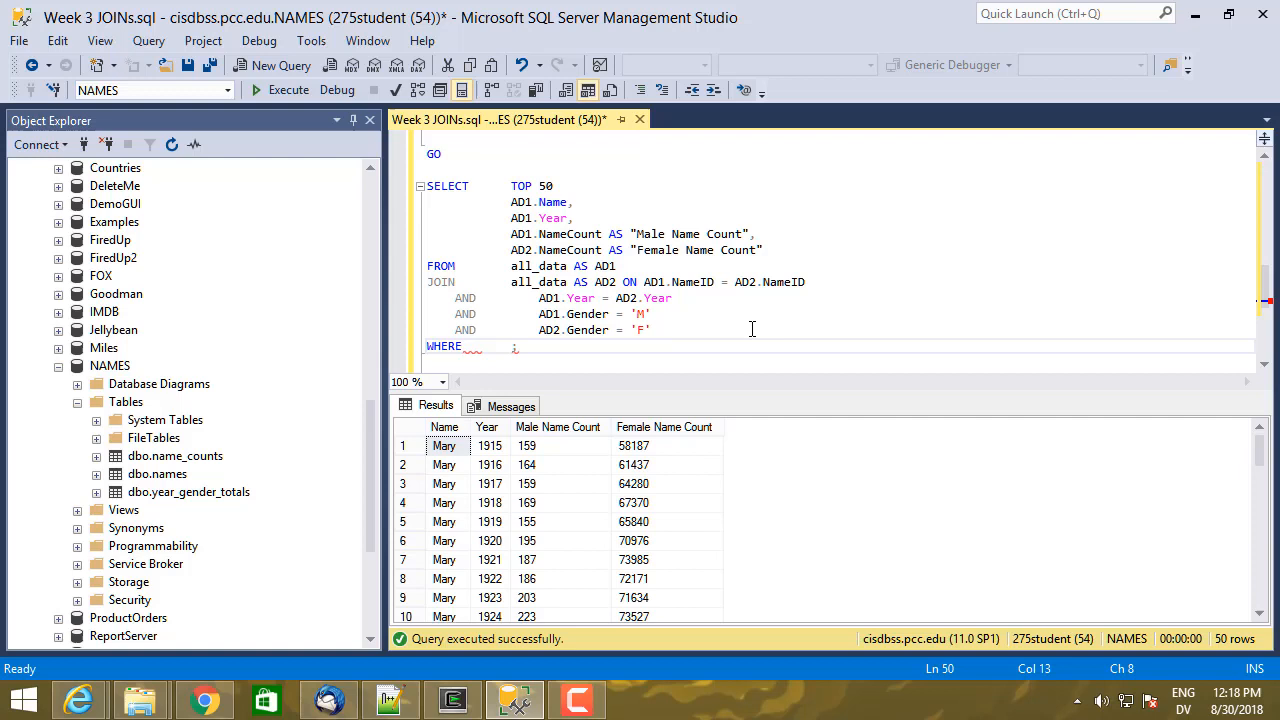
type("AD")
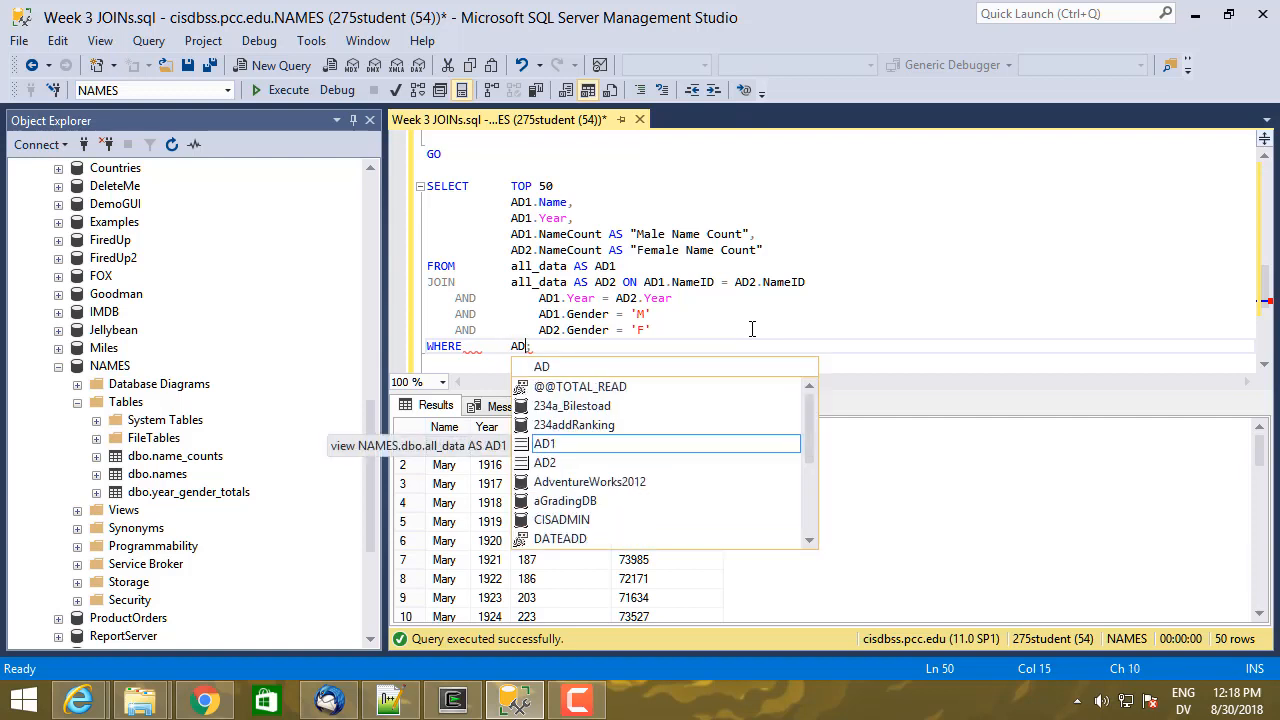
type("1.Name = 'Marc")
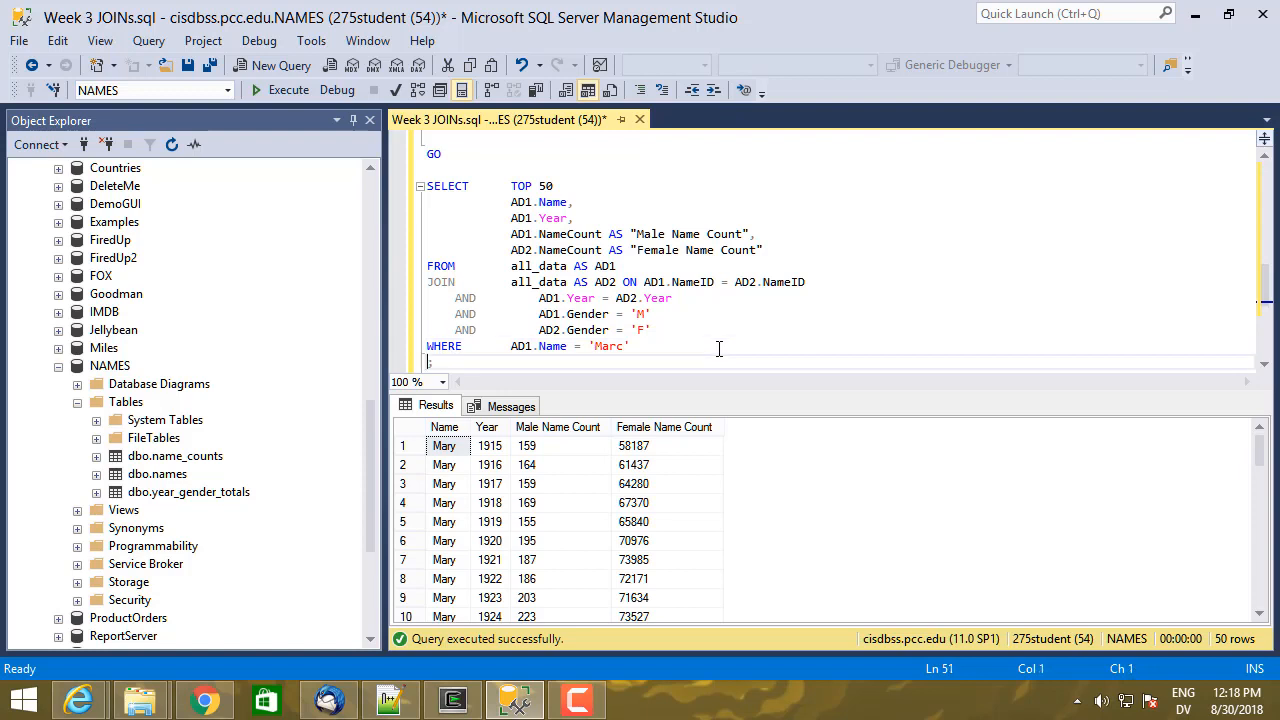
Step: Append ORDER BY AD1.Year ASC and select the whole query
type("ORDER BY;")
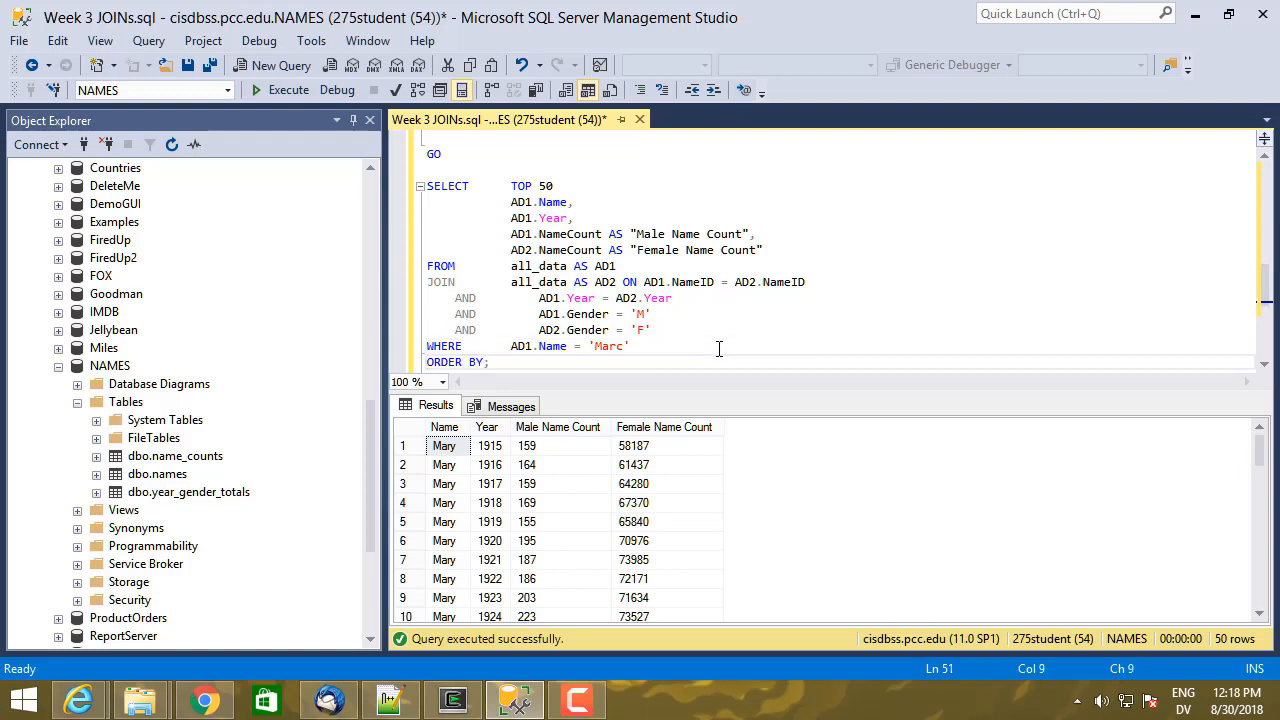
type("AD1.Year")
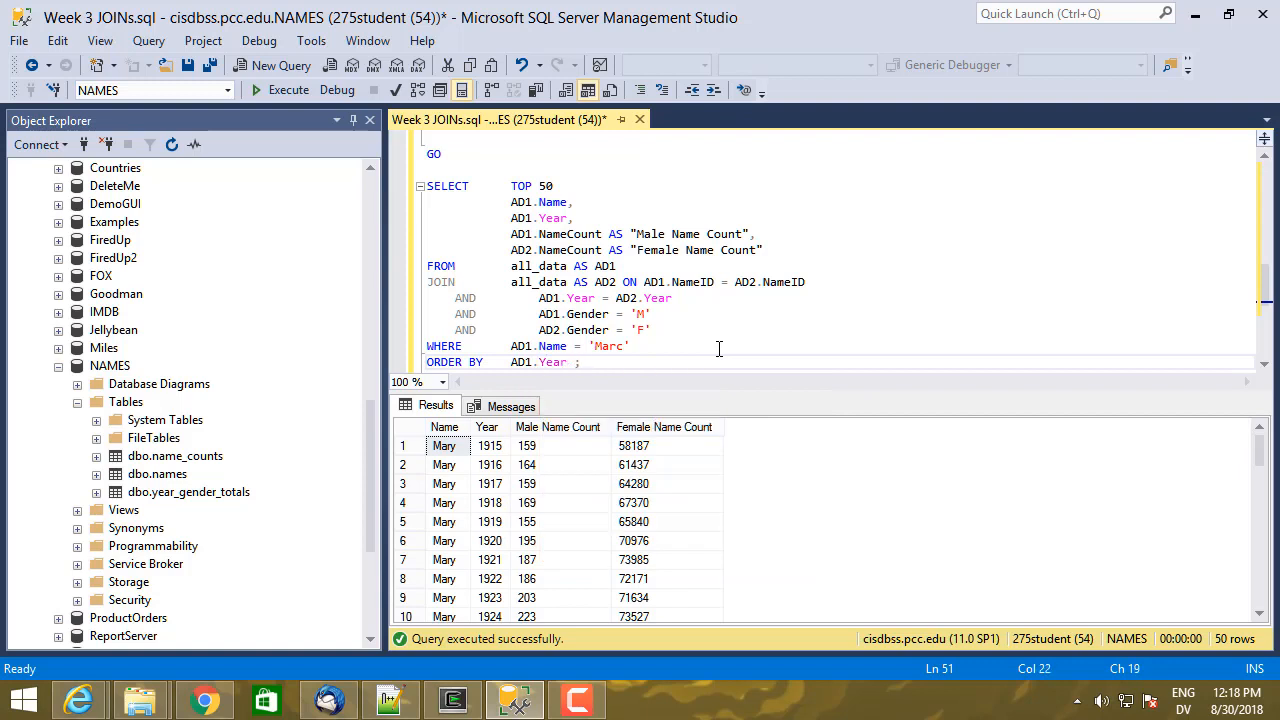
type("ASC")
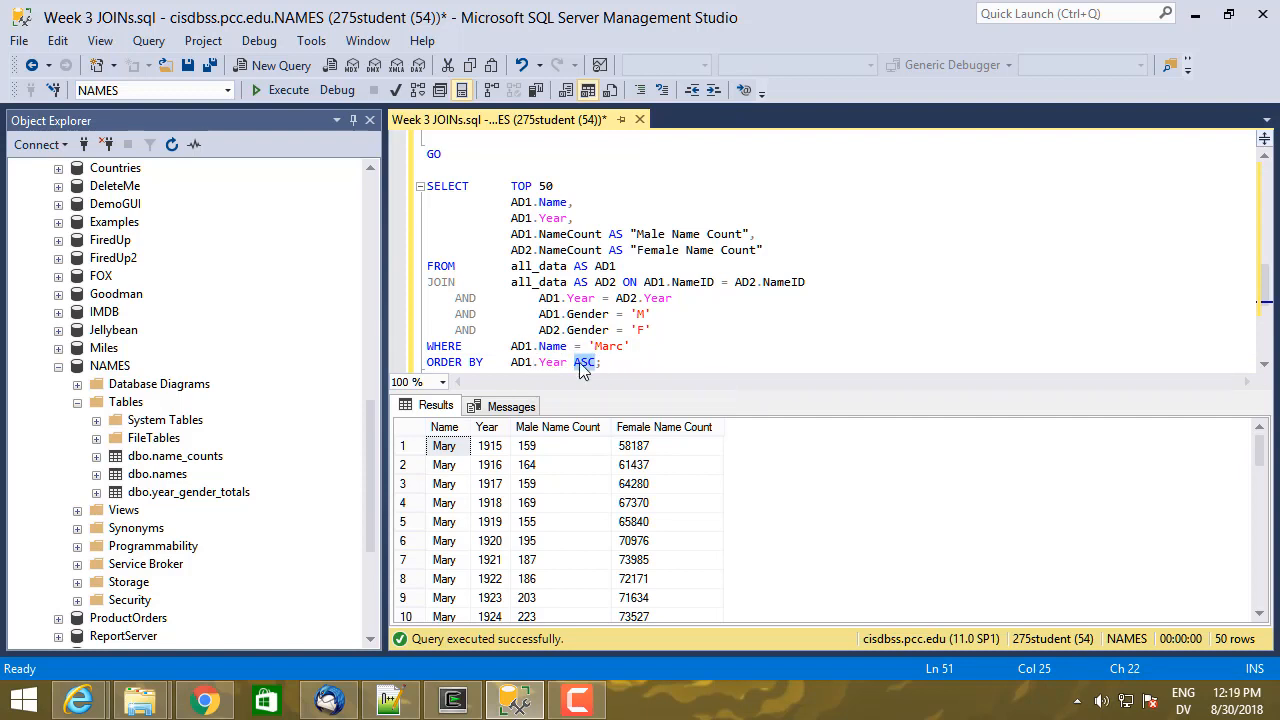
left_click(608, 362)
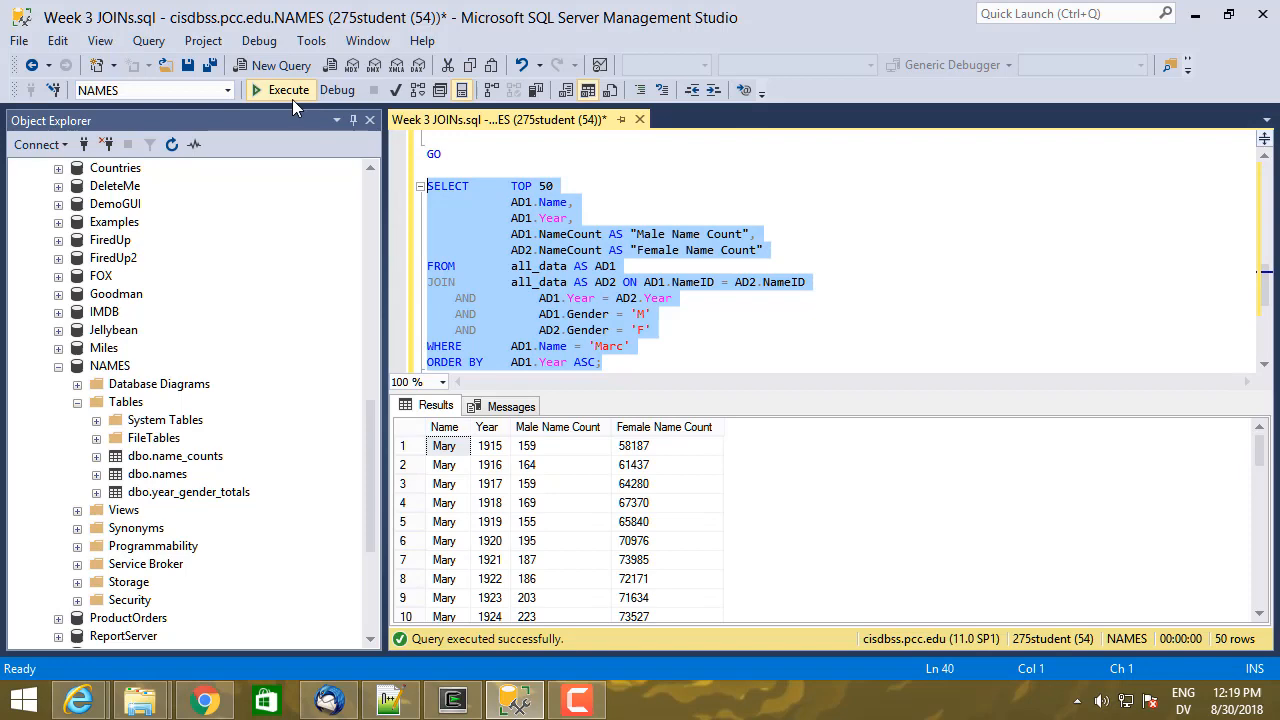
Step: Execute the Marc query and scroll through its 46 rows of counts by year from 1946
left_click(288, 90)
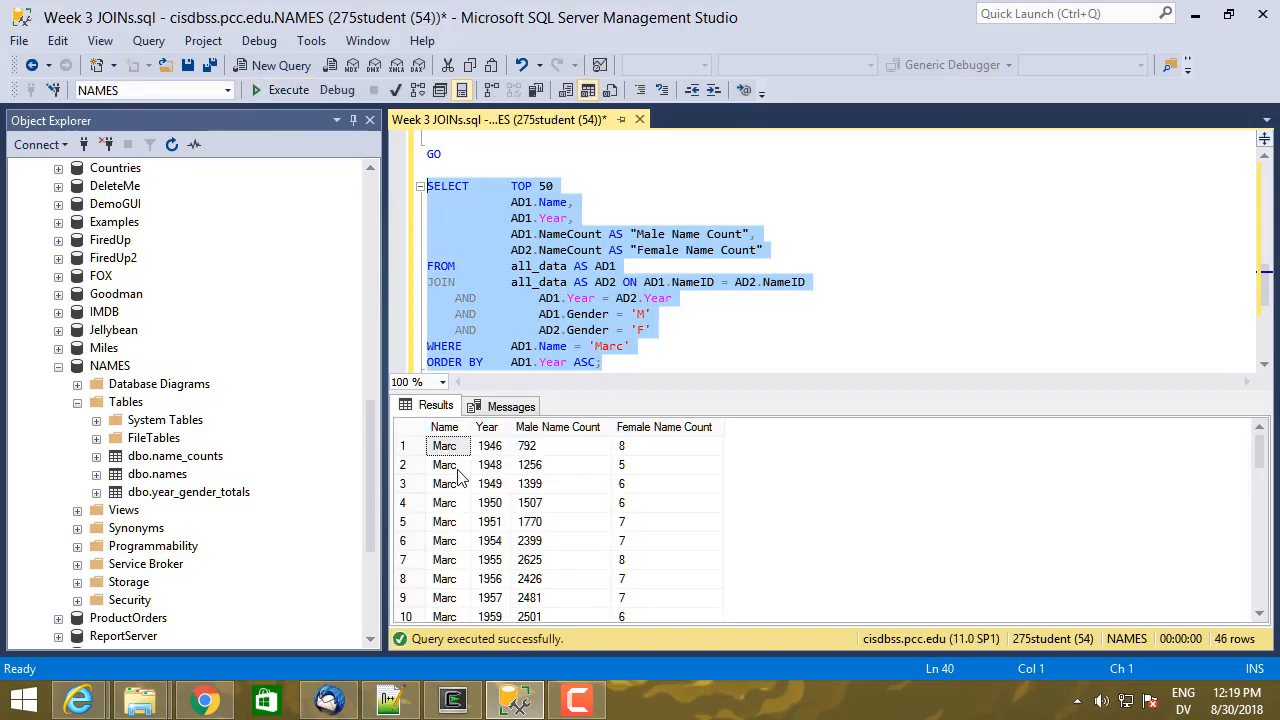
mouse_move(492, 574)
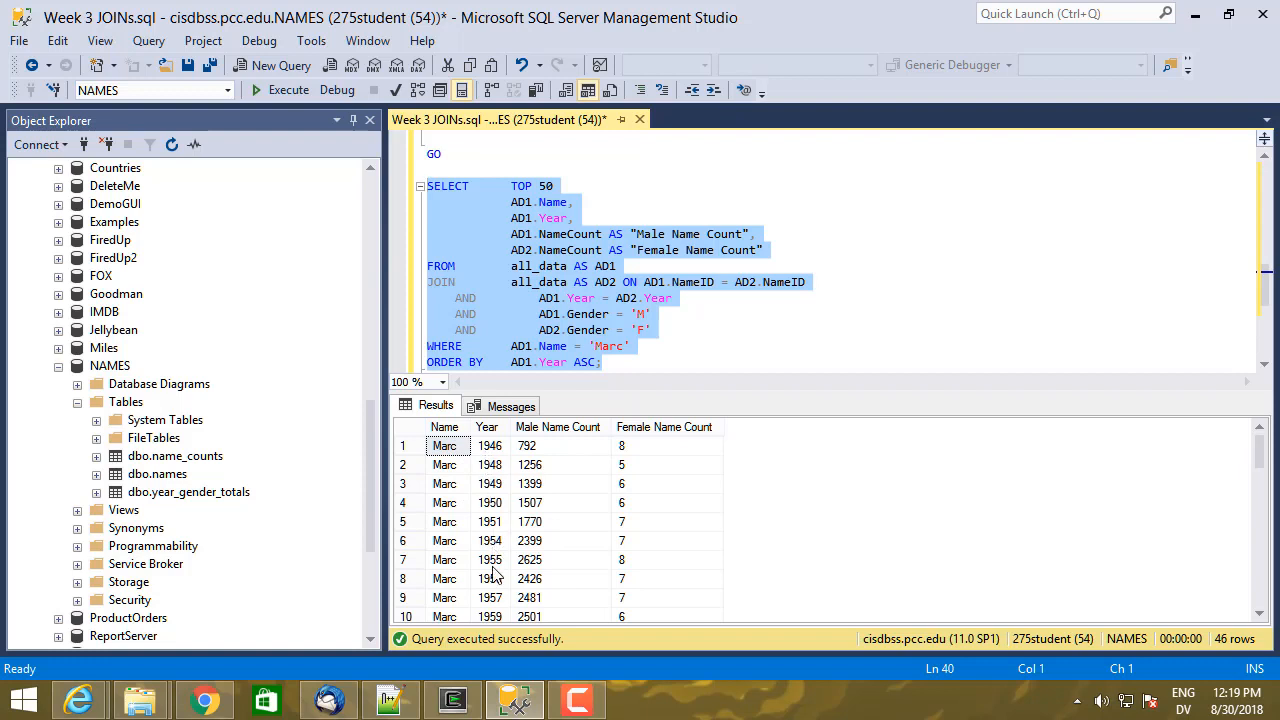
mouse_move(544, 540)
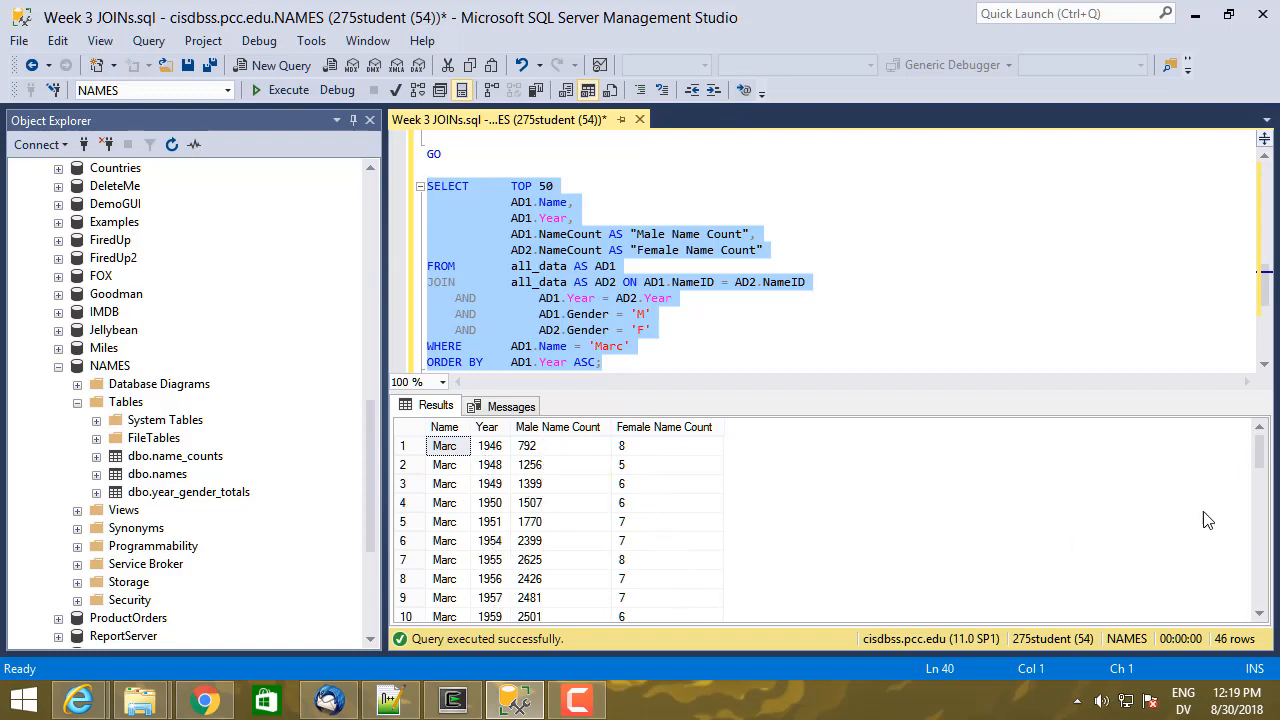
scroll("down", 3)
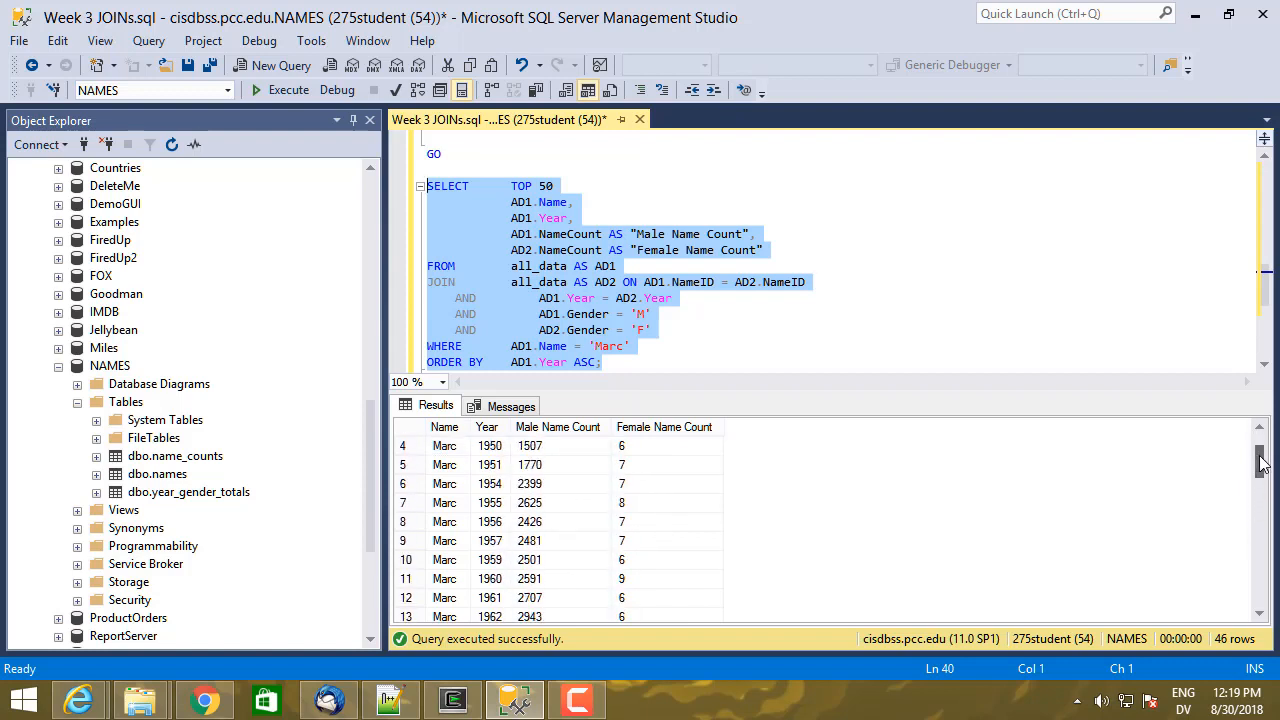
scroll("down", 3)
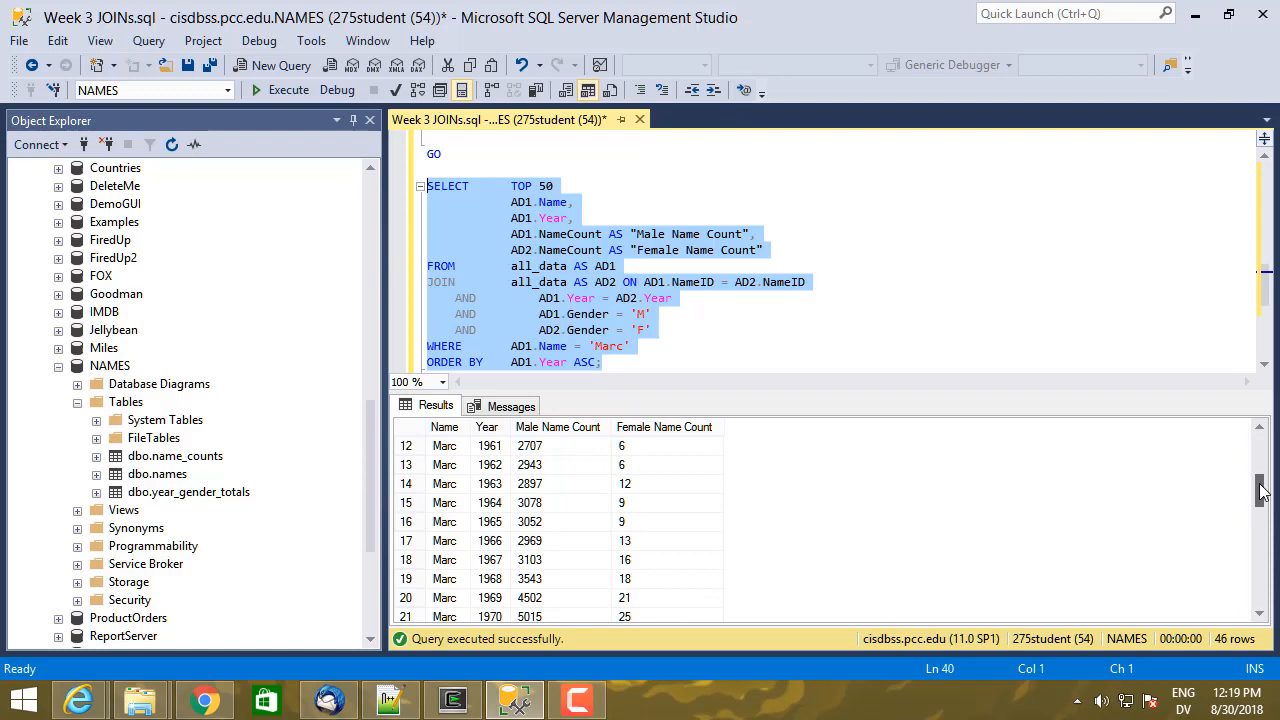
scroll("down", 3)
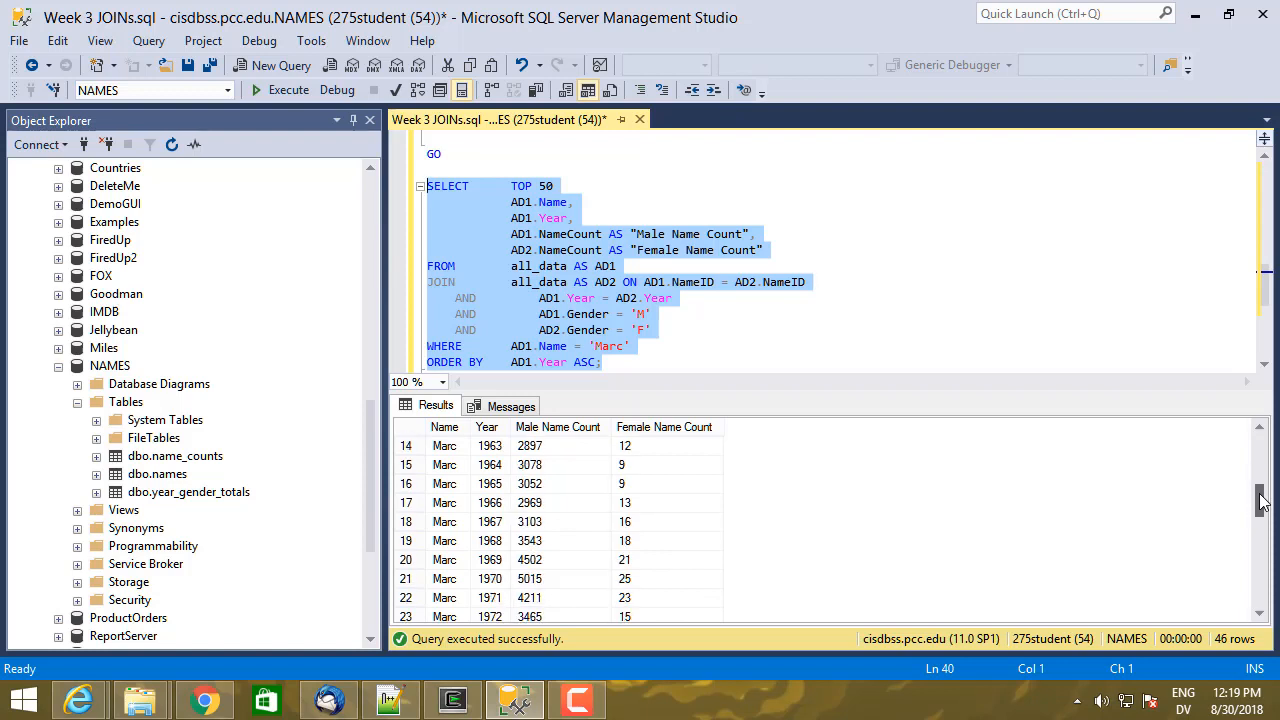
scroll("down", 3)
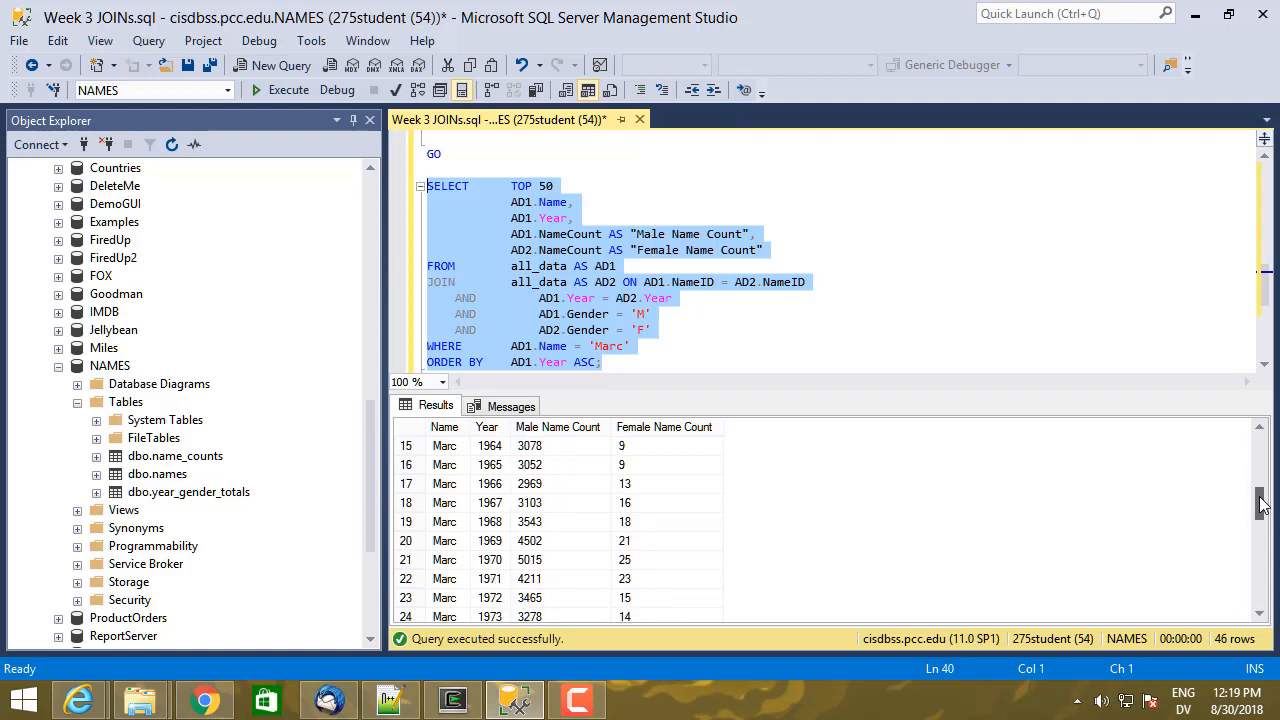
scroll("down", 3)
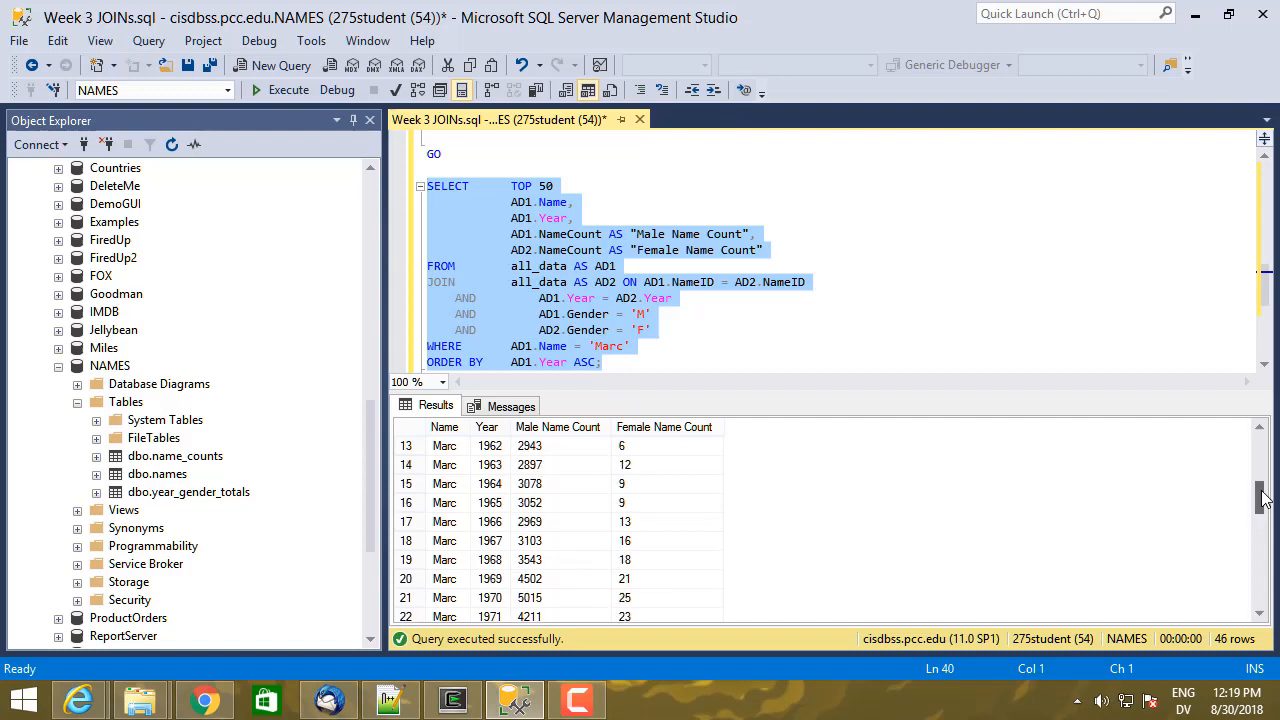
mouse_move(532, 504)
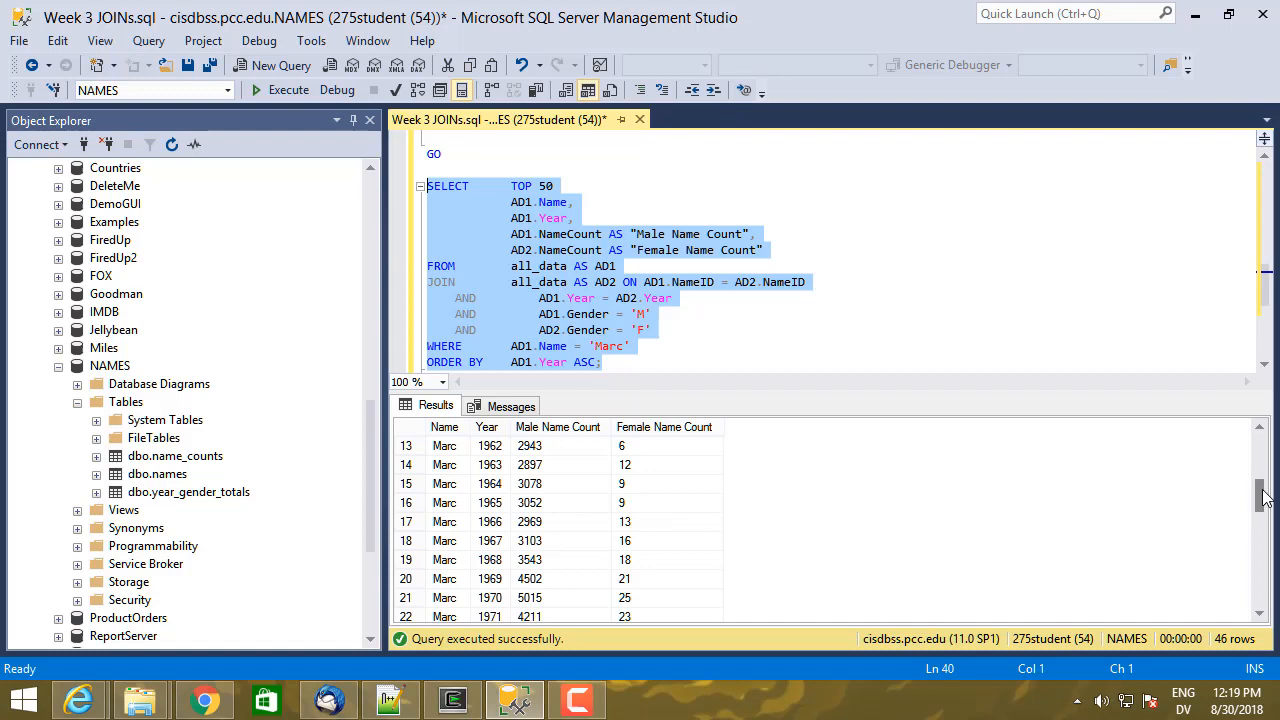
scroll("down", 3)
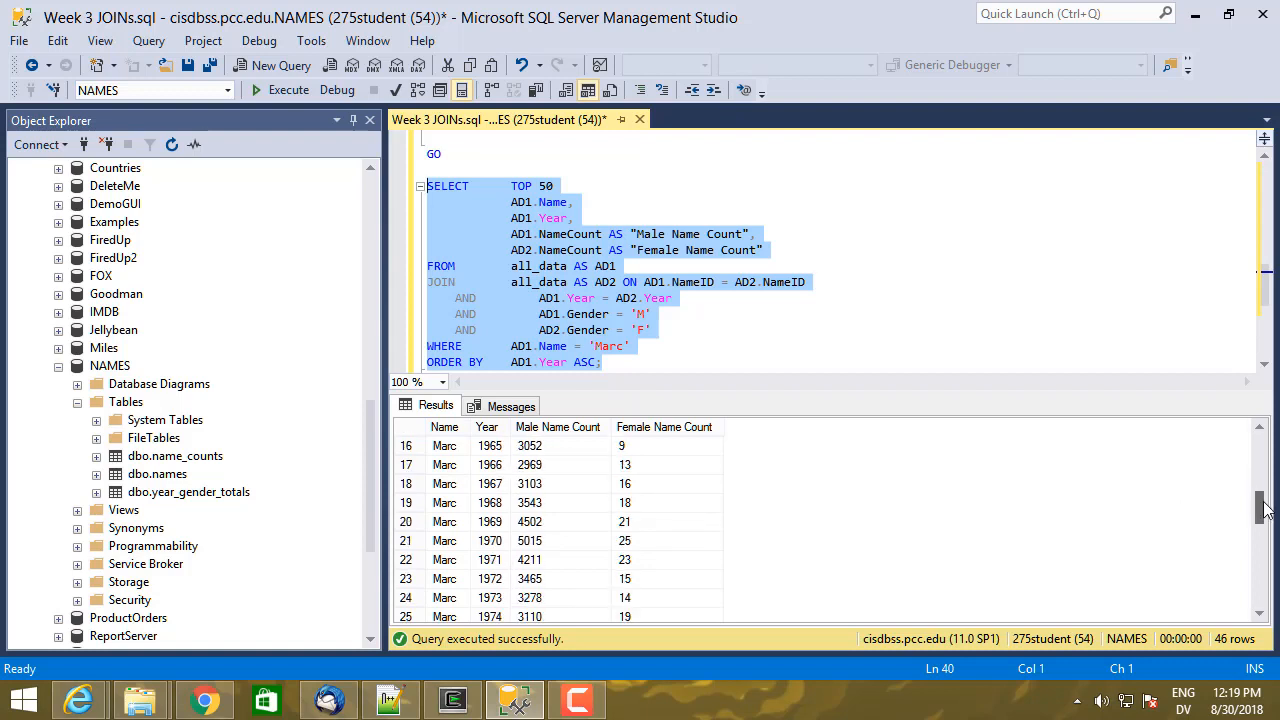
mouse_move(648, 492)
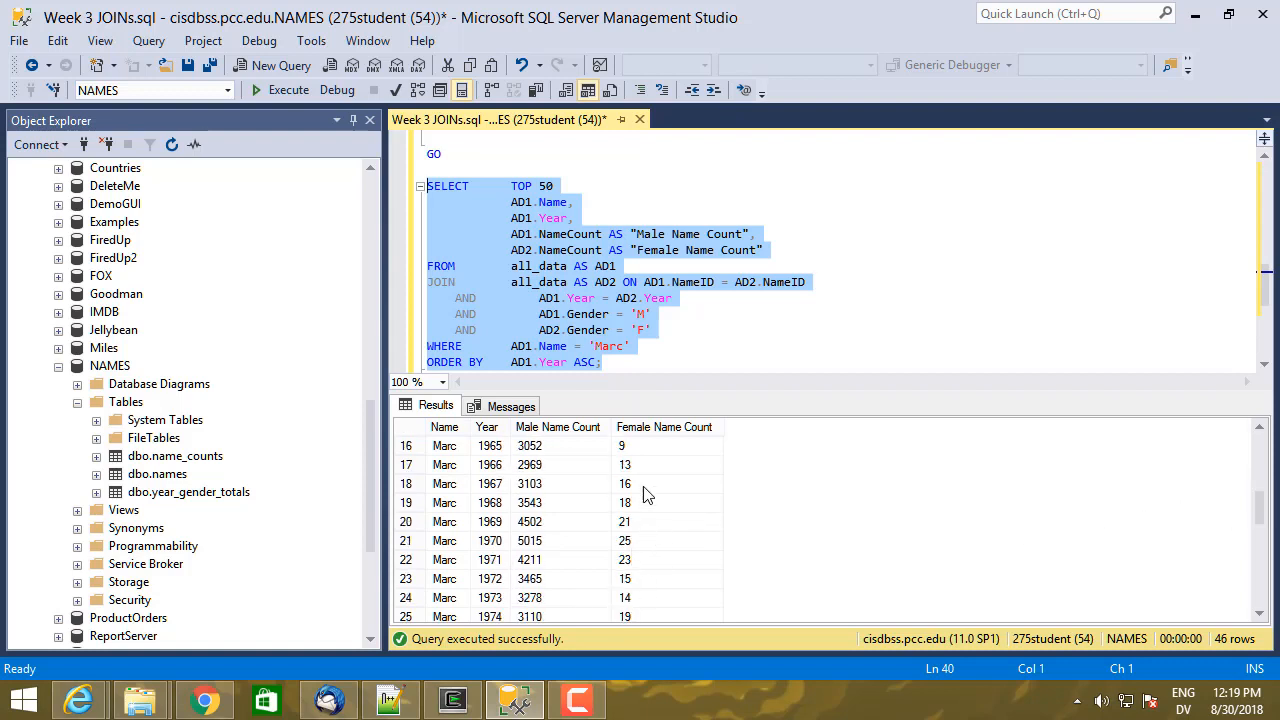
scroll("down", 3)
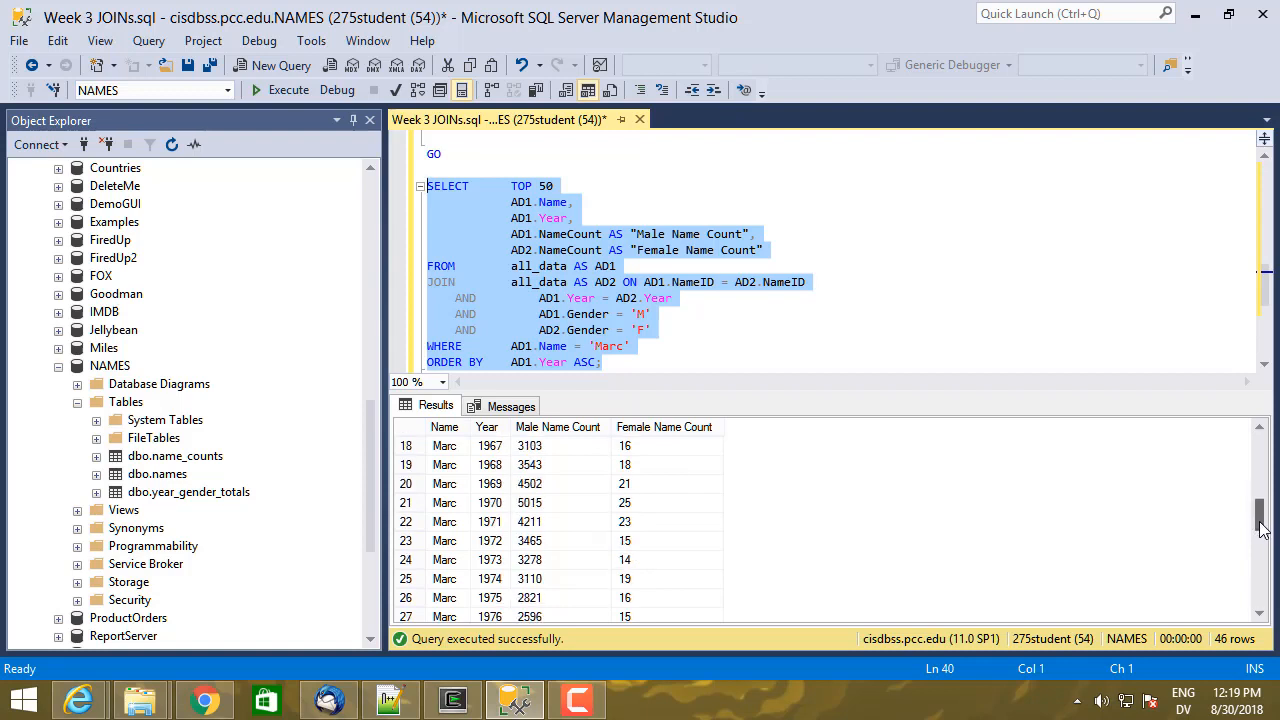
scroll("down", 3)
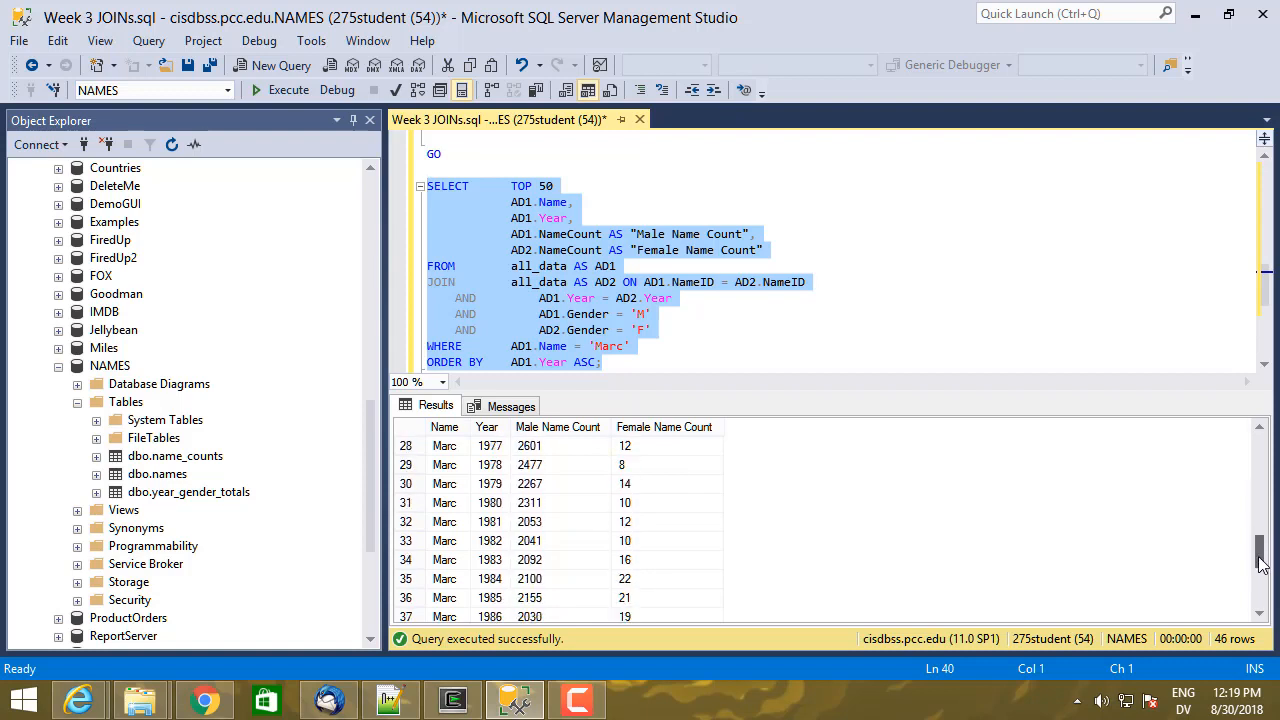
scroll("down", 3)
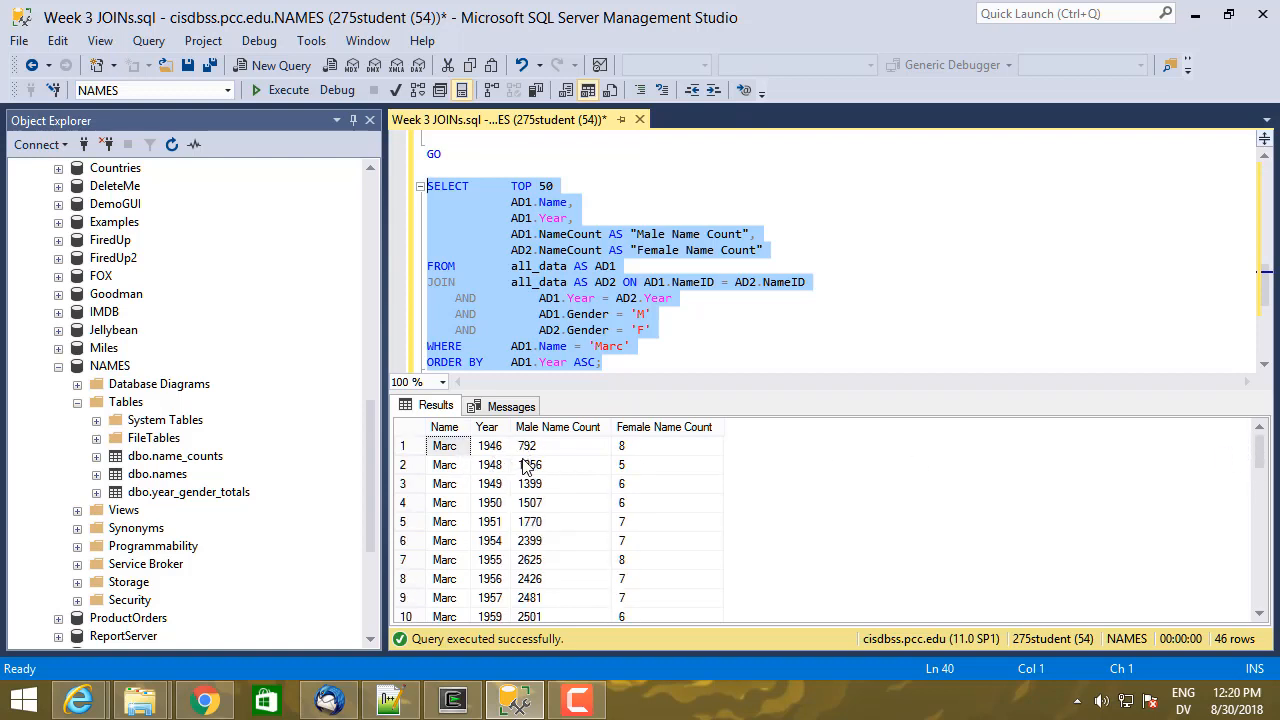
mouse_move(510, 492)
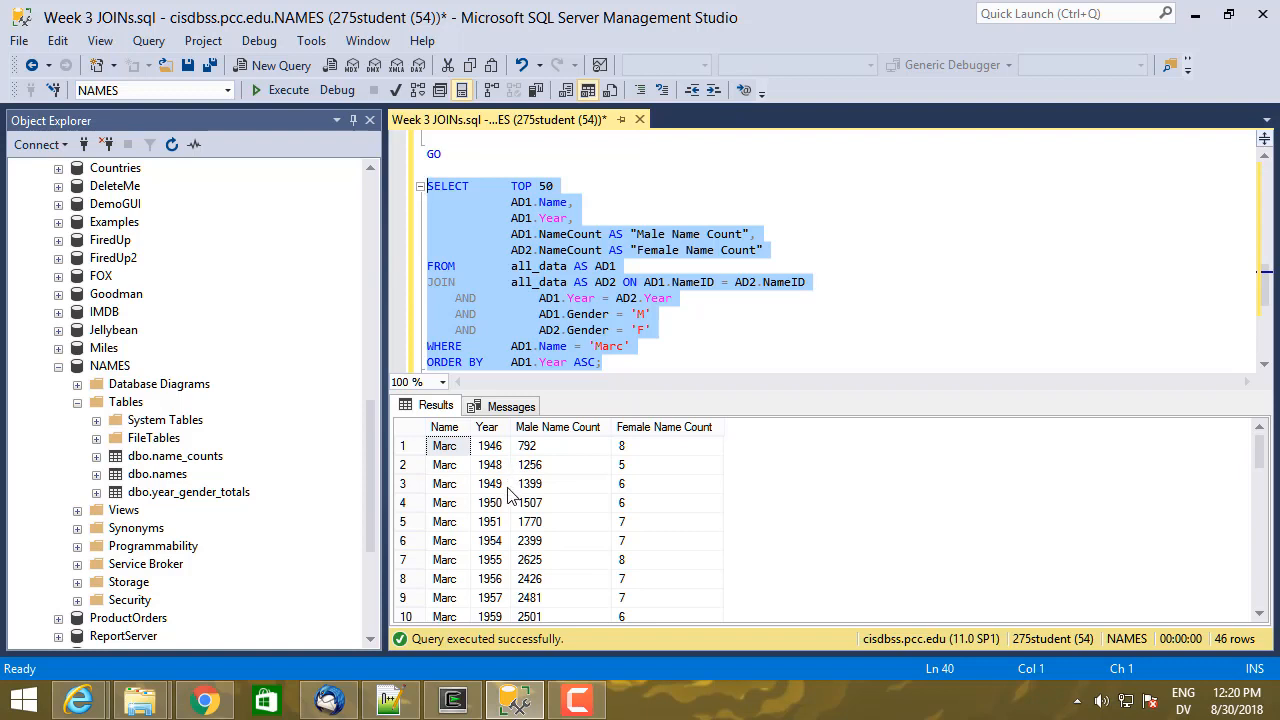
mouse_move(568, 464)
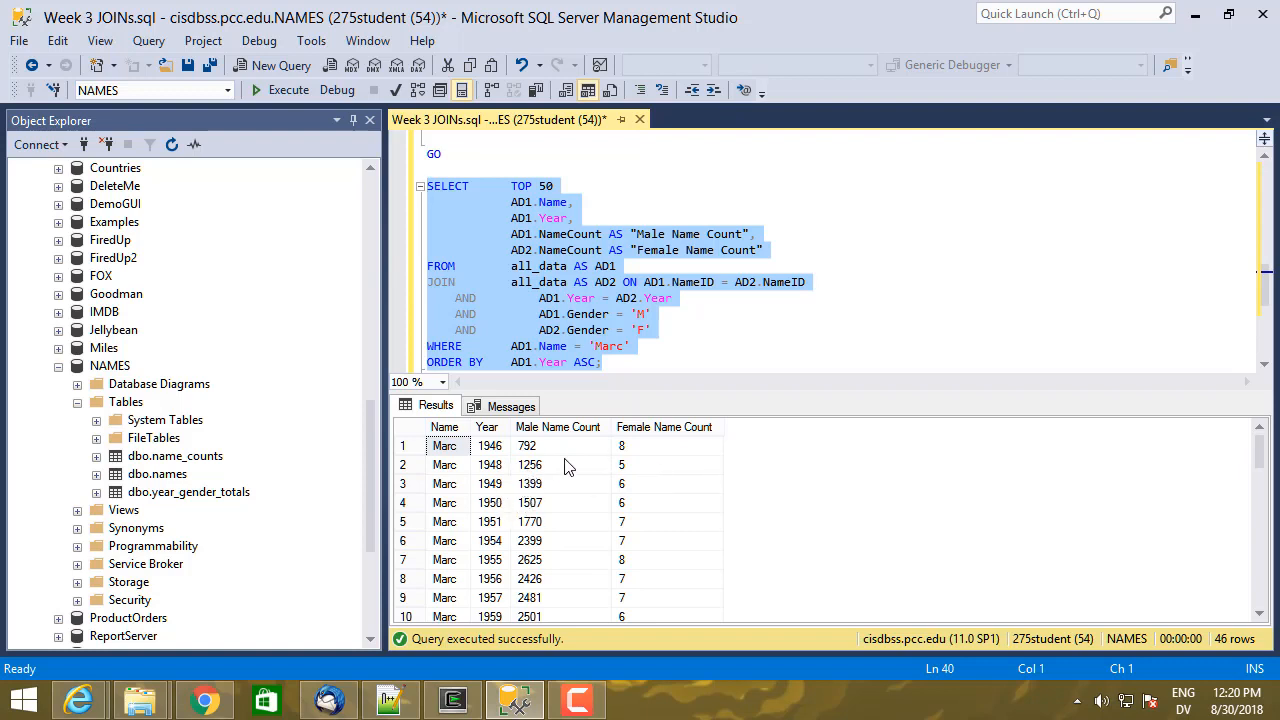
mouse_move(502, 464)
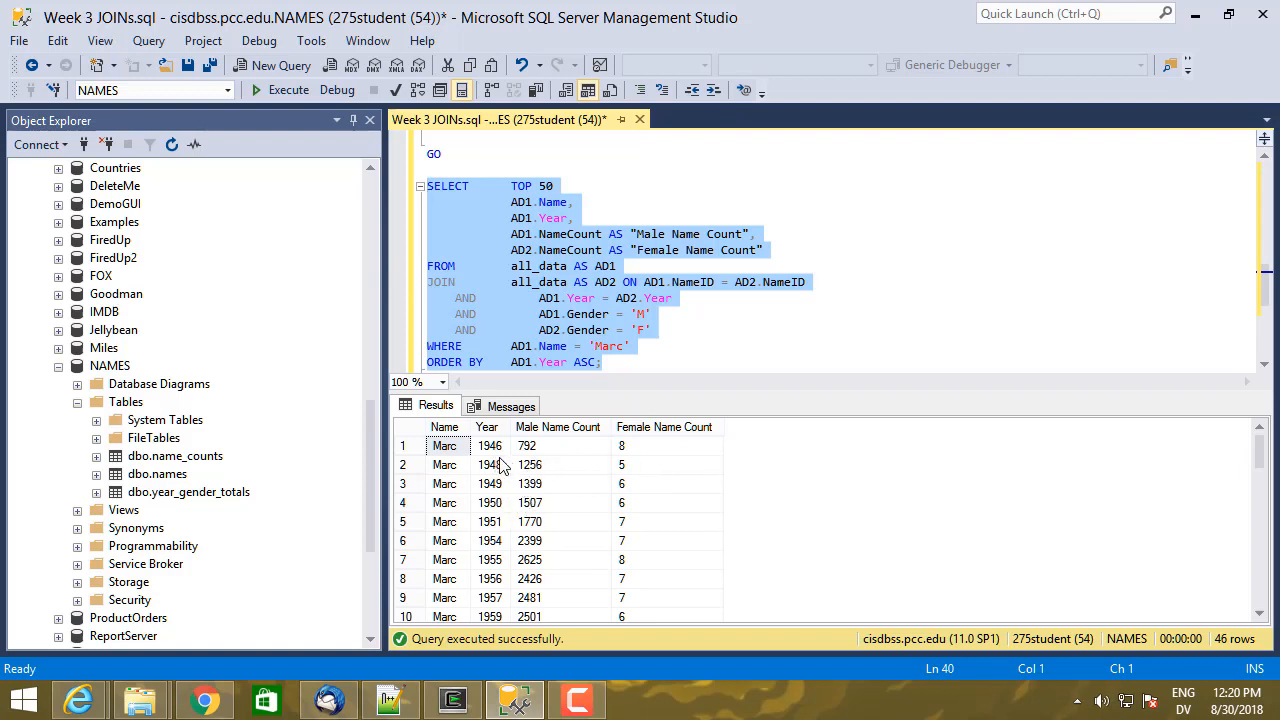
mouse_move(528, 540)
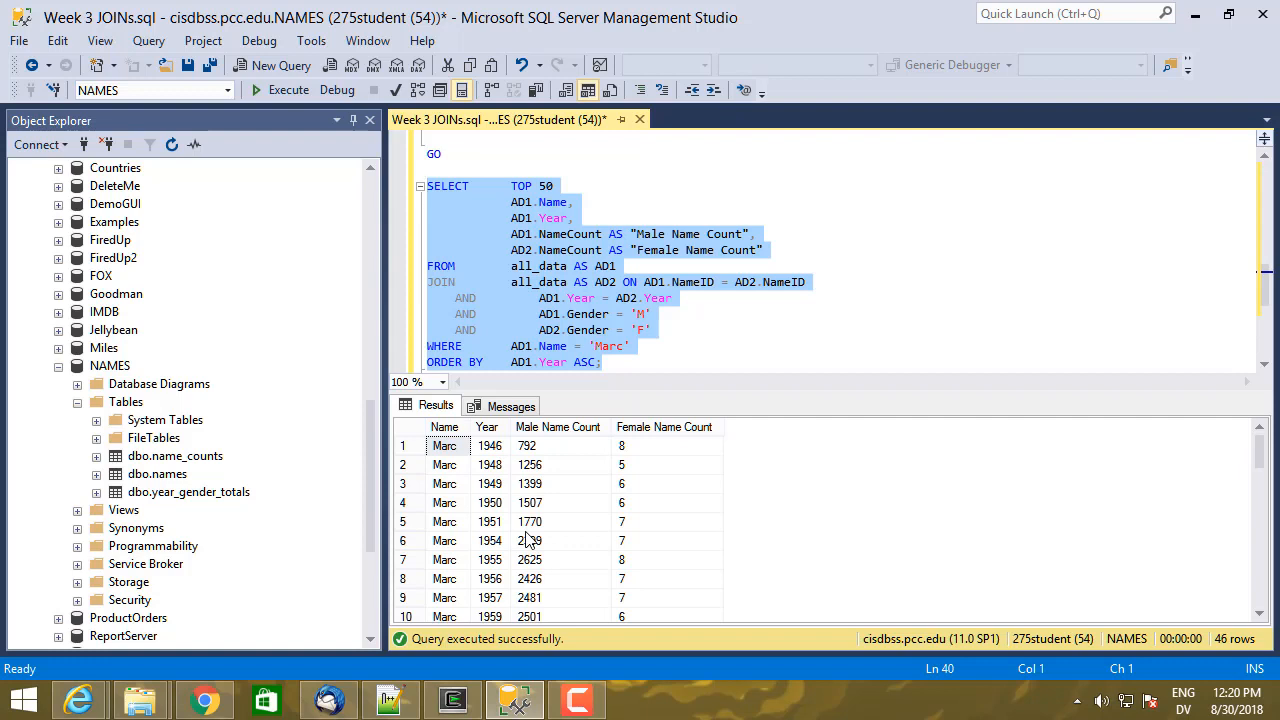